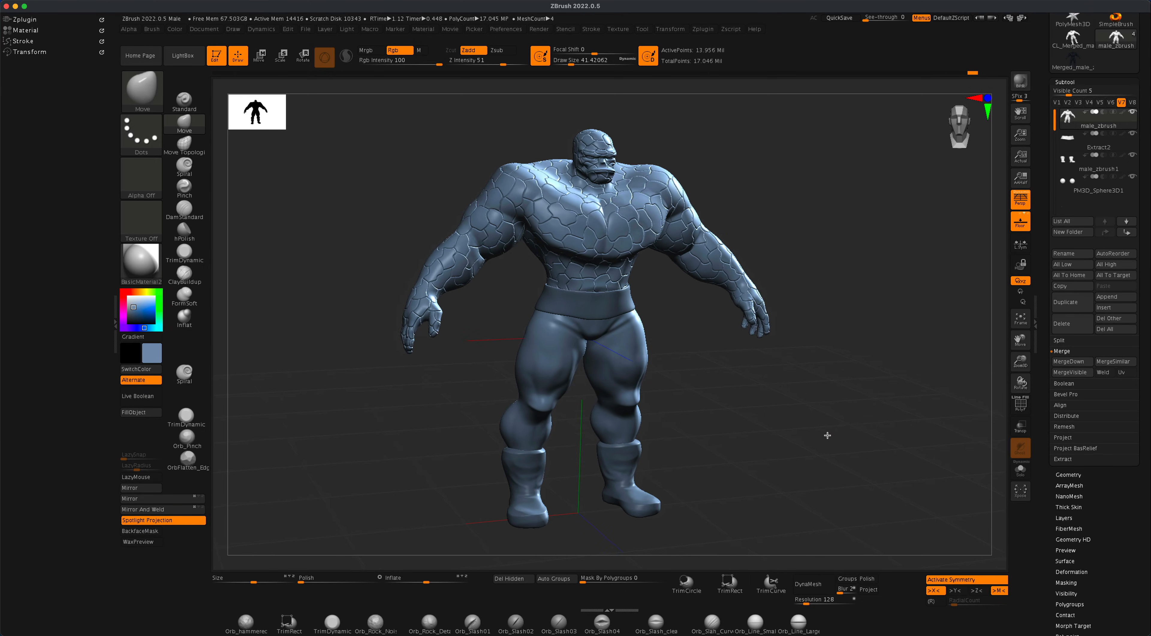
Orbit the textured RockMan character to inspect it from front, back and three-quarter angles
left_click_drag(827, 434, 806, 439)
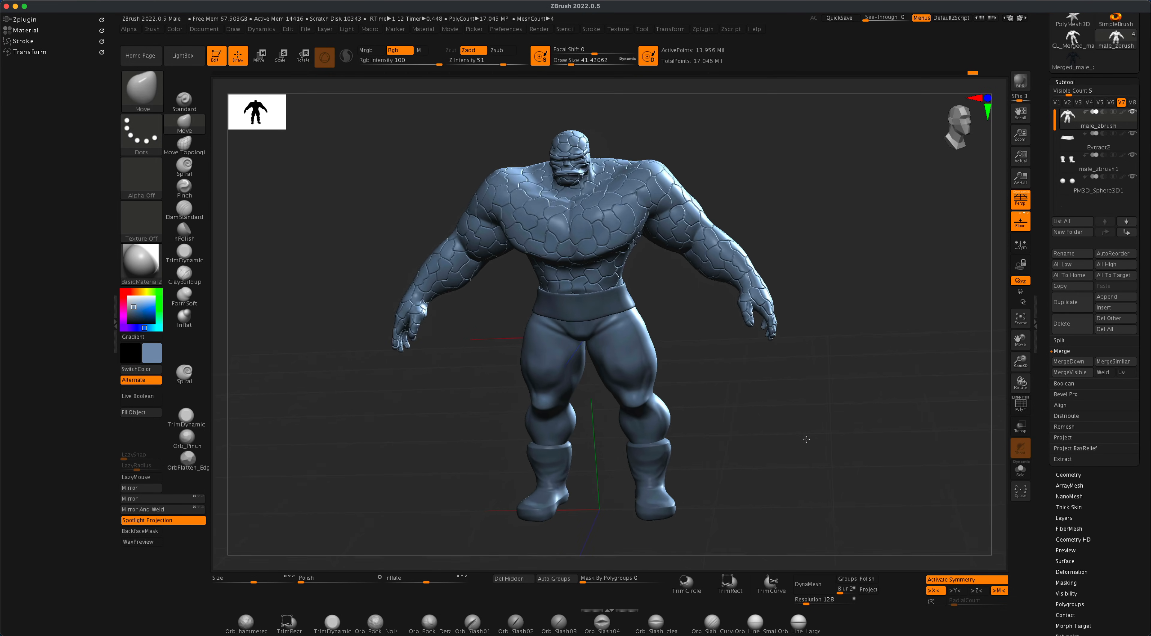
left_click_drag(806, 439, 840, 433)
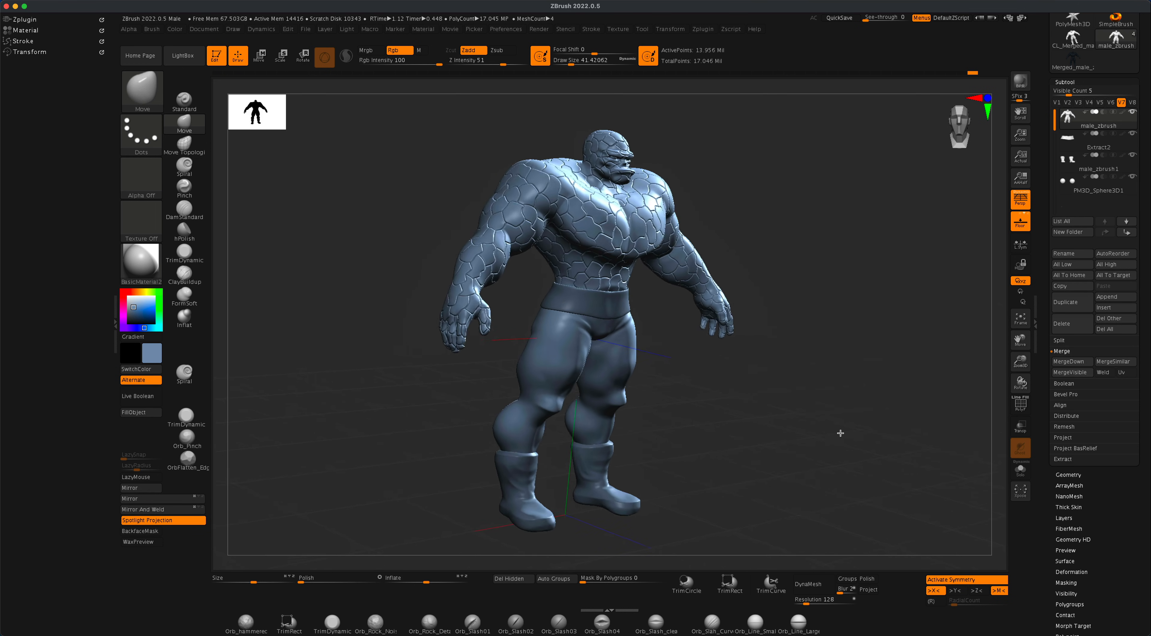
left_click_drag(840, 433, 817, 429)
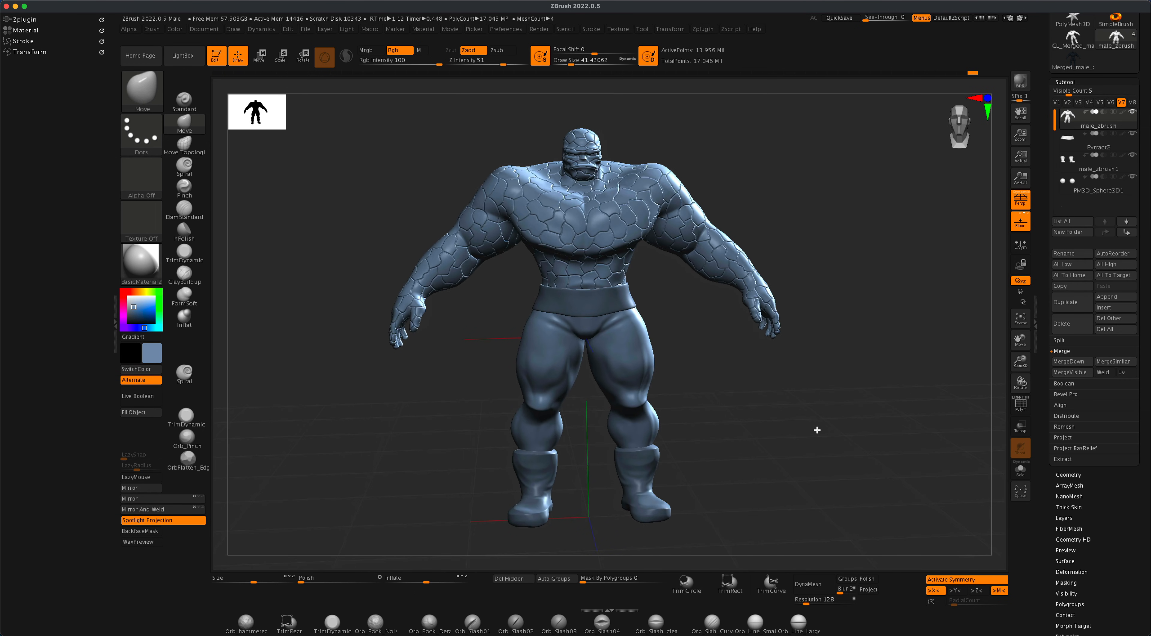
left_click_drag(817, 430, 761, 464)
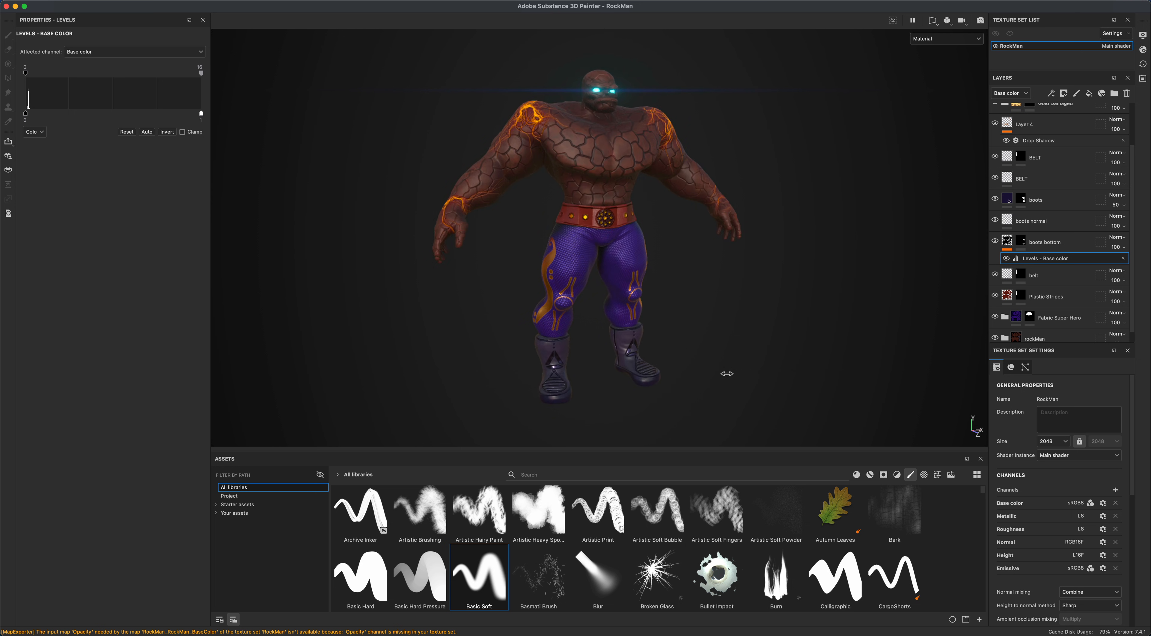
left_click_drag(727, 373, 864, 359)
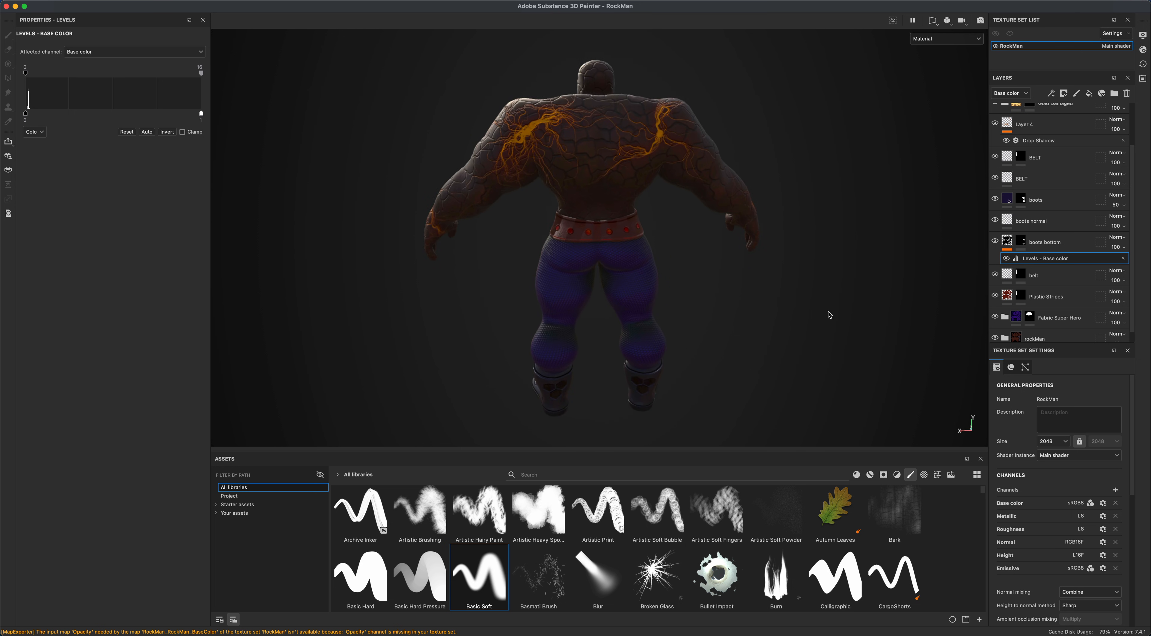
left_click_drag(827, 314, 546, 337)
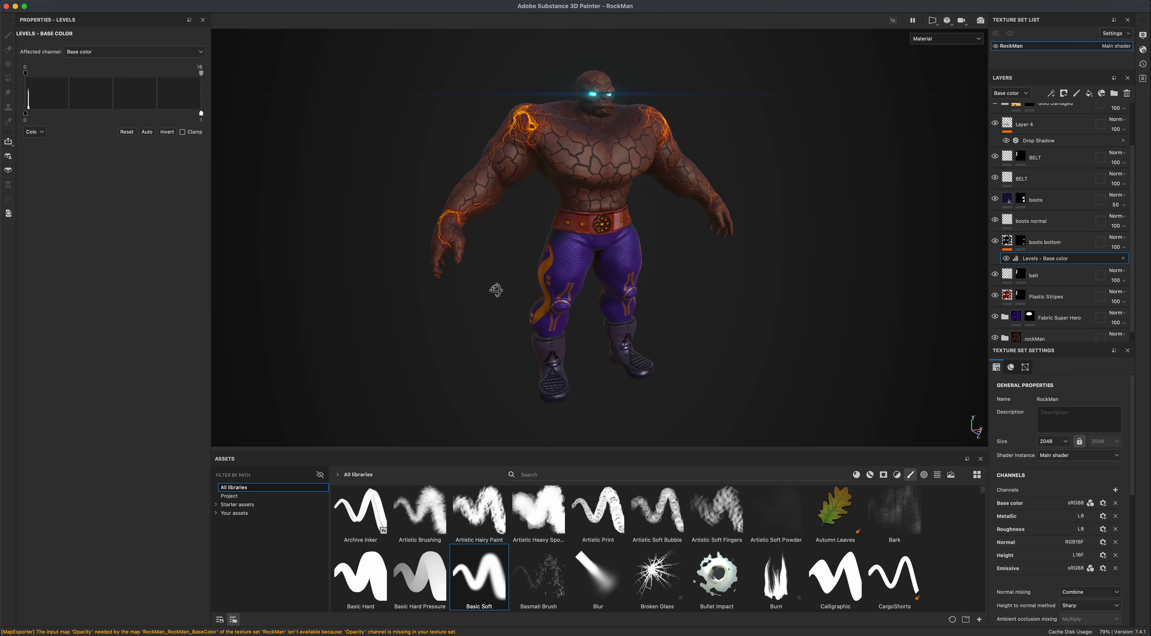
left_click_drag(496, 289, 716, 329)
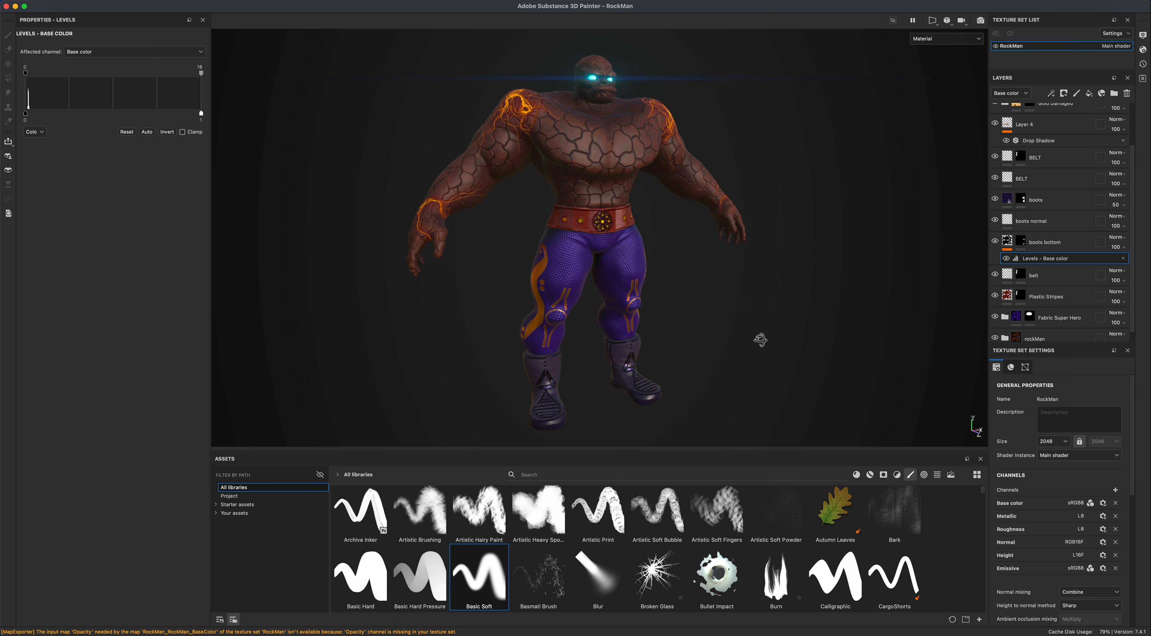
left_click_drag(761, 339, 752, 346)
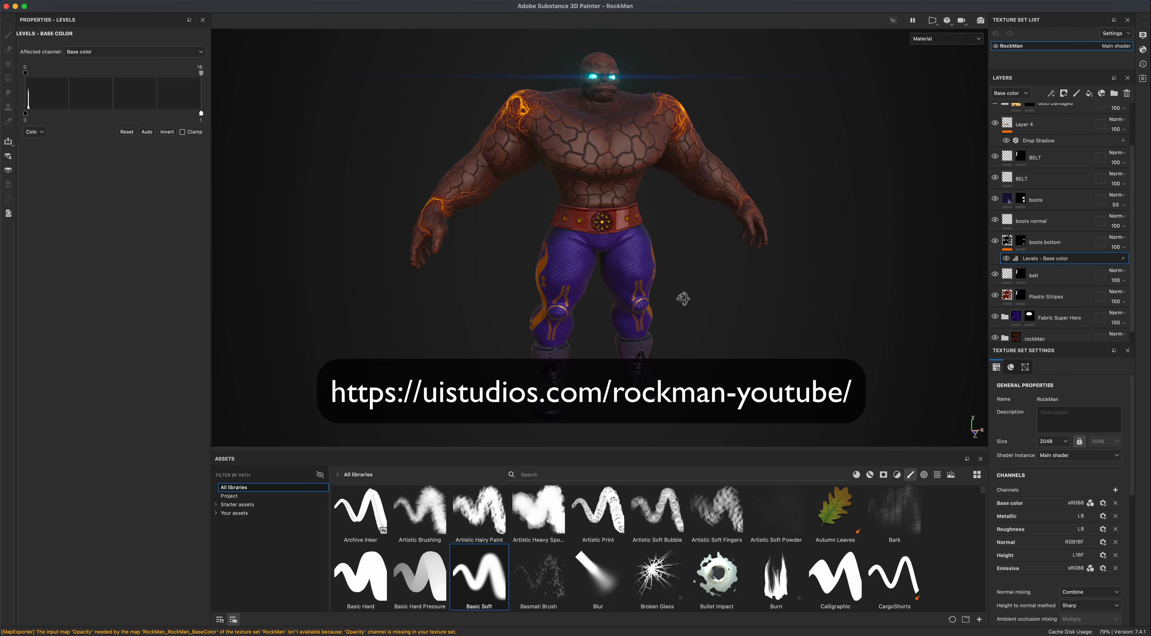
left_click_drag(683, 297, 705, 299)
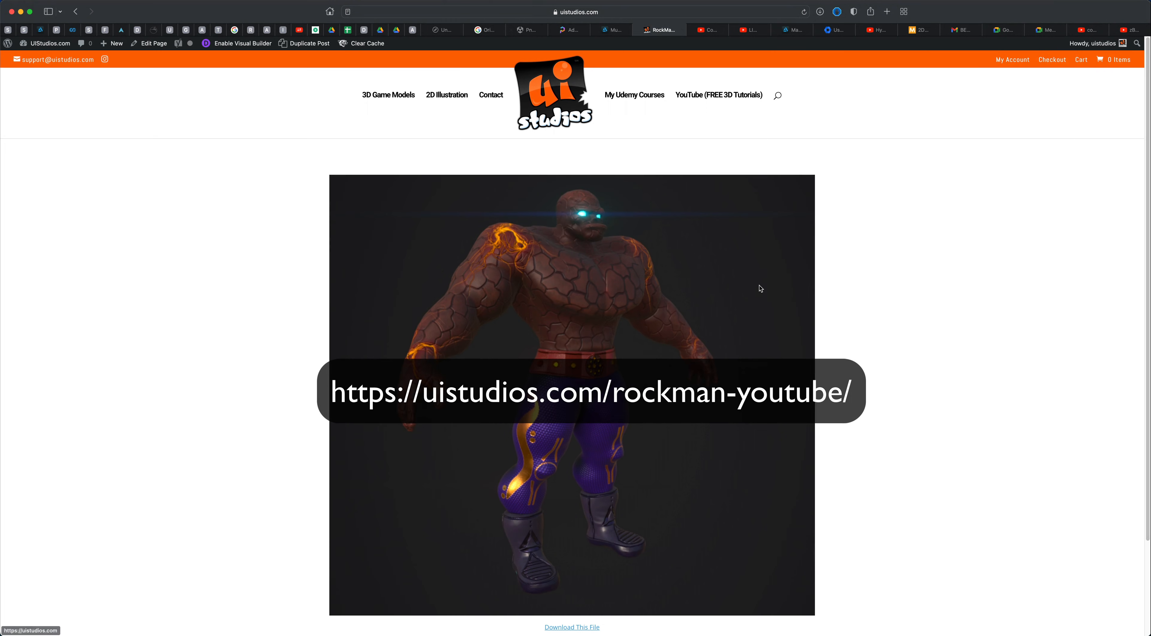
scroll("down", 3)
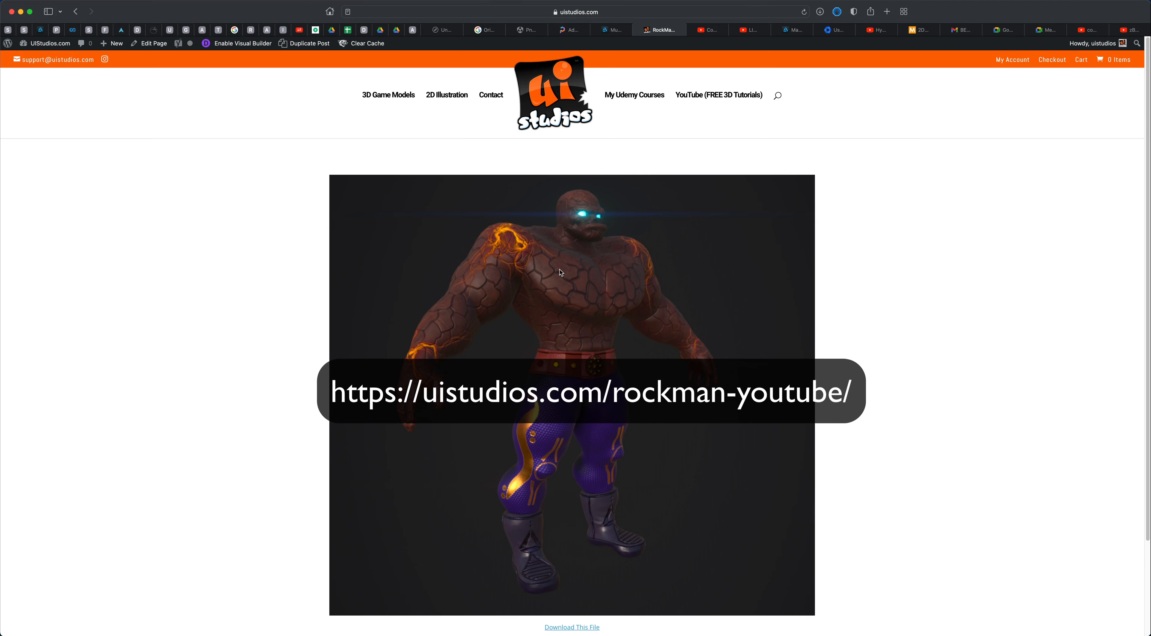
scroll("down", 3)
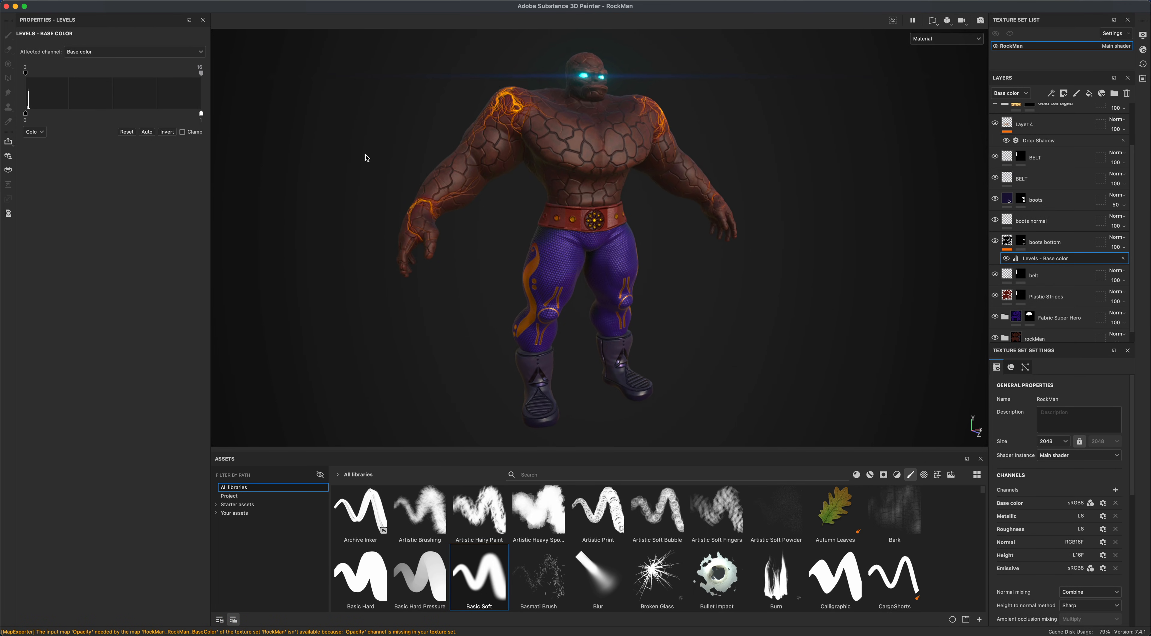
Bring up Export Textures with the PBR Metallic Roughness template and show its List of Exports
left_click(30, 6)
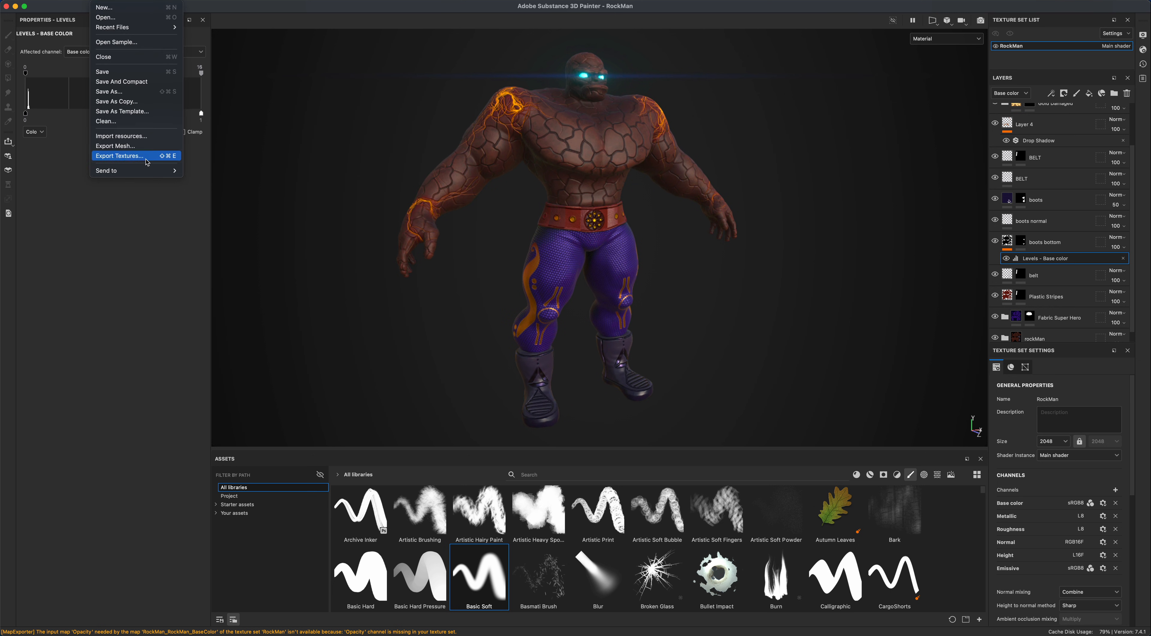
left_click(120, 156)
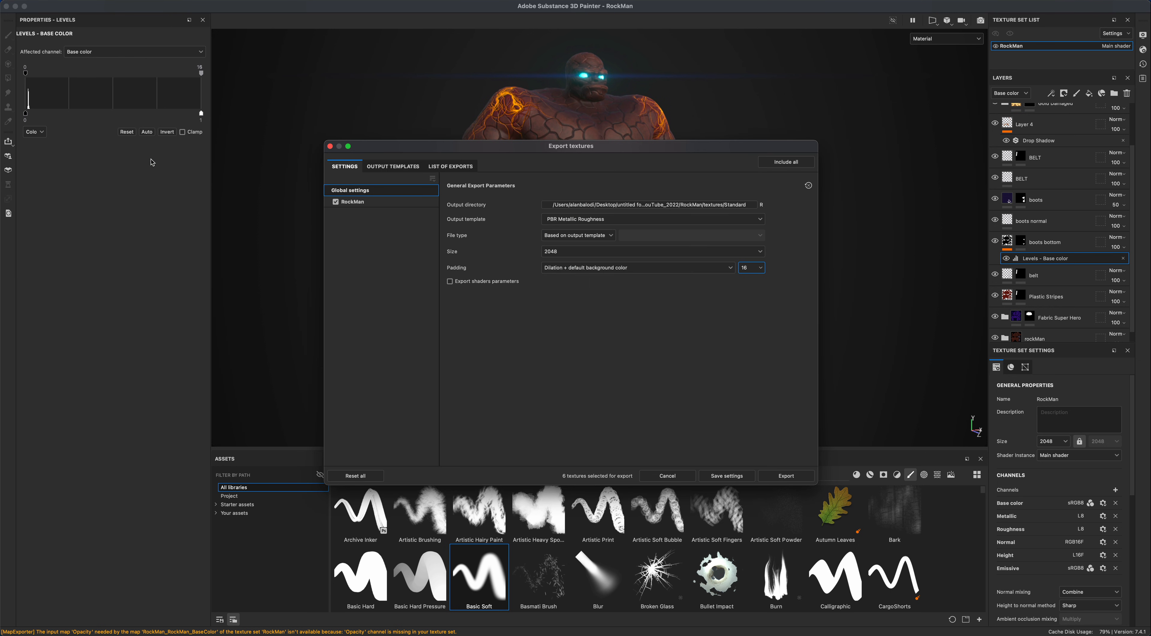
mouse_move(648, 293)
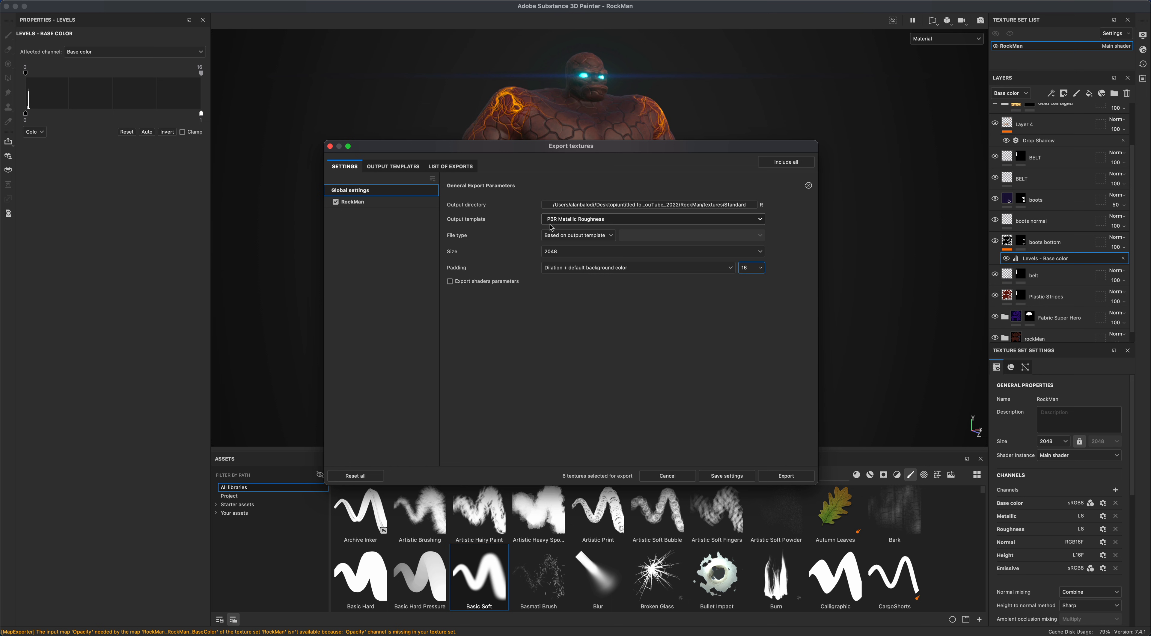
mouse_move(561, 225)
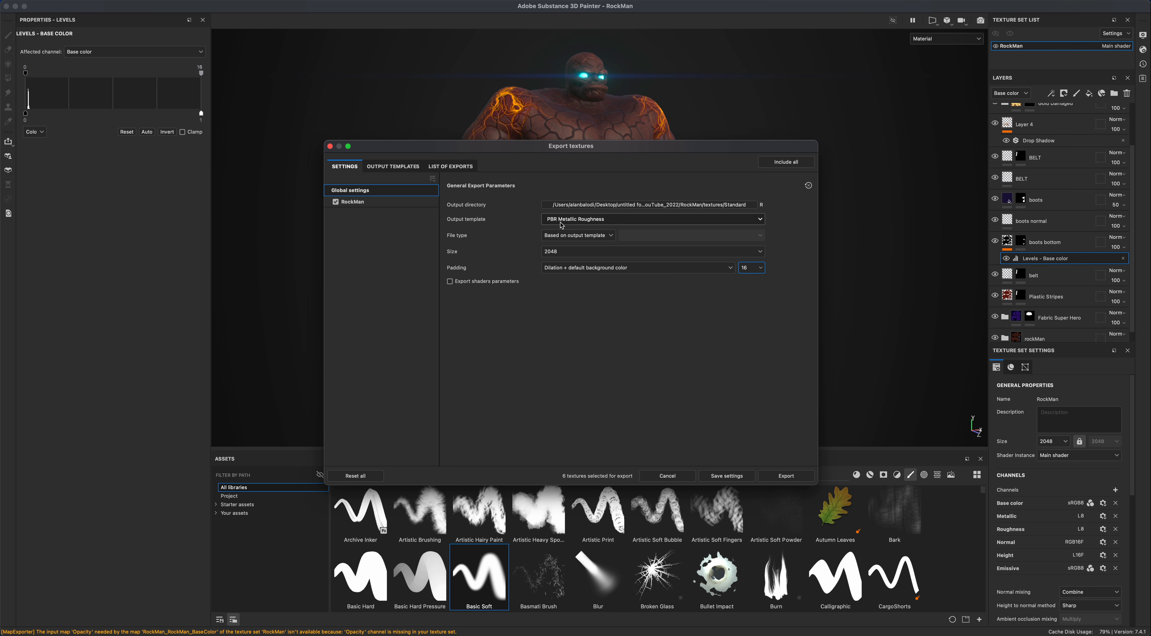
mouse_move(596, 224)
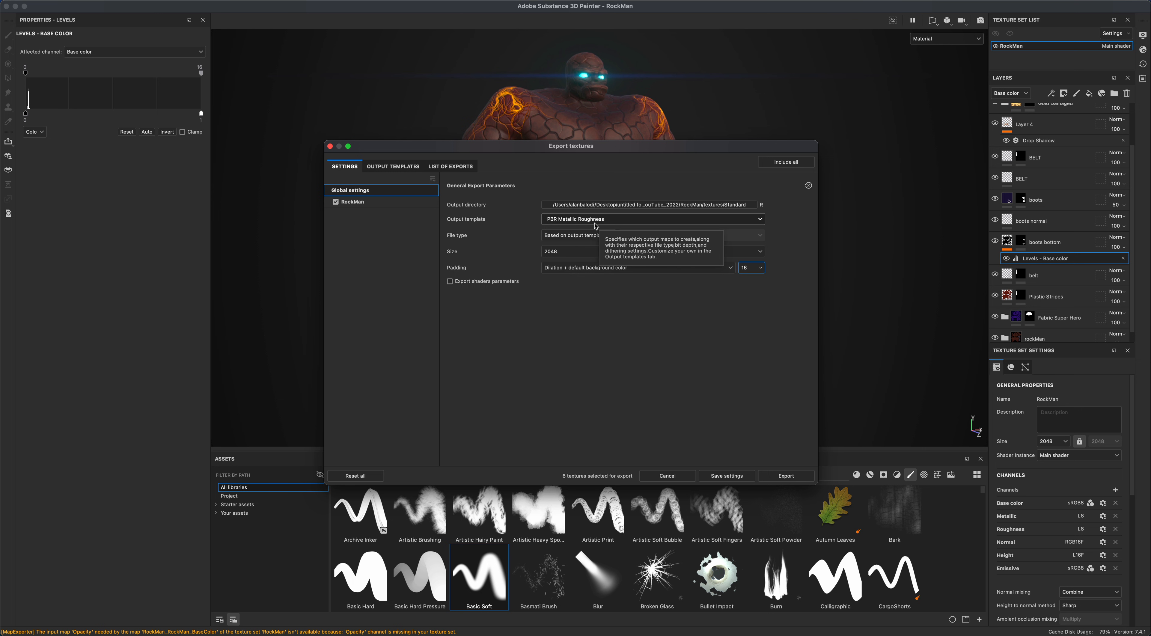
left_click(450, 166)
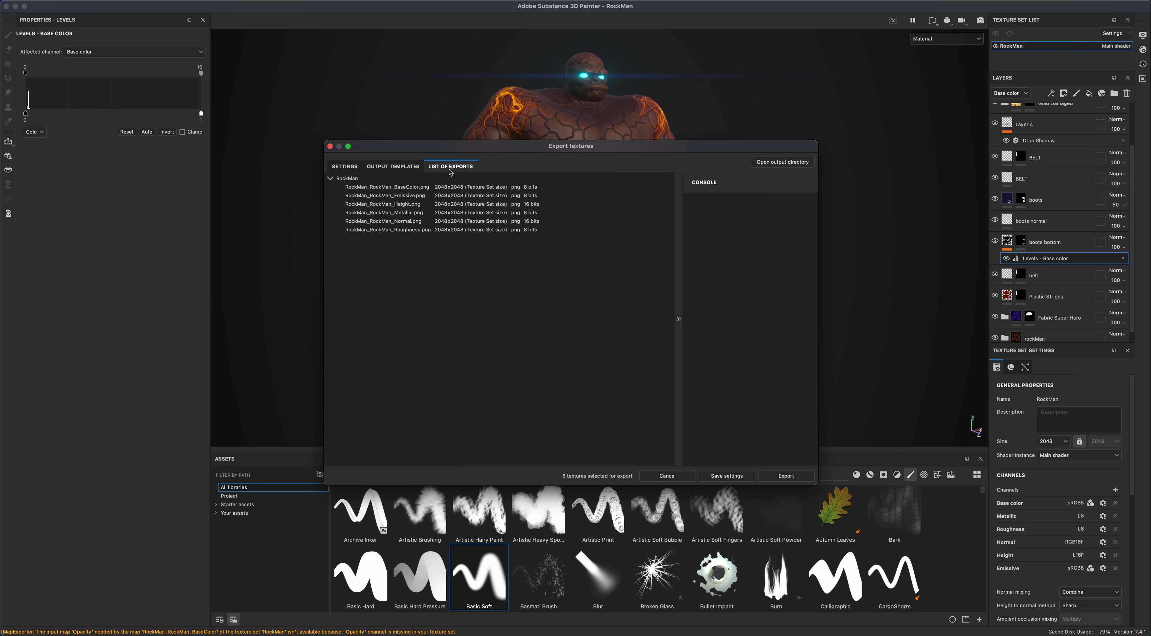
mouse_move(411, 196)
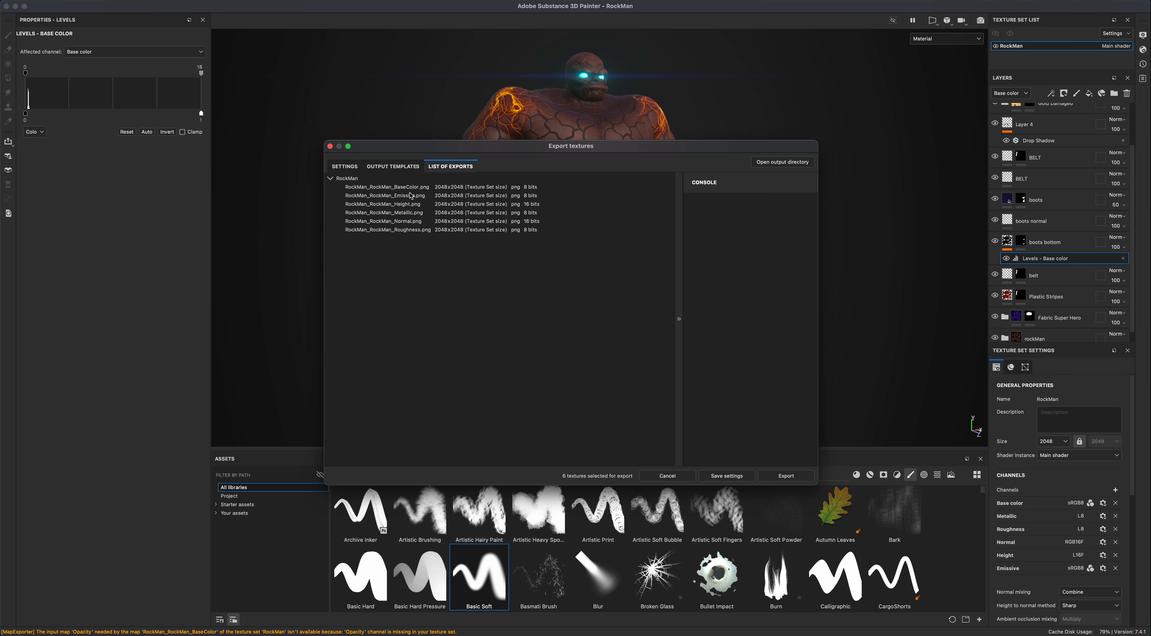
mouse_move(424, 200)
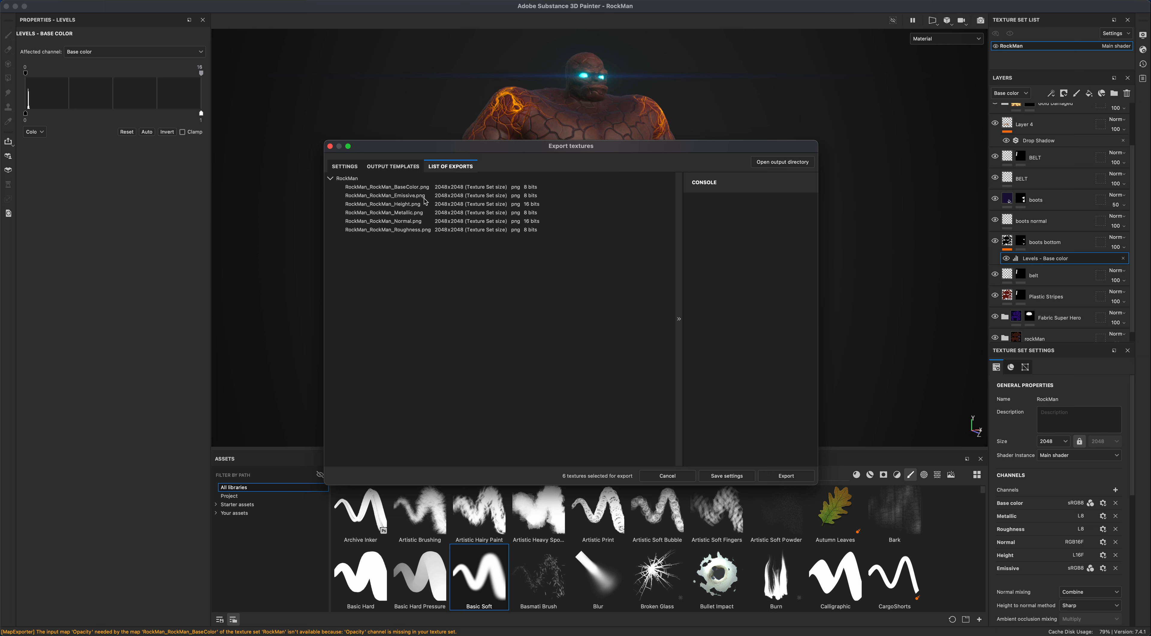
mouse_move(416, 238)
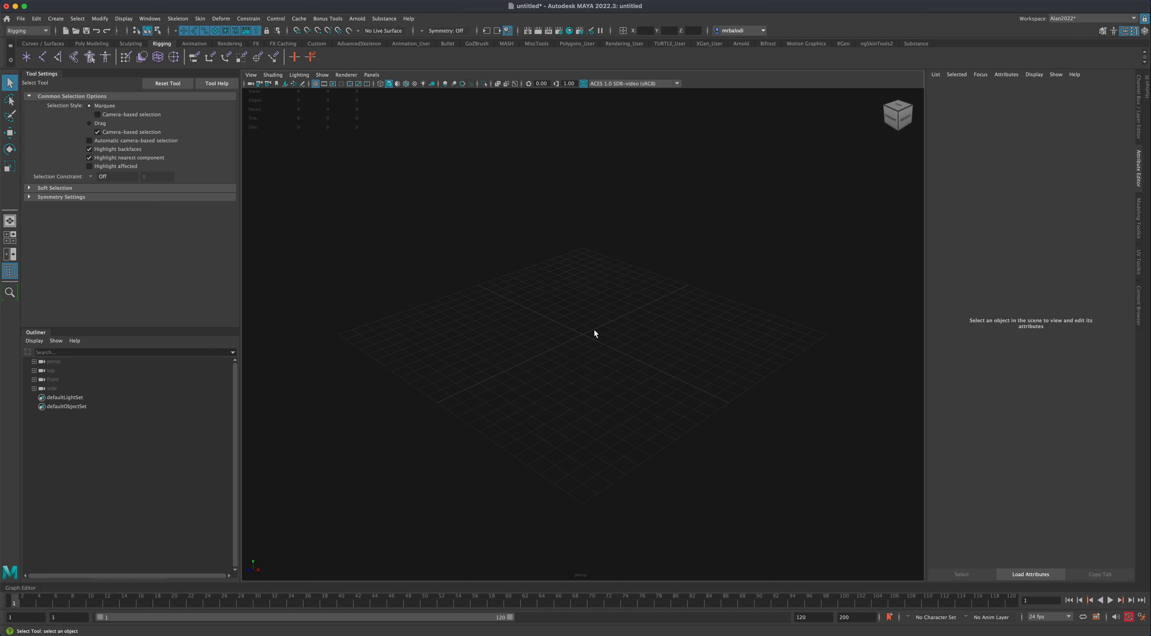
Import RockMan.obj from the RockMan folder into the empty Maya scene
left_click_drag(594, 333, 622, 330)
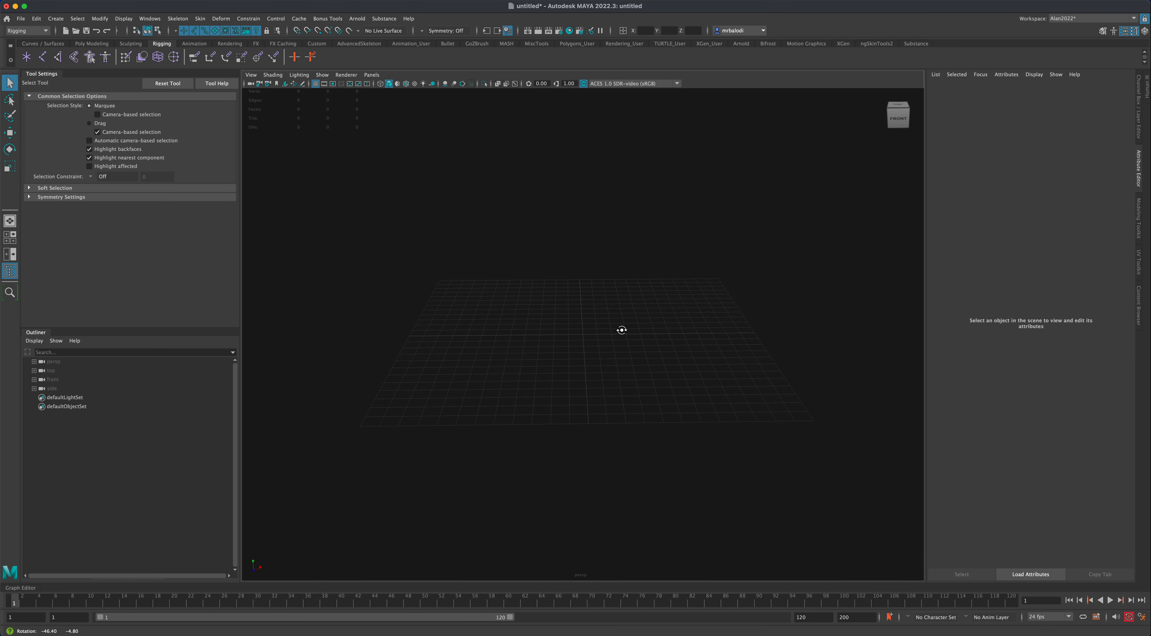
left_click_drag(622, 329, 420, 247)
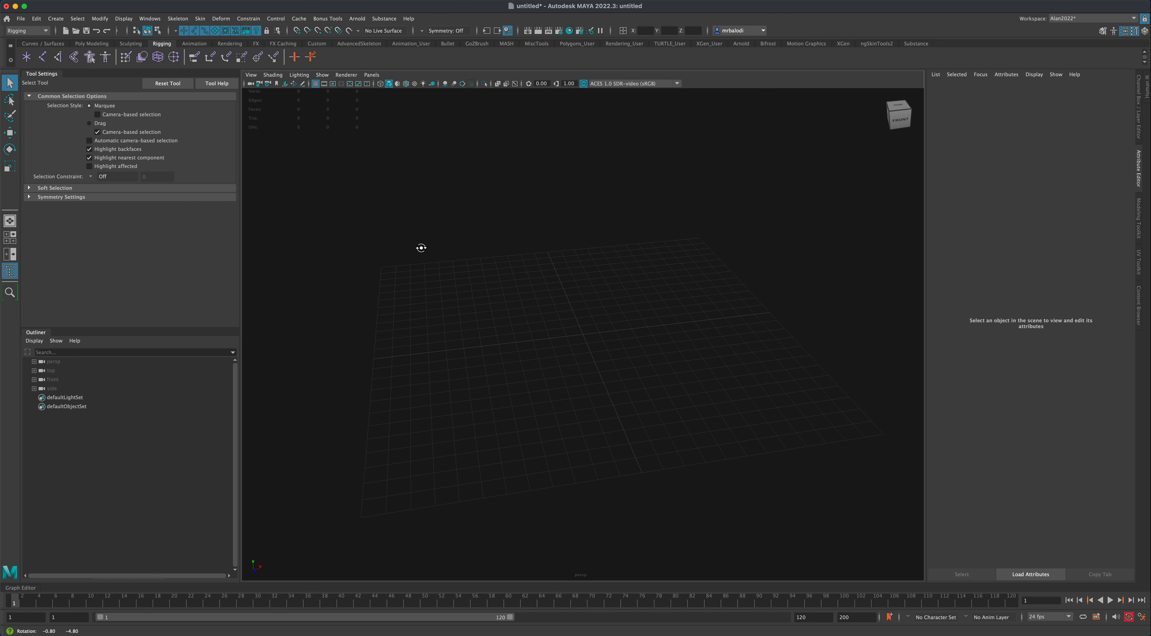
left_click(20, 19)
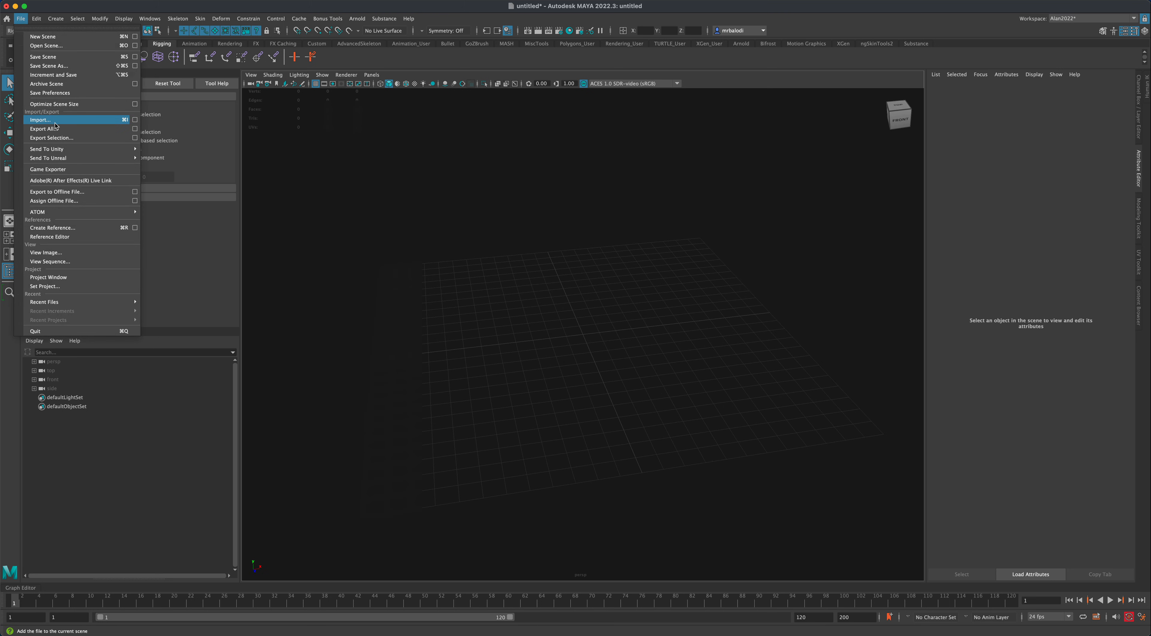
left_click(39, 119)
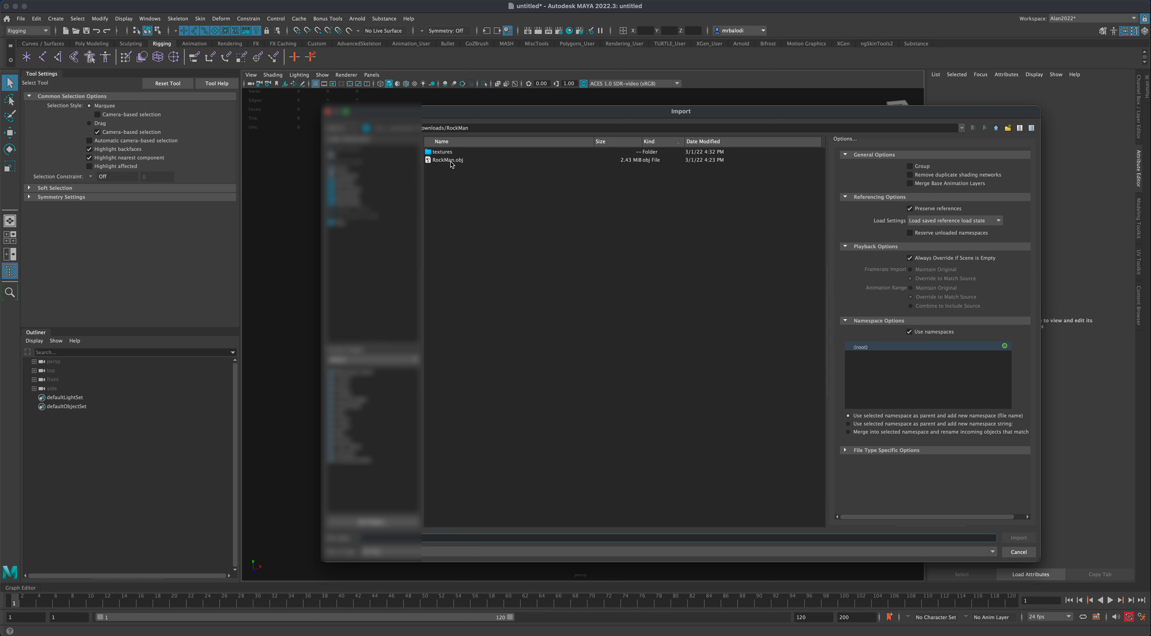
left_click(1017, 537)
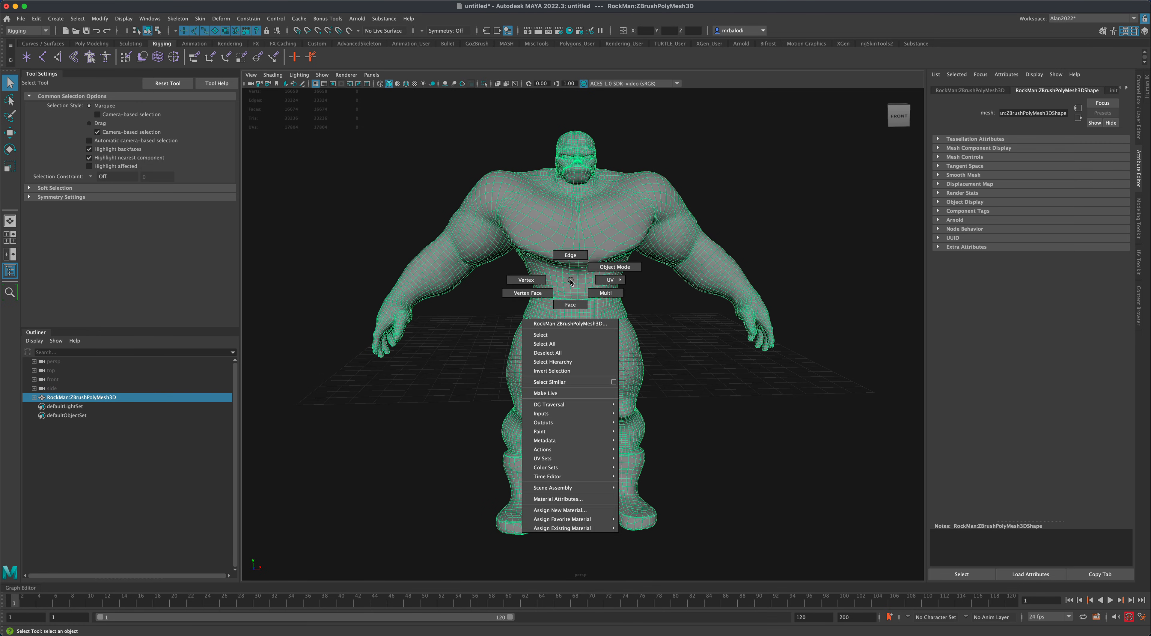
mouse_move(563, 528)
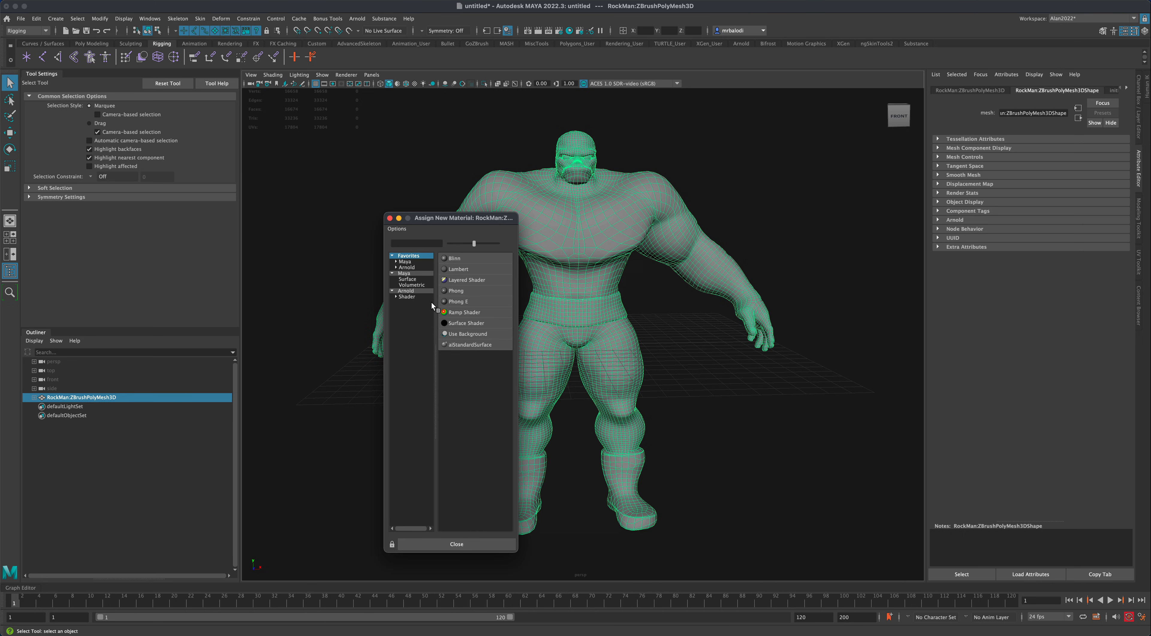
mouse_move(454, 349)
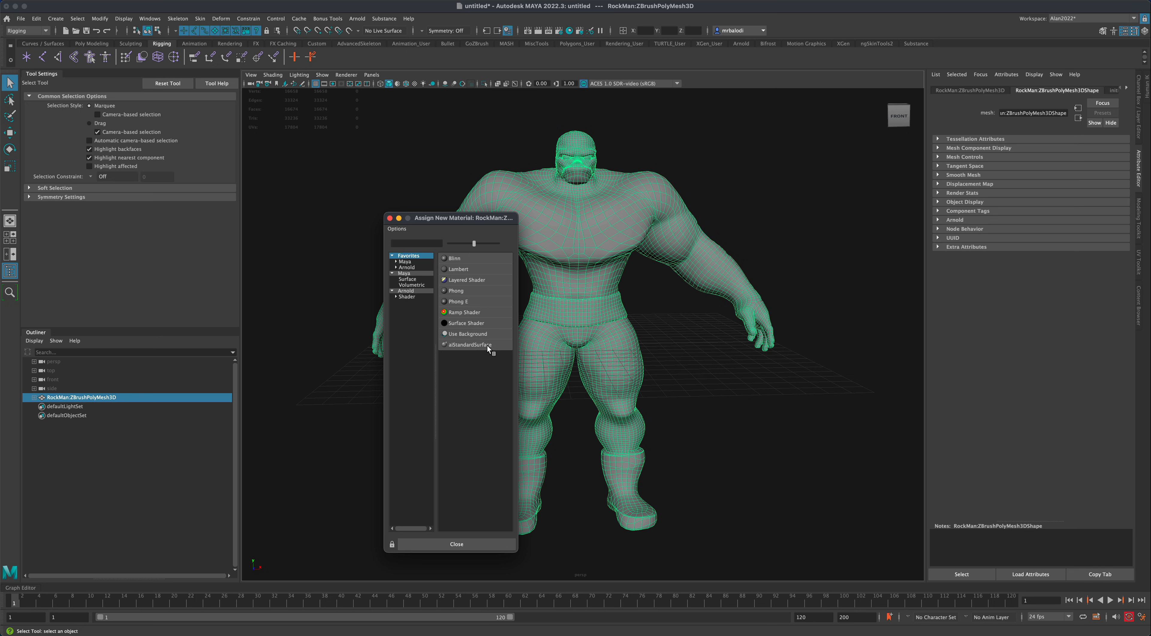
left_click(467, 345)
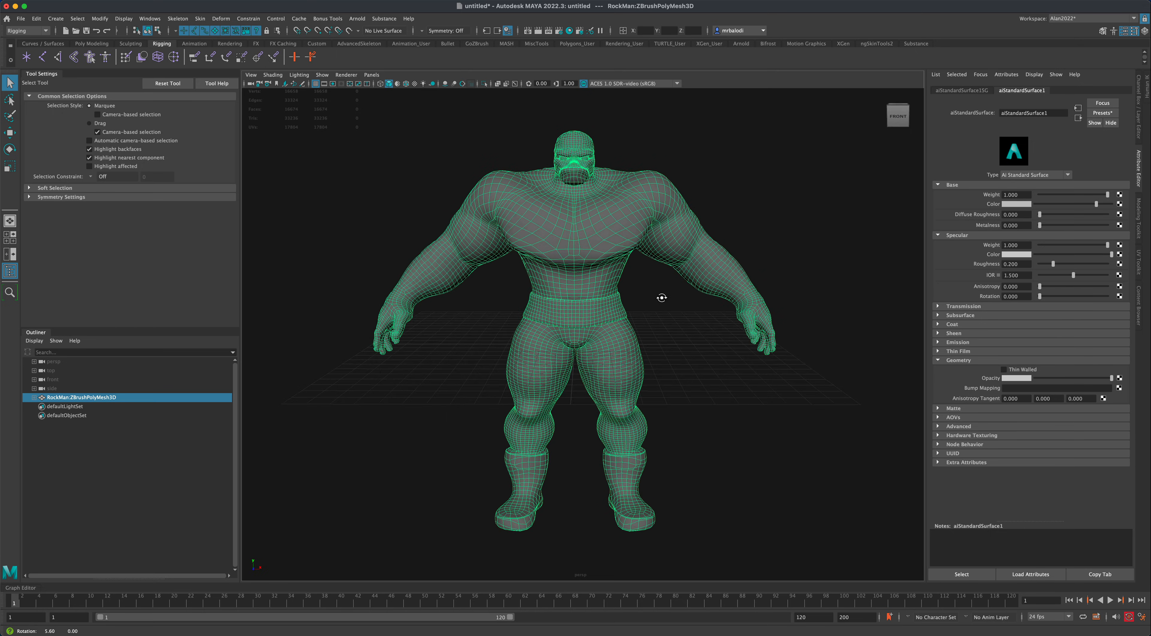
left_click_drag(661, 297, 817, 192)
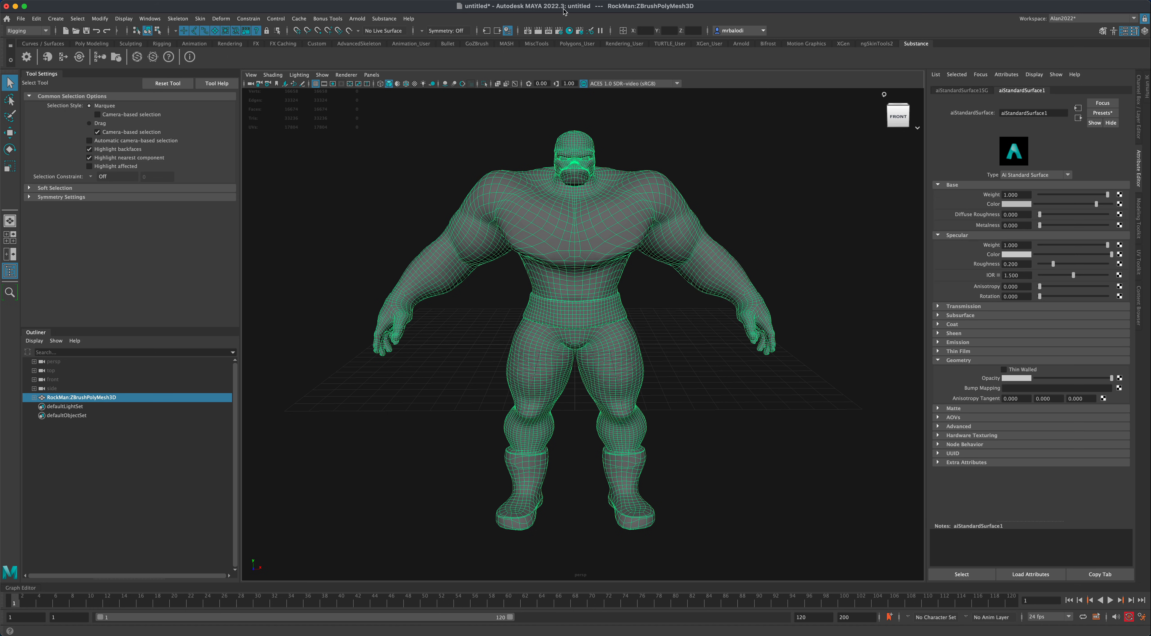
mouse_move(953, 69)
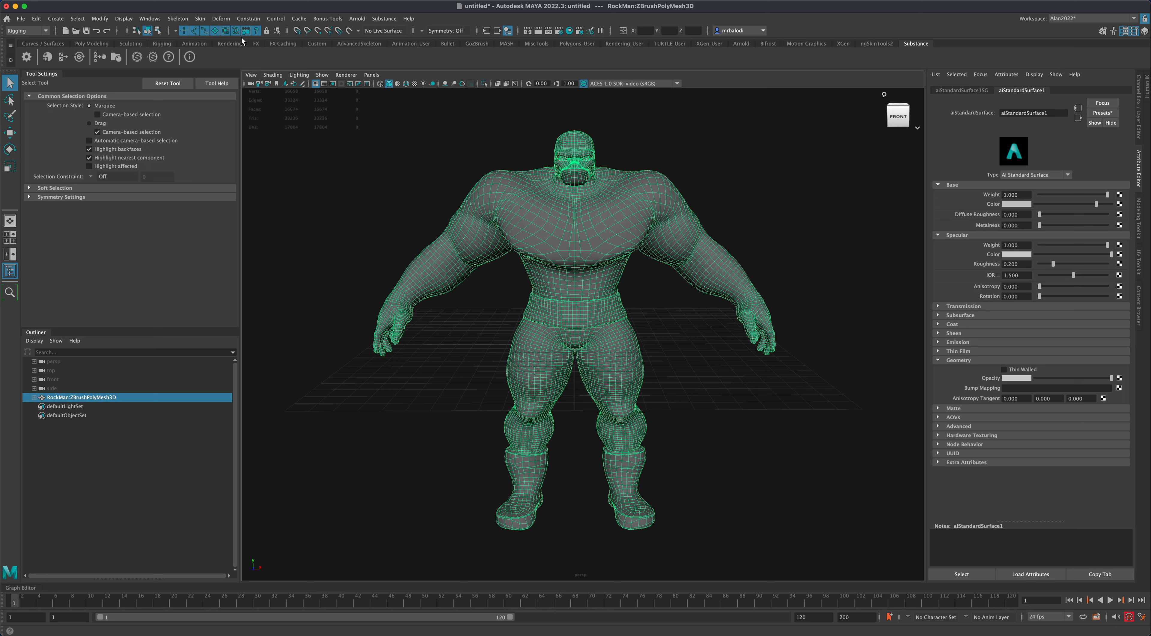
left_click(150, 18)
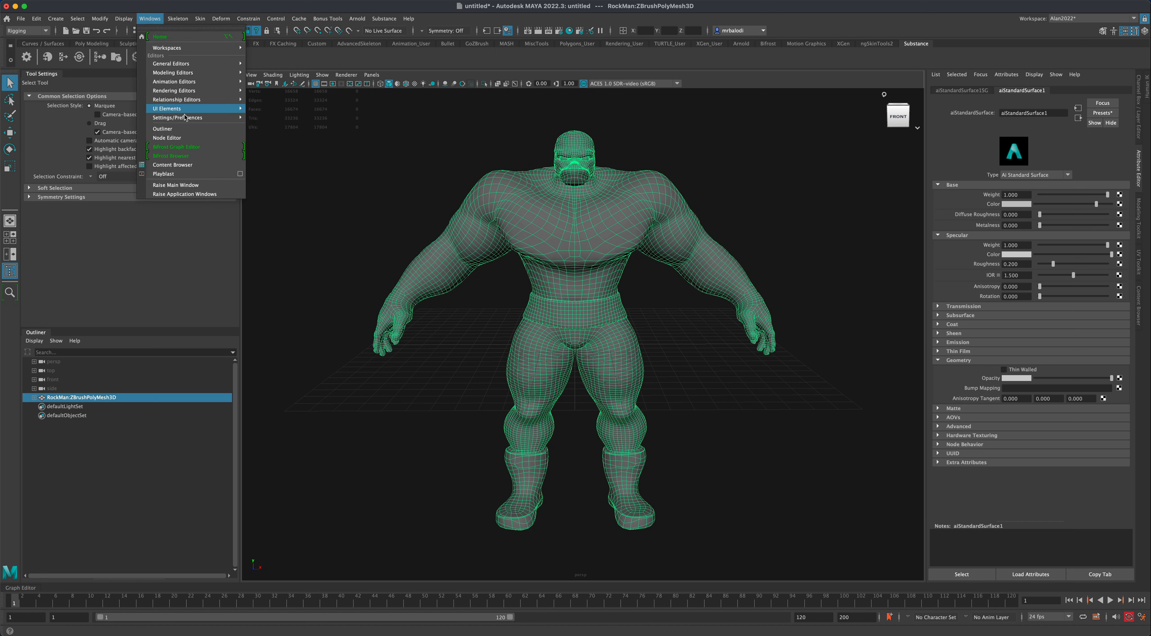
left_click(176, 118)
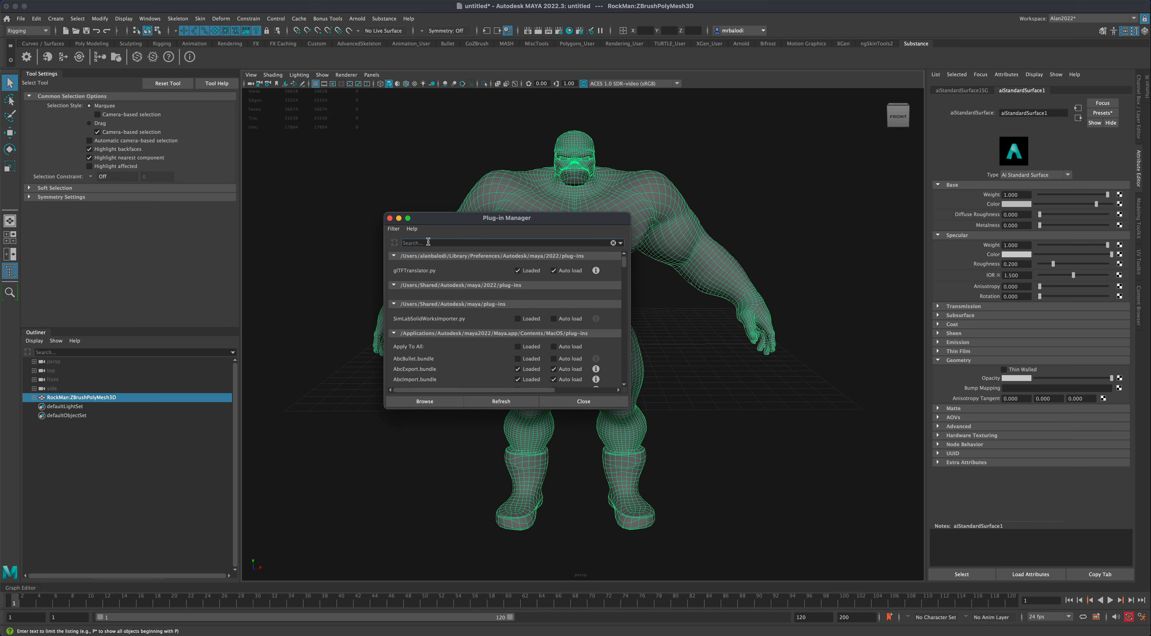
type("substance")
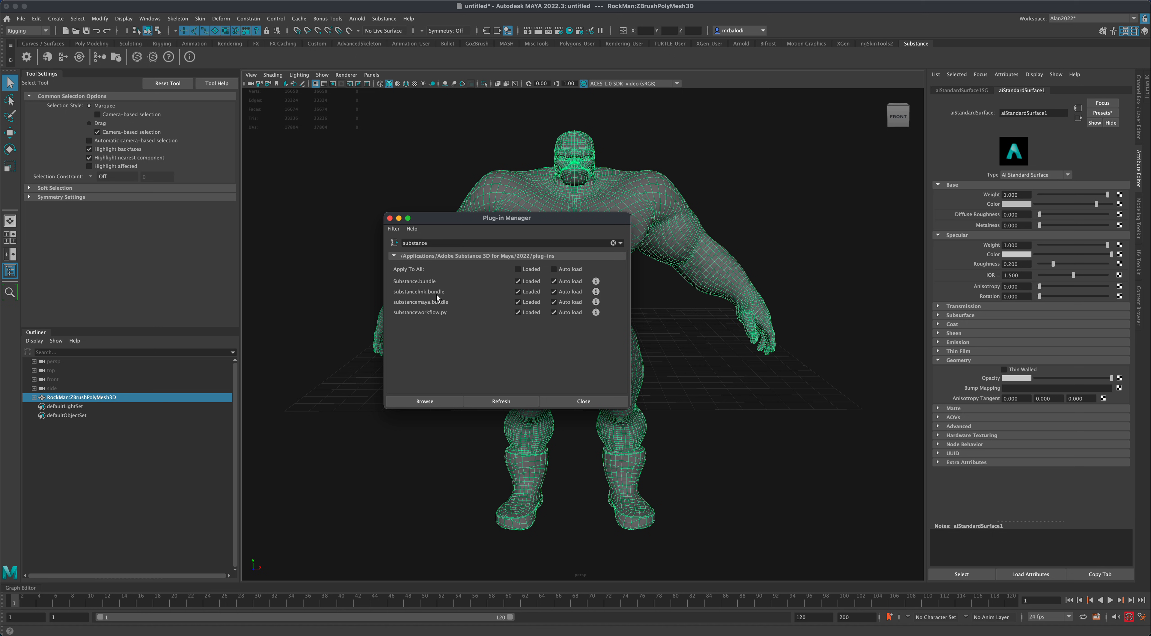
mouse_move(415, 285)
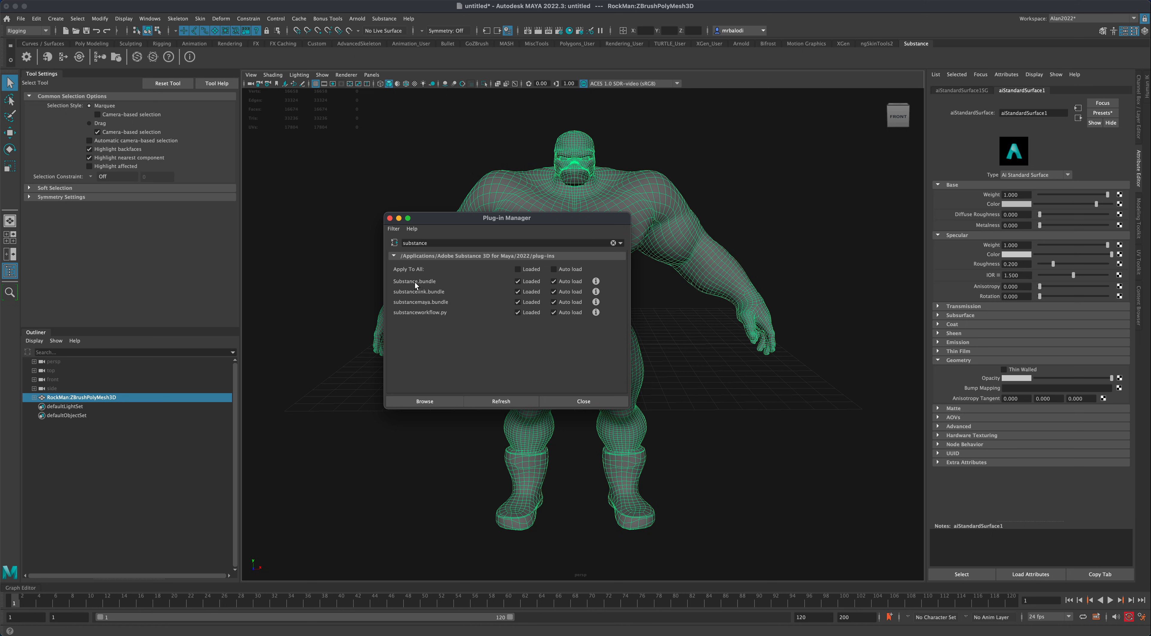
mouse_move(417, 291)
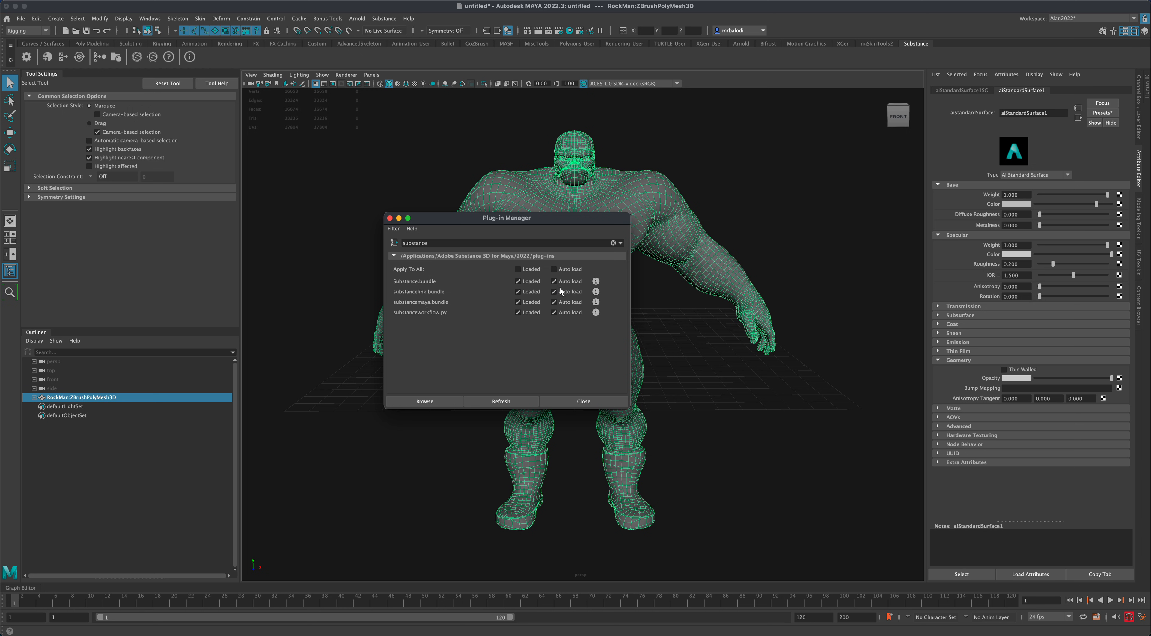
mouse_move(583, 397)
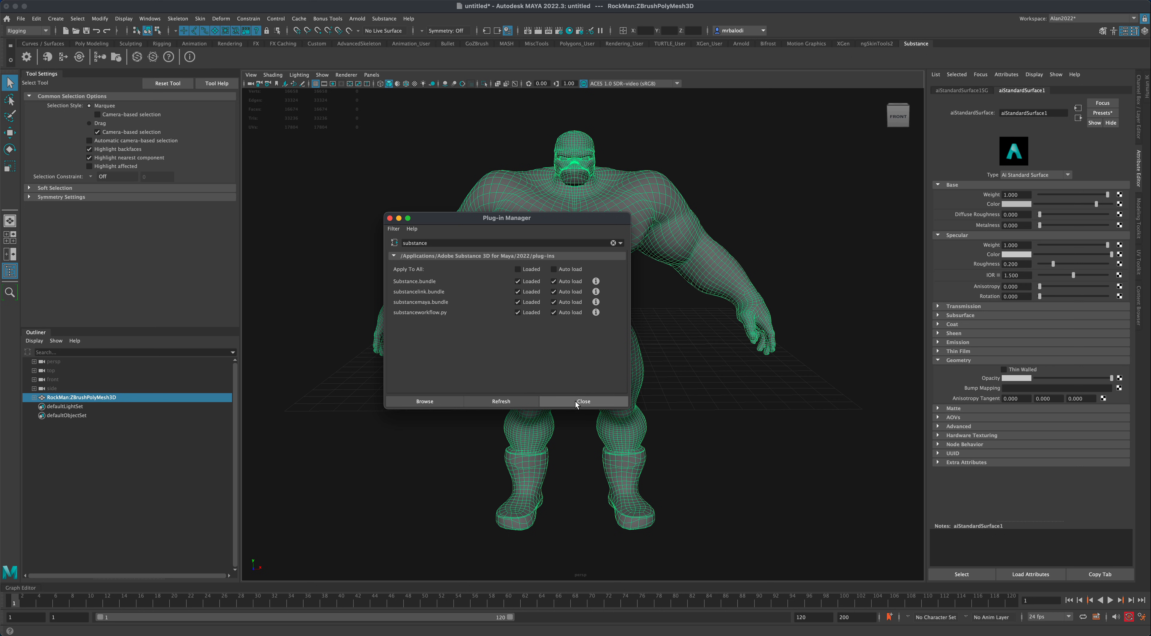
left_click(582, 401)
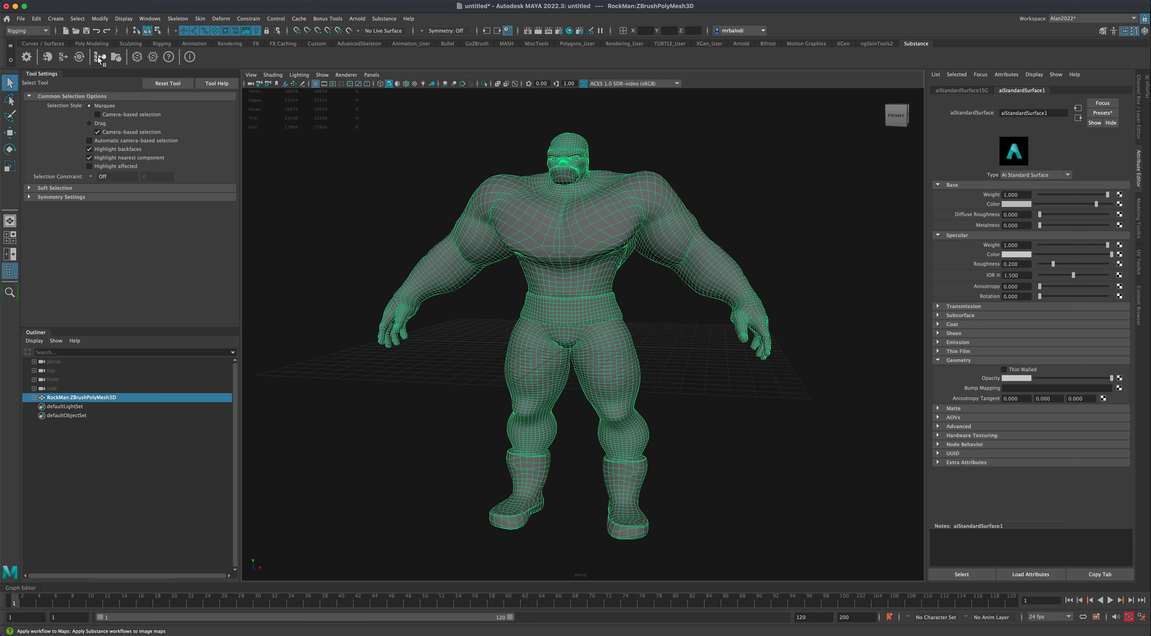
mouse_move(100, 58)
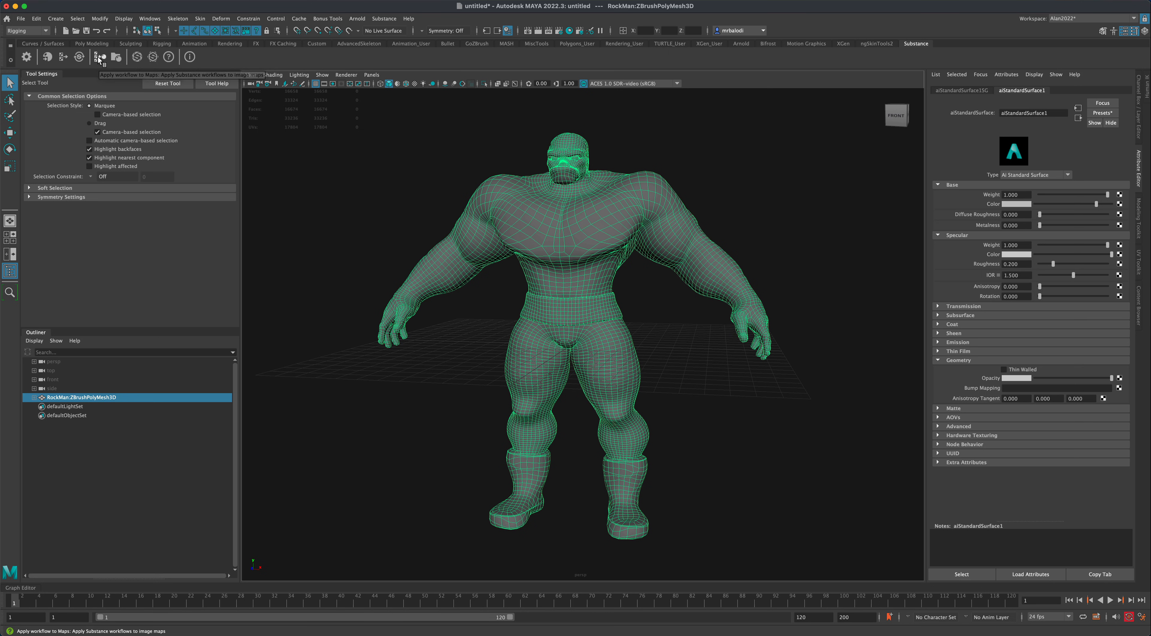
Launch Apply Workflow to Image Maps from the Substance shelf and move the dialog aside
left_click(100, 56)
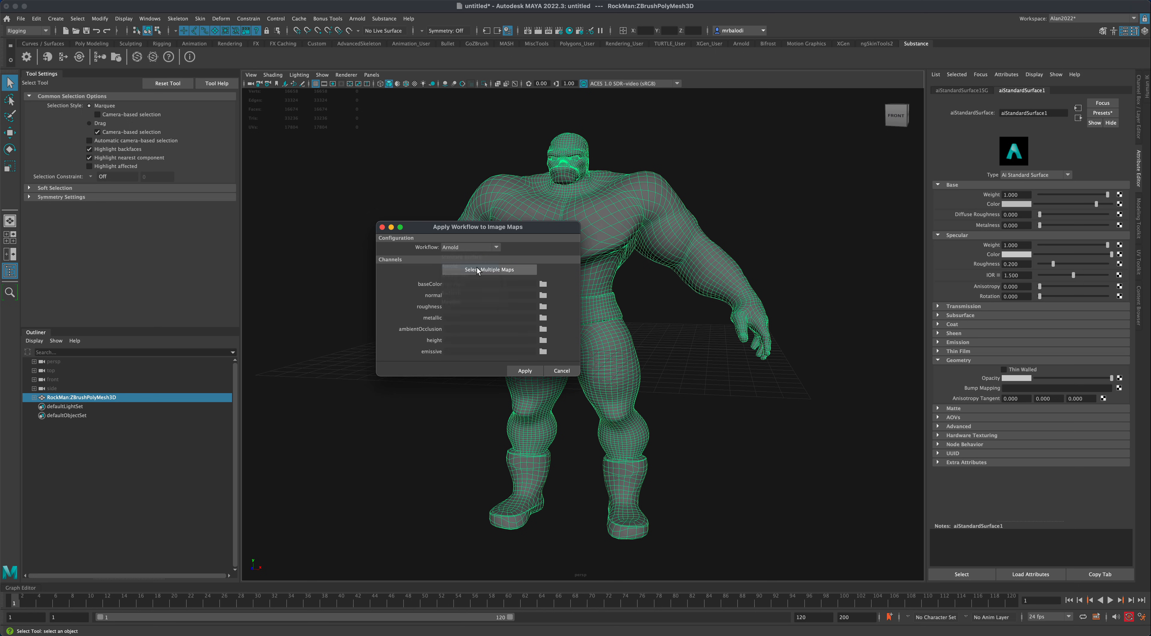
mouse_move(579, 293)
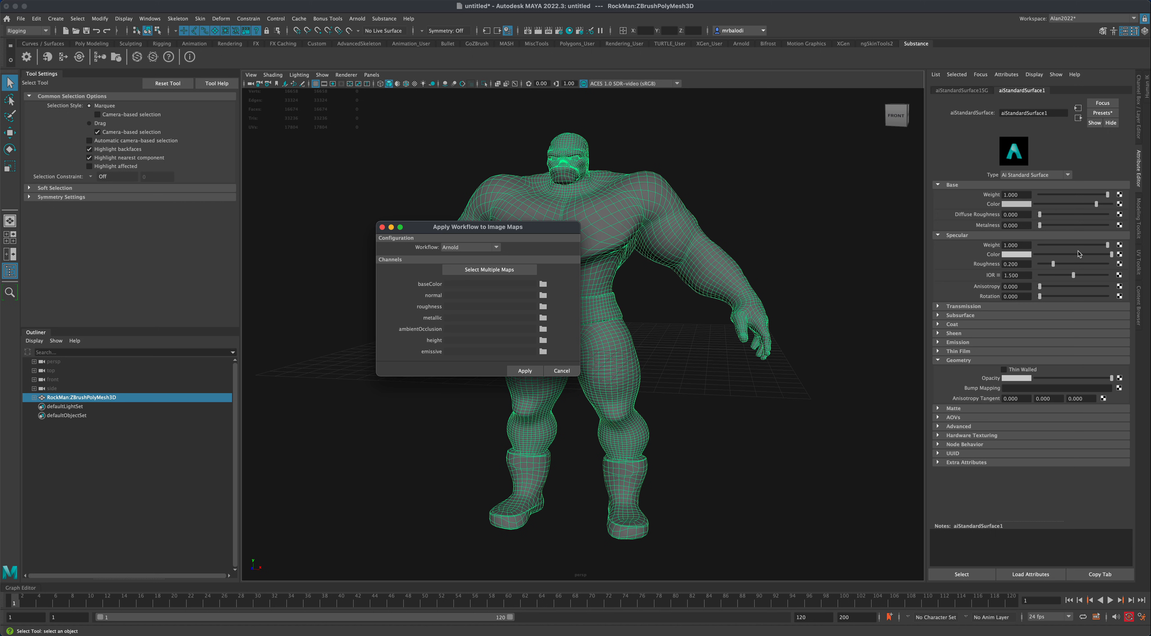
mouse_move(490, 378)
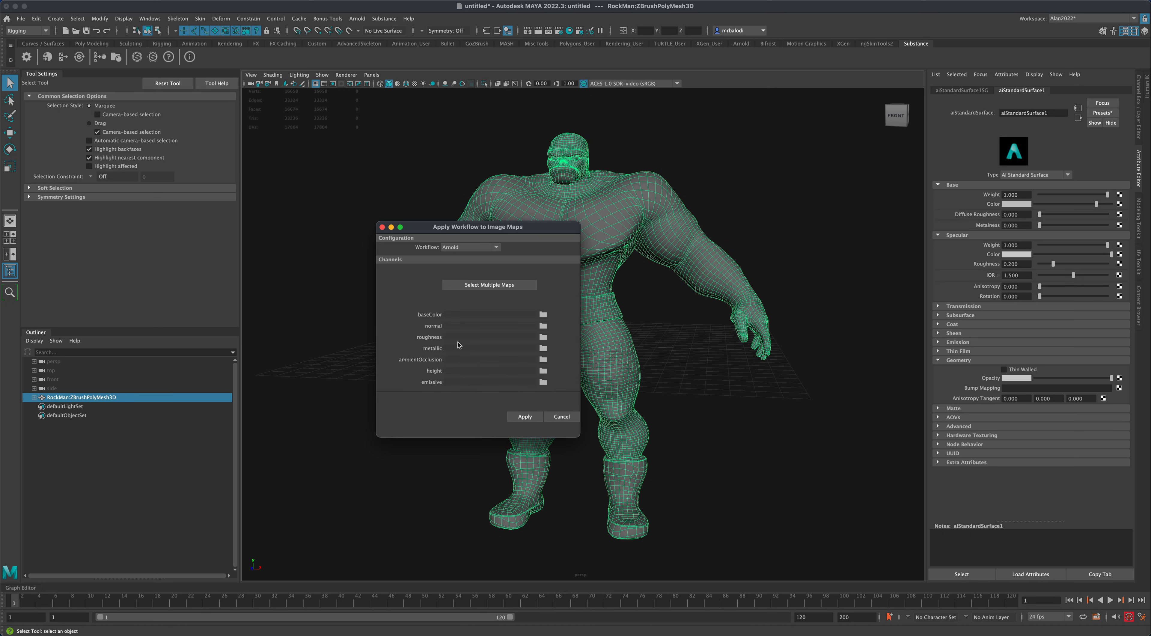
left_click_drag(477, 227, 410, 204)
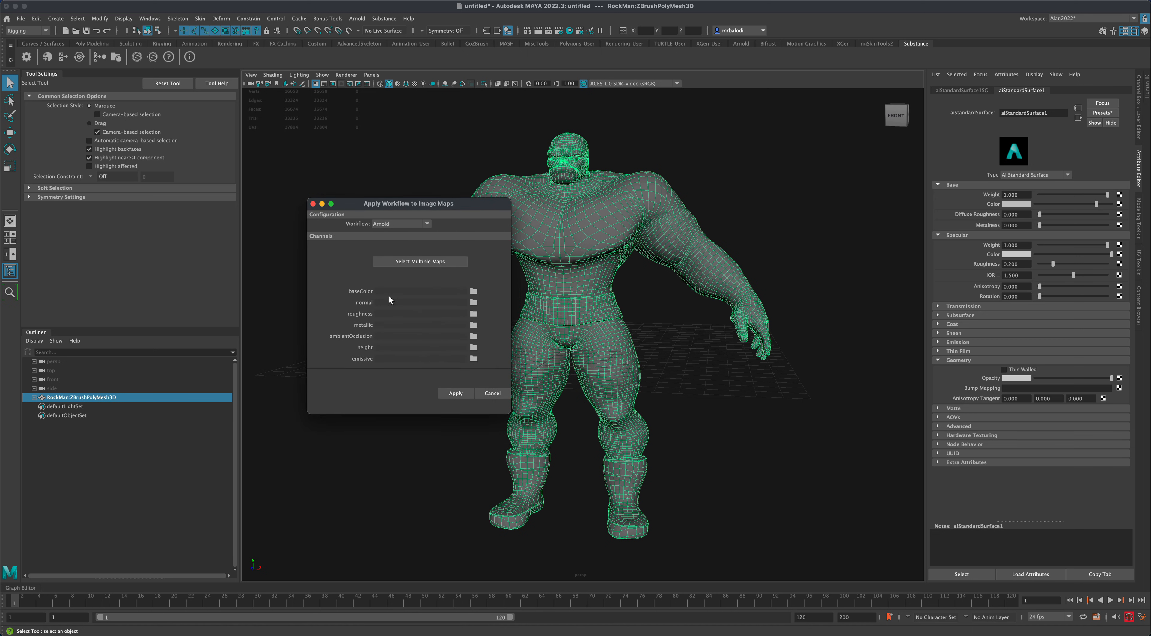
mouse_move(394, 283)
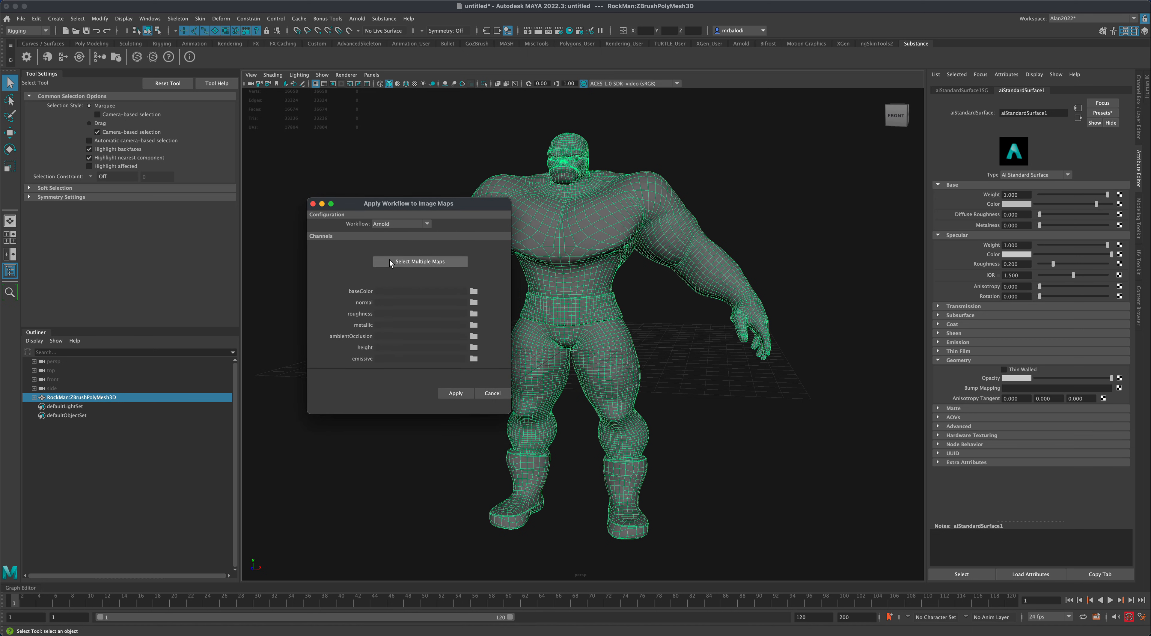
mouse_move(406, 267)
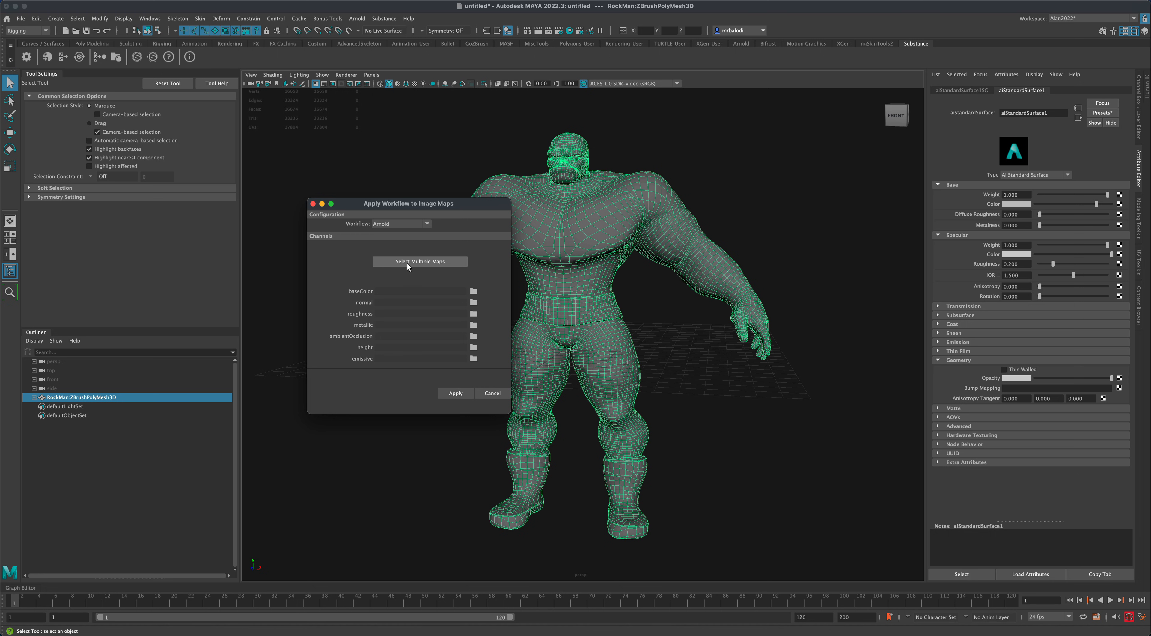
Select all seven RockMan PNG maps from textures > Standard to fill the Arnold channel slots
left_click(419, 261)
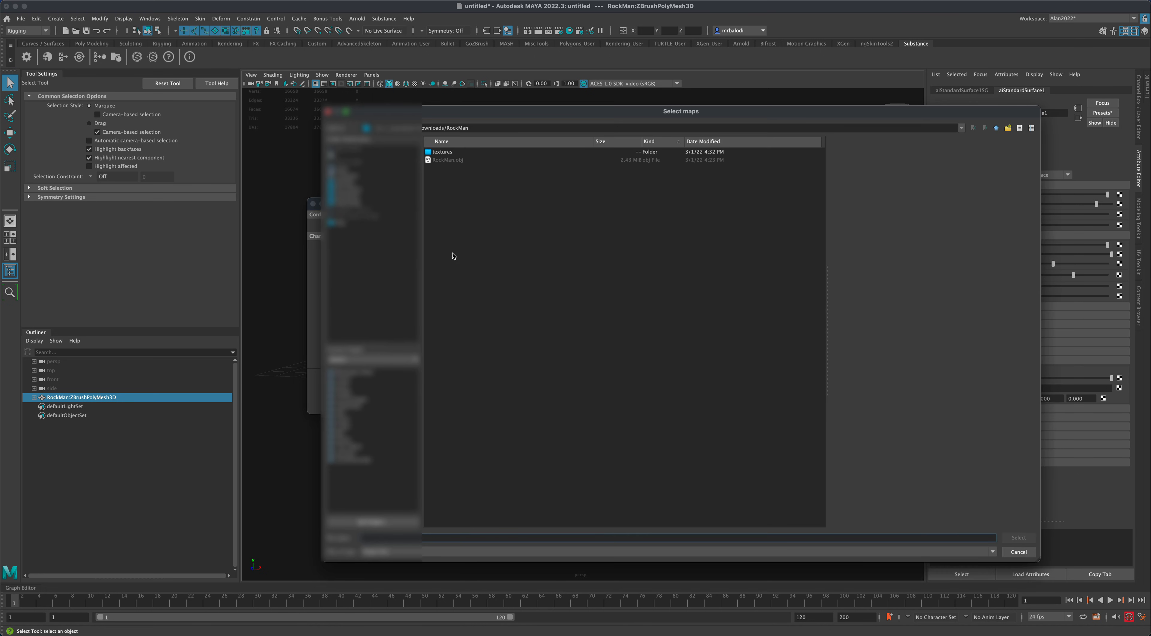
left_click(441, 151)
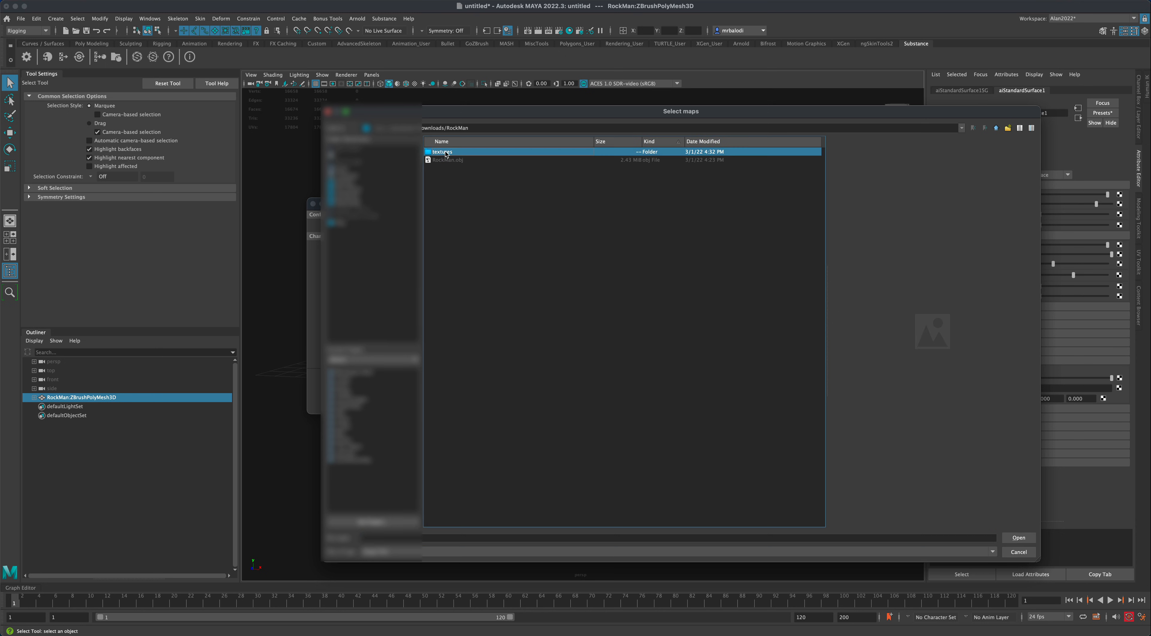
double_click(442, 151)
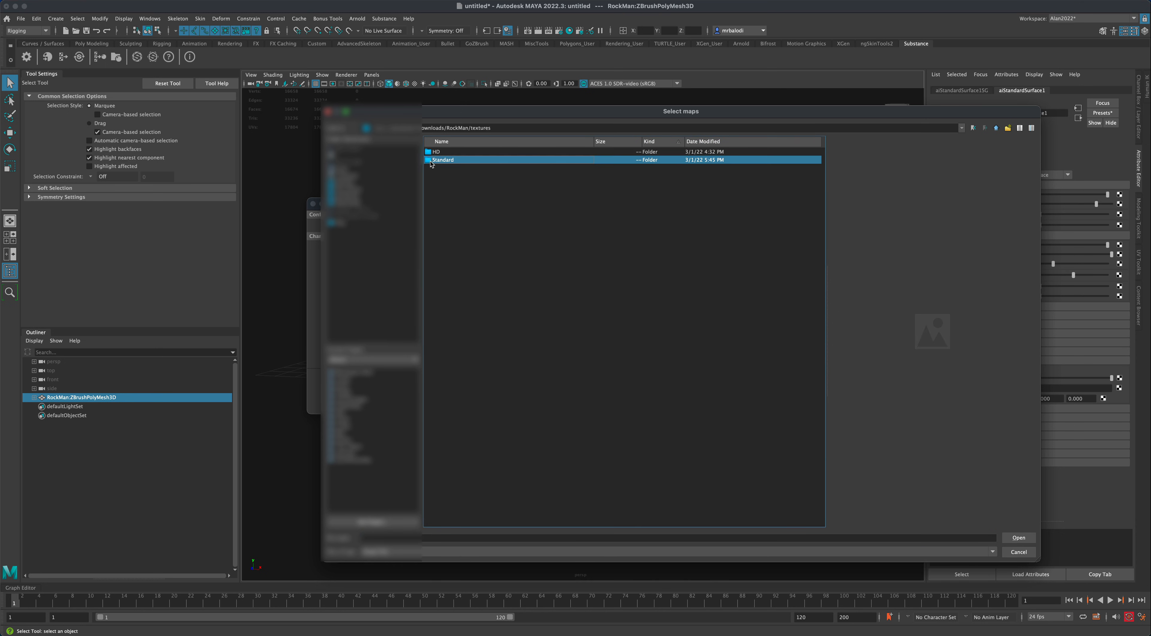
double_click(444, 160)
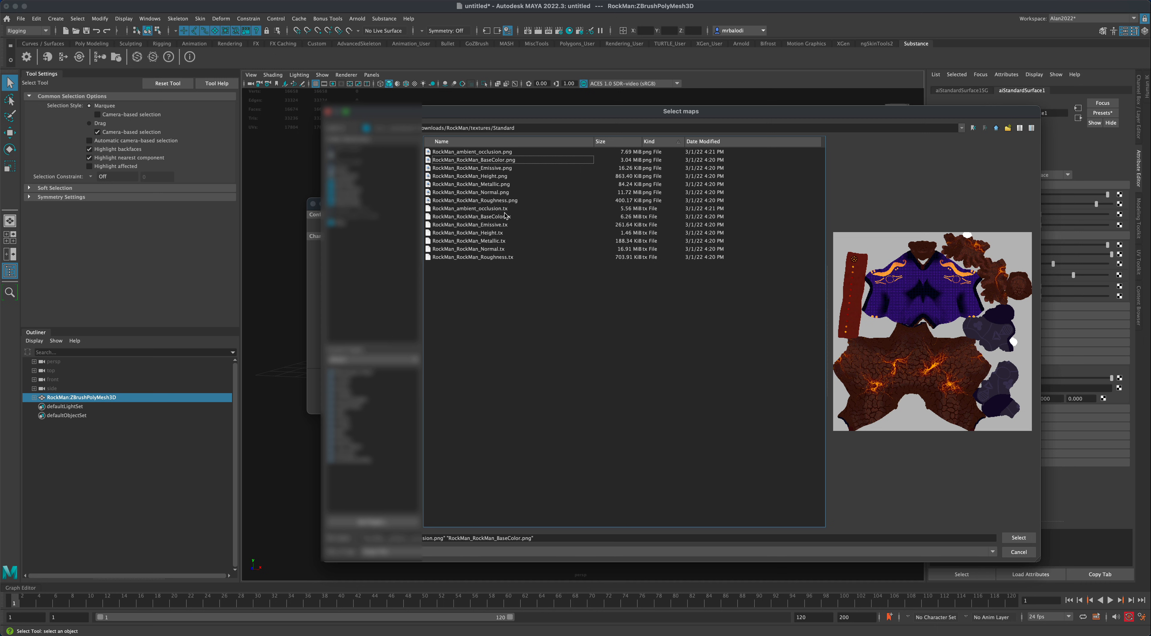
left_click(473, 199)
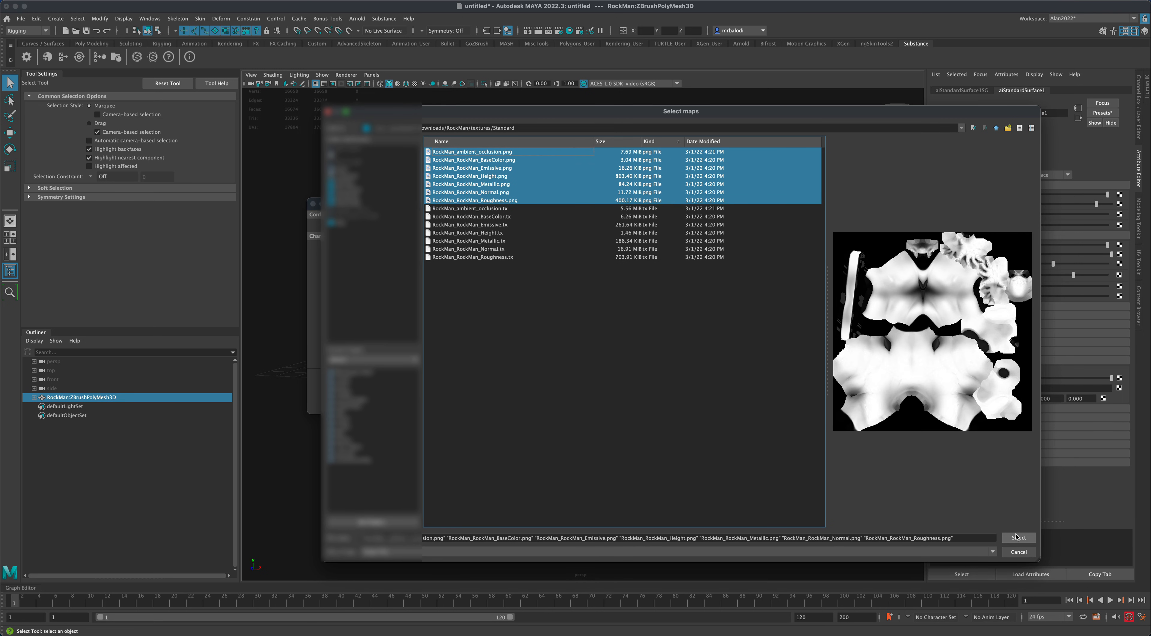
left_click(1017, 537)
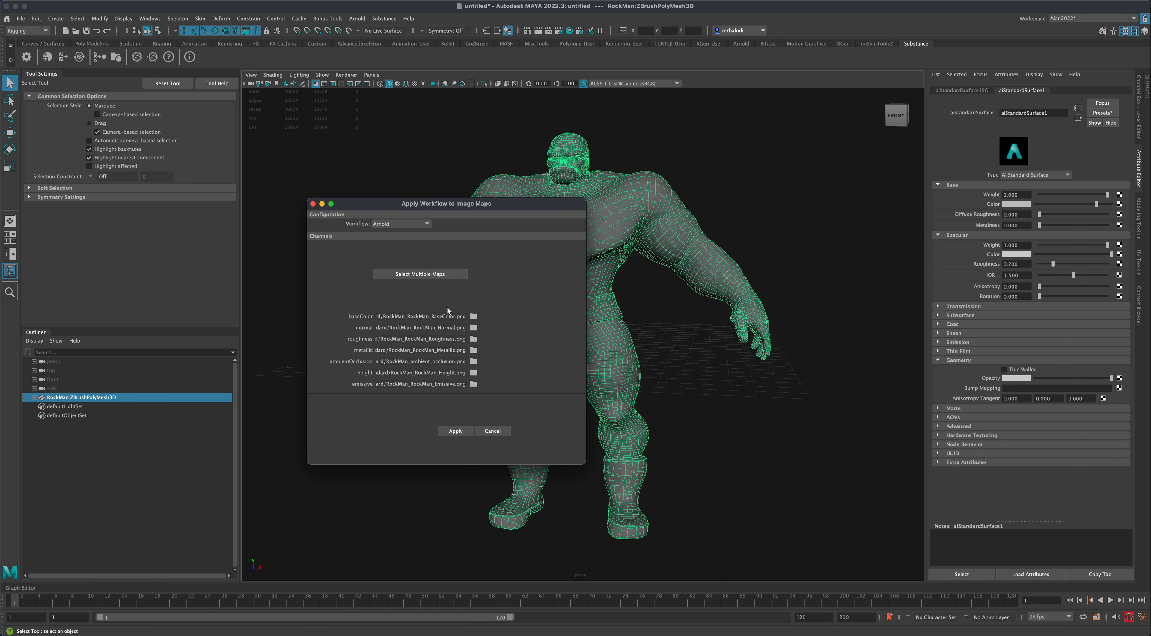
Apply the Arnold image-map workflow so RockMan's network gains a bump2d1 node
left_click_drag(446, 203, 419, 175)
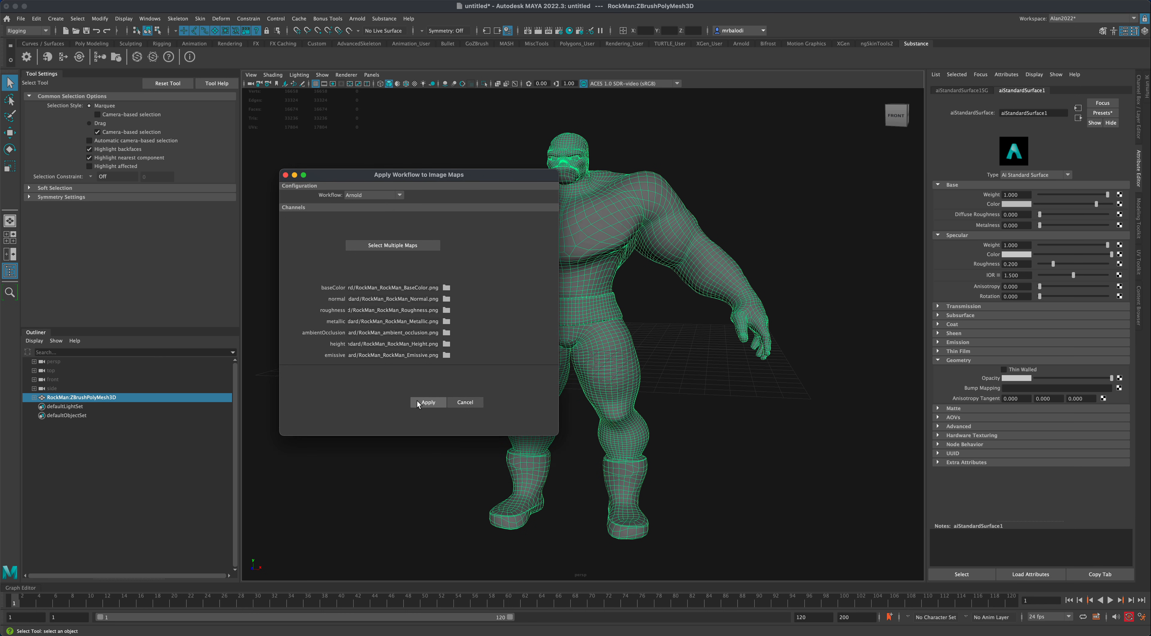
left_click(427, 401)
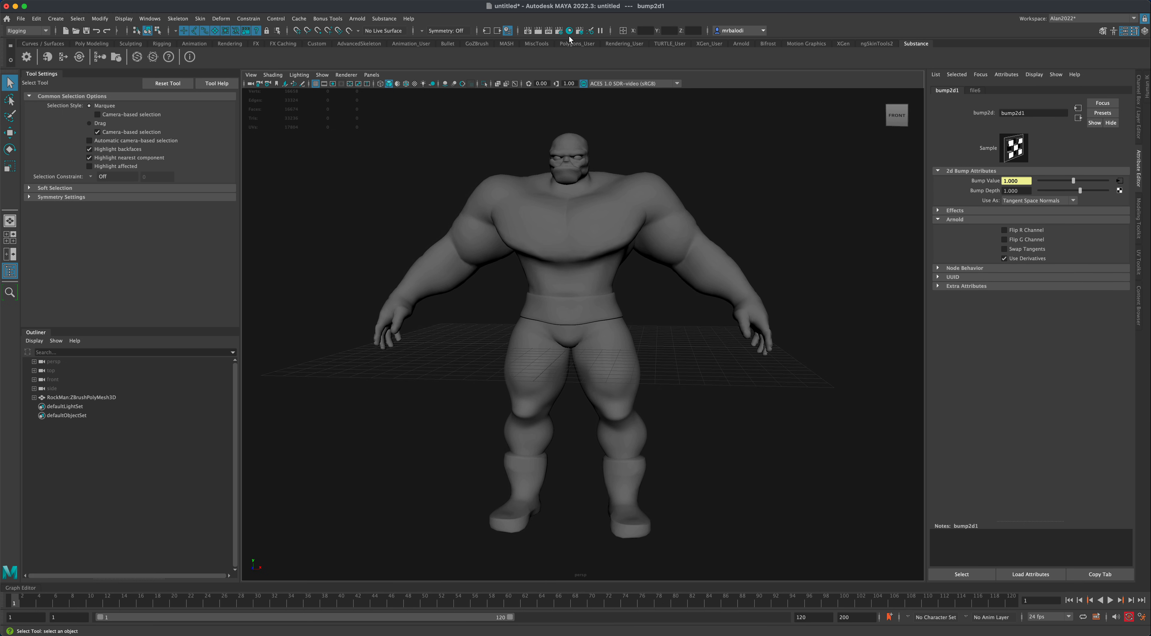
Inspect the two Arnold standard surface materials in the Hypershade
left_click(569, 31)
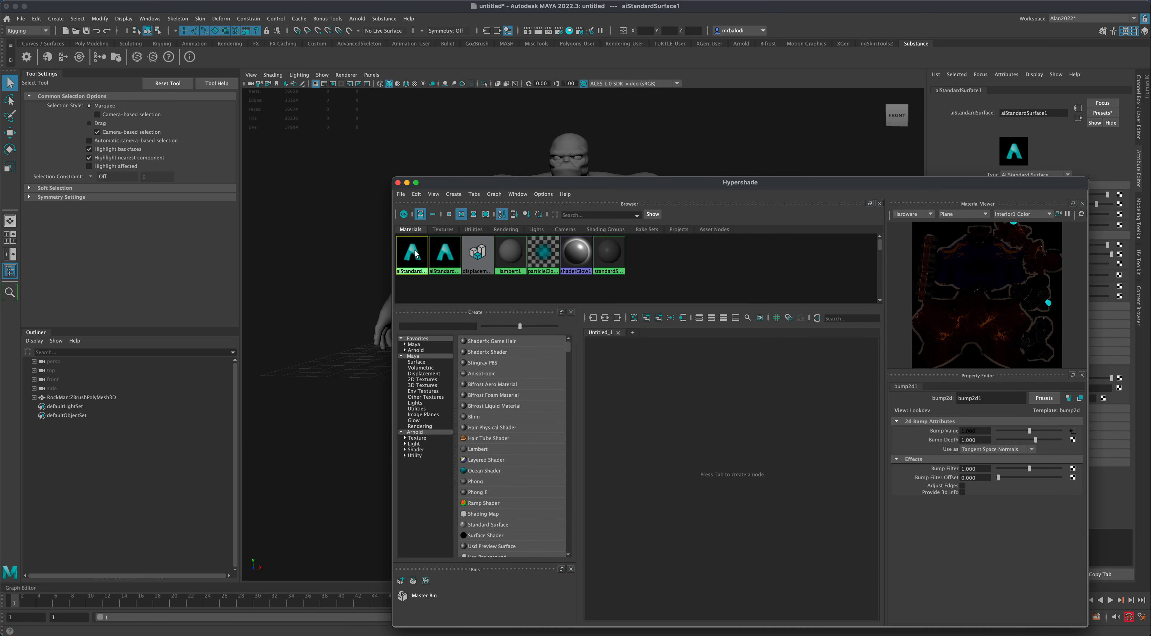
left_click(443, 252)
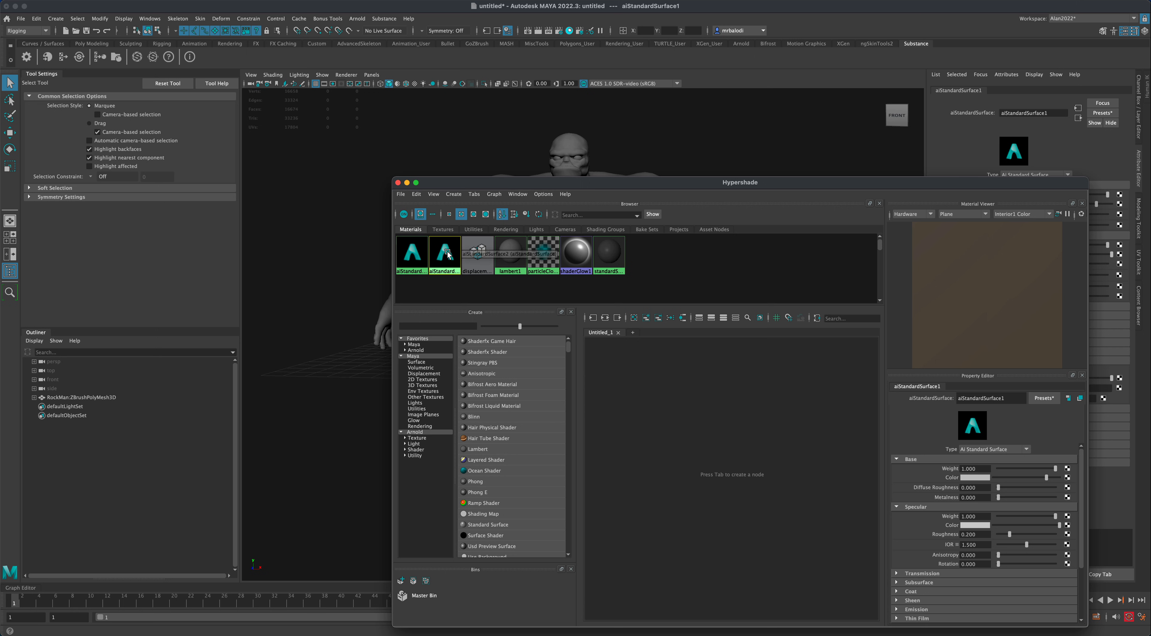
left_click(444, 254)
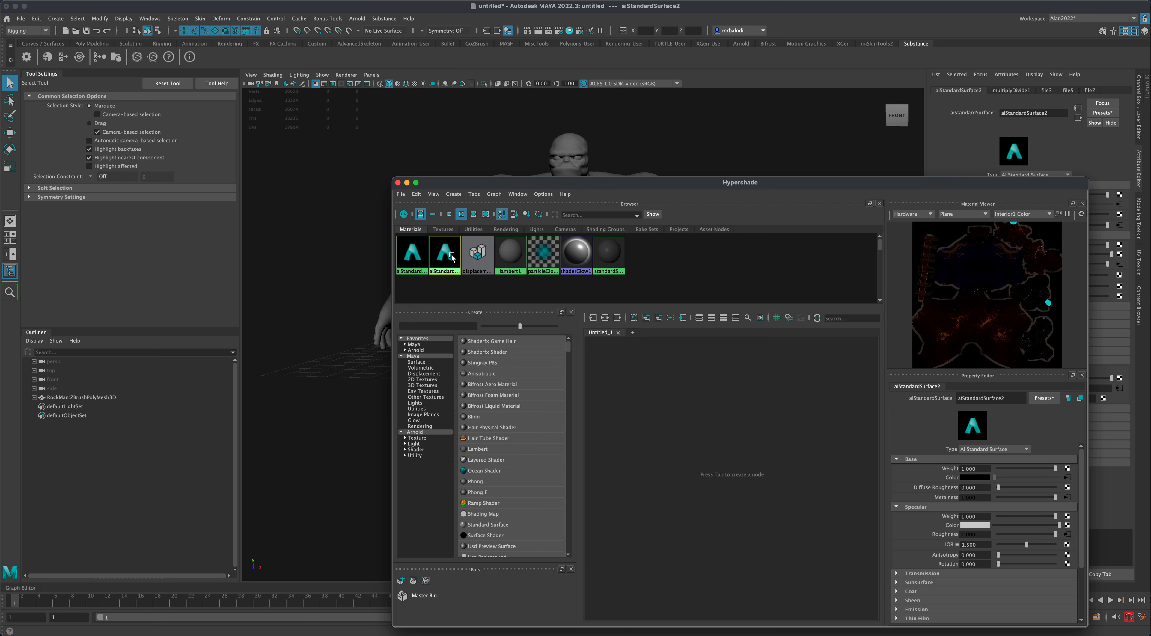
left_click(444, 254)
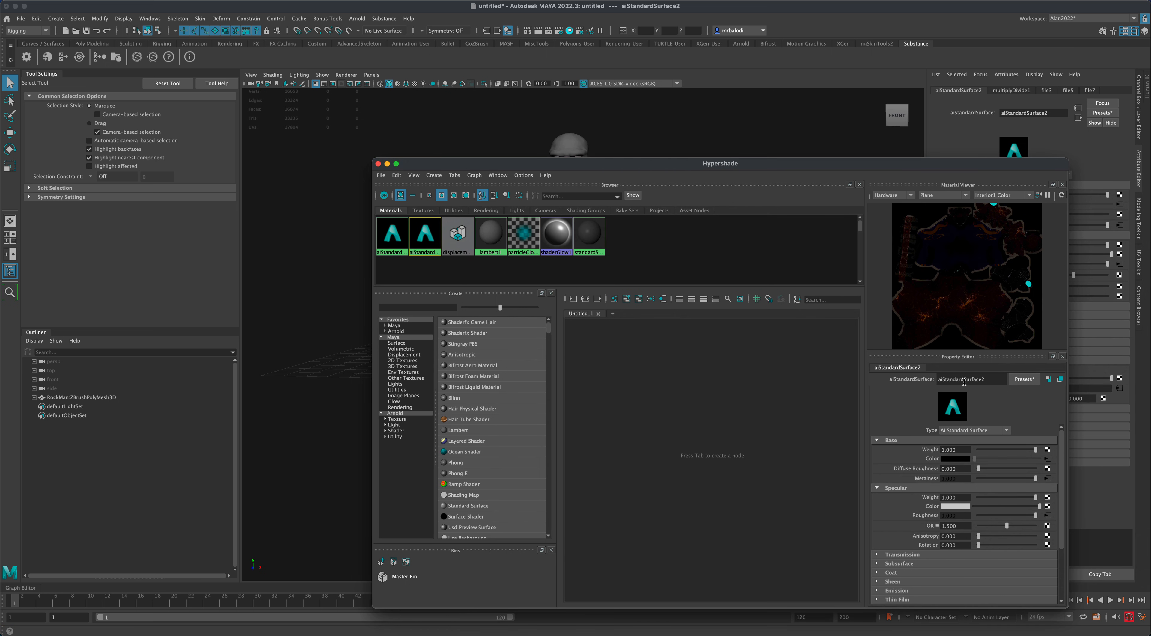
Rename the textured material aiStandardSurface2 to 'aiRockMan'
double_click(969, 378)
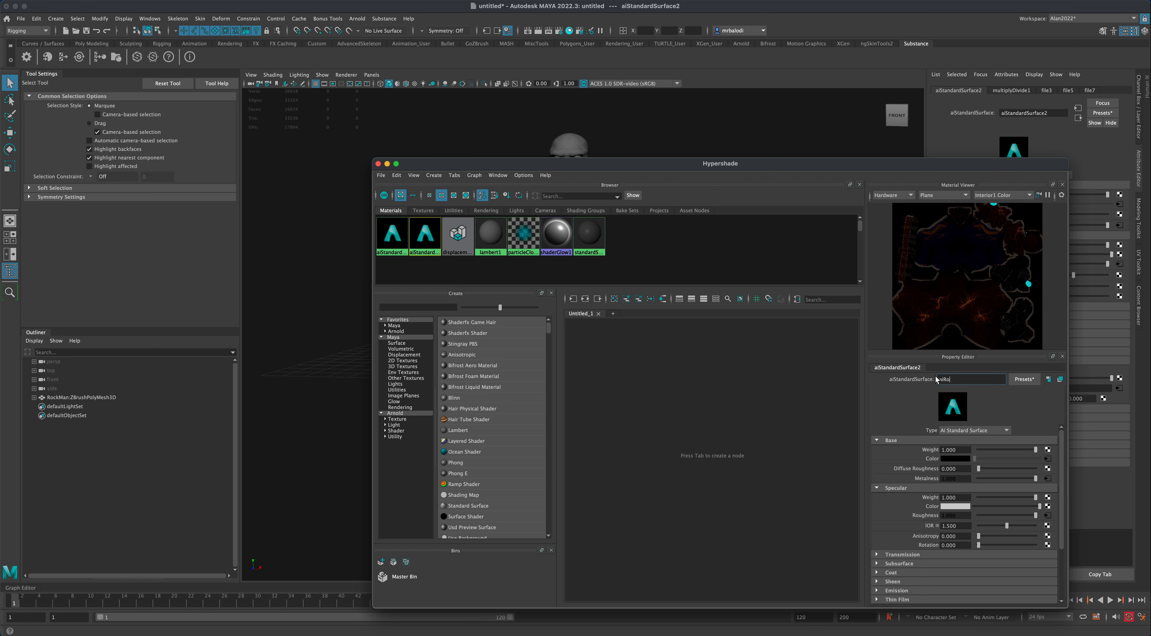
type("aiRockMan")
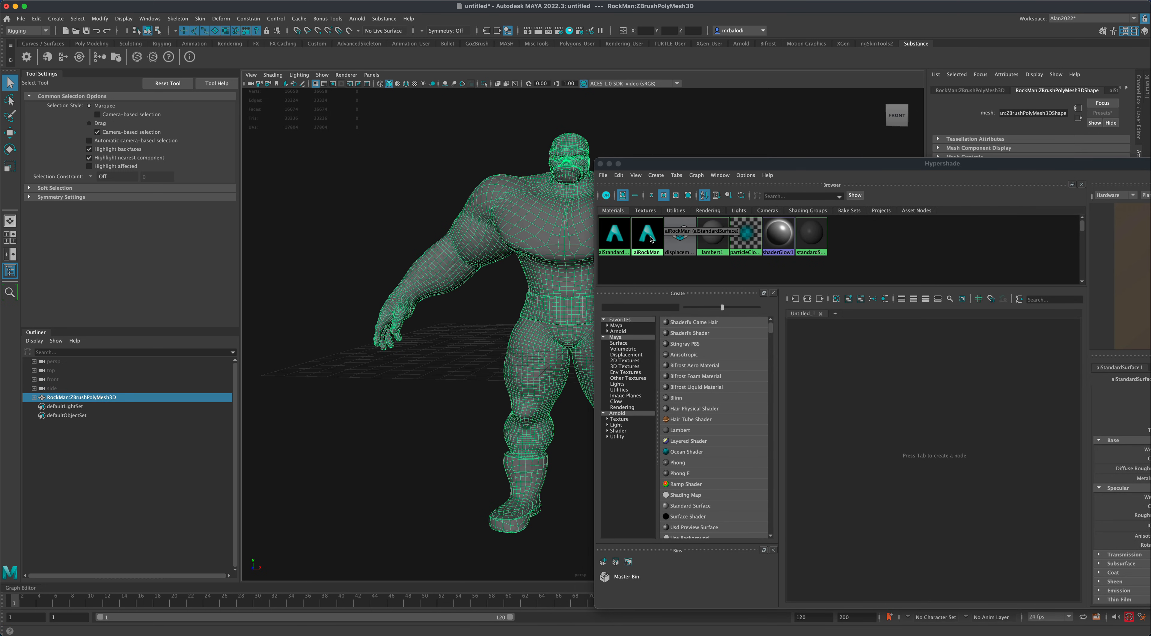
Assign aiRockMan to the selected character and close the Hypershade
right_click(647, 231)
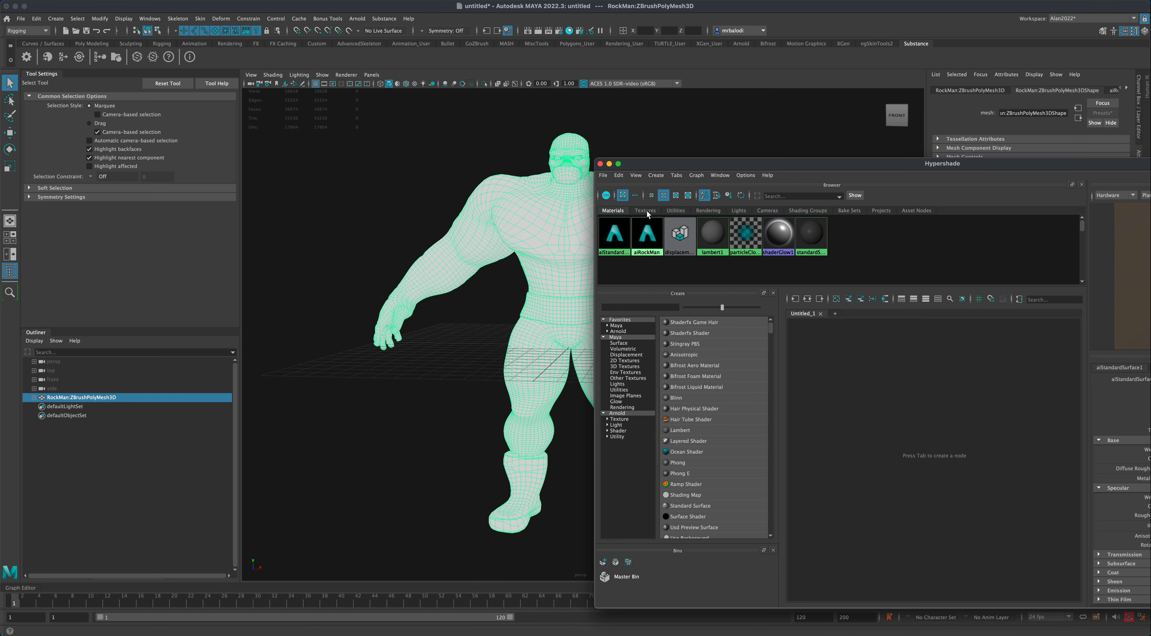
left_click(599, 163)
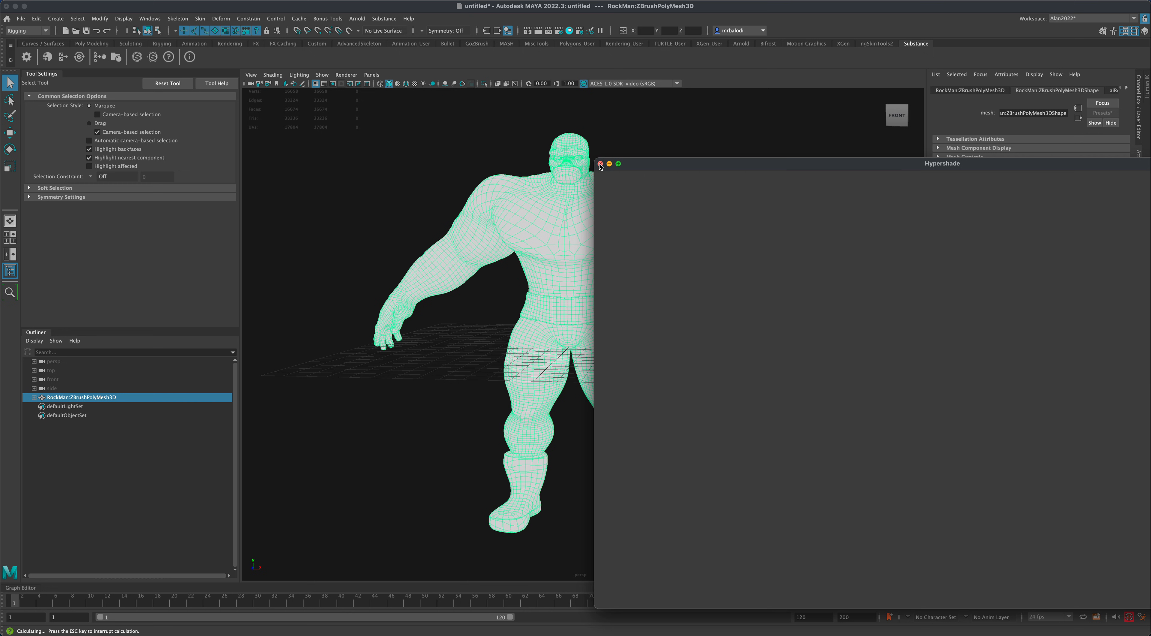
left_click(600, 164)
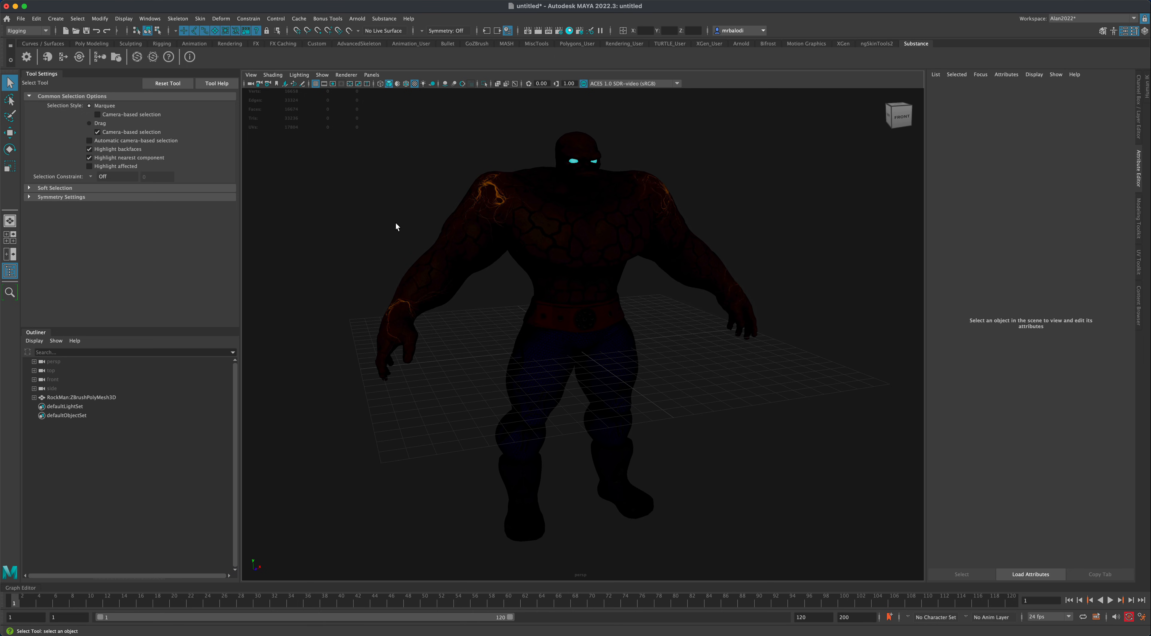
Create an Arnold SkyDome Light and set the viewport lighting to Use All Lights
left_click_drag(396, 226, 777, 234)
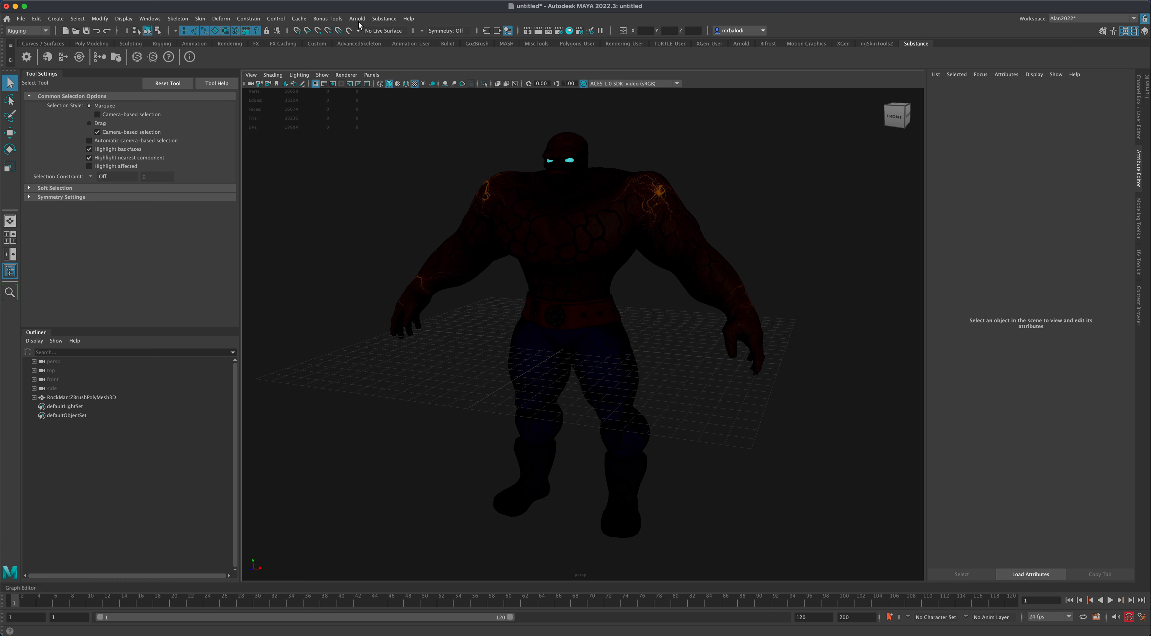
left_click(357, 19)
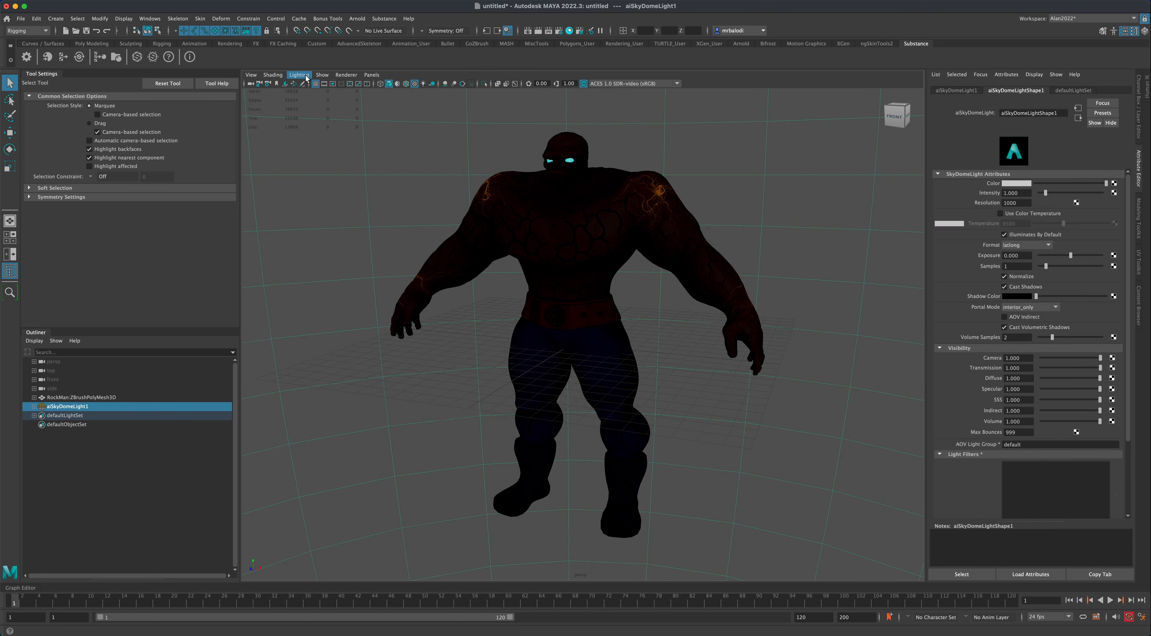
left_click(298, 75)
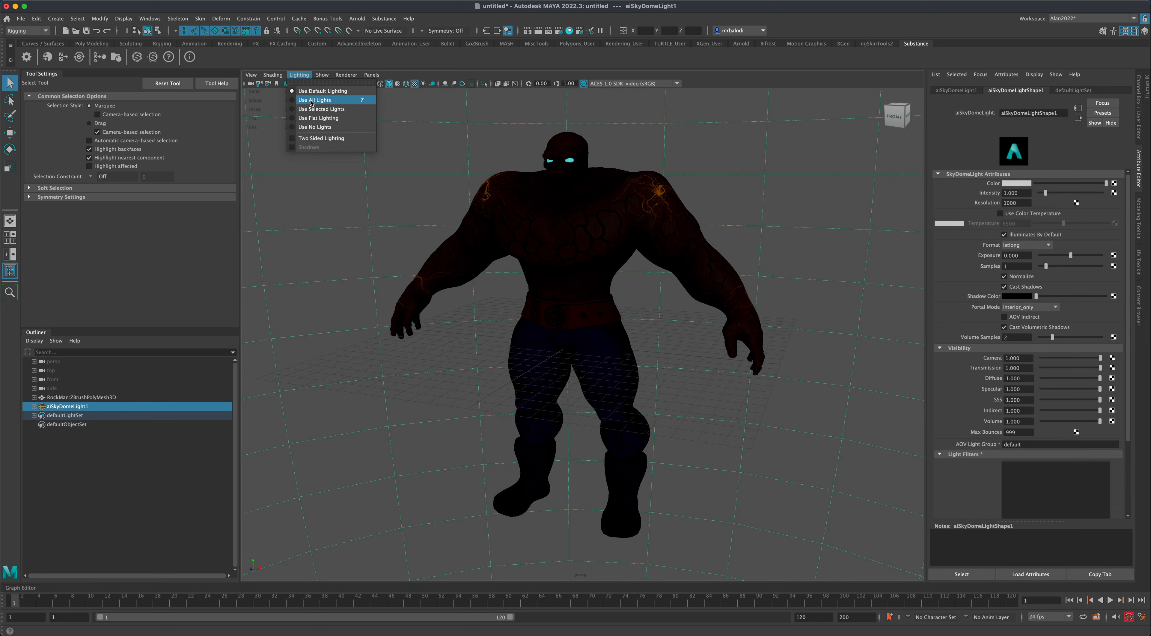
left_click(316, 100)
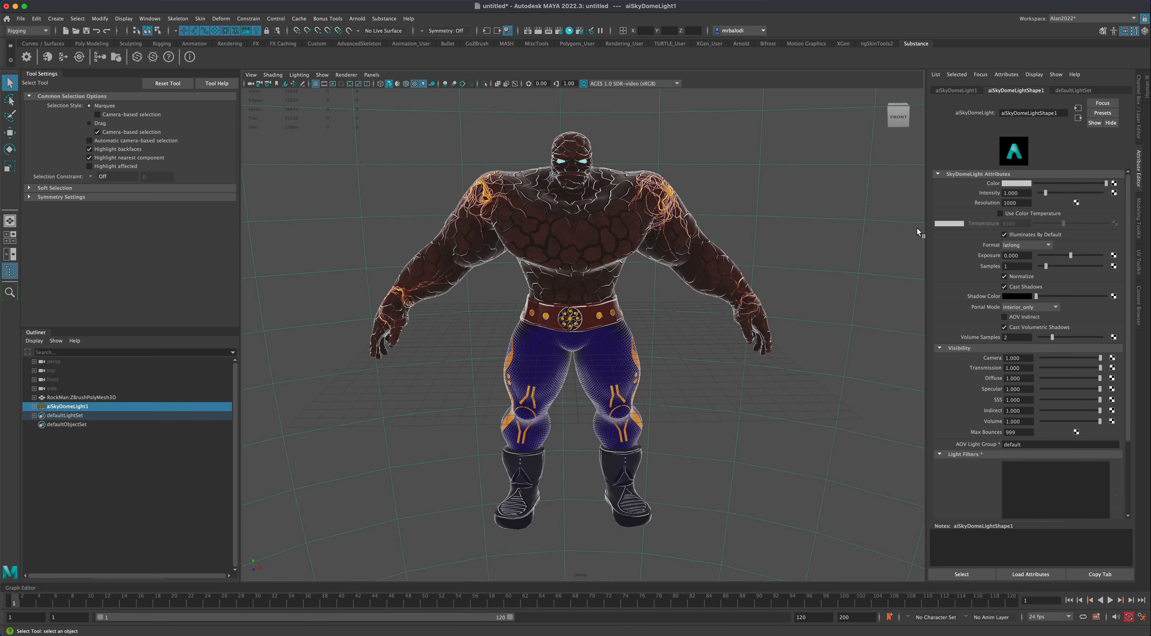
left_click_drag(579, 308, 835, 305)
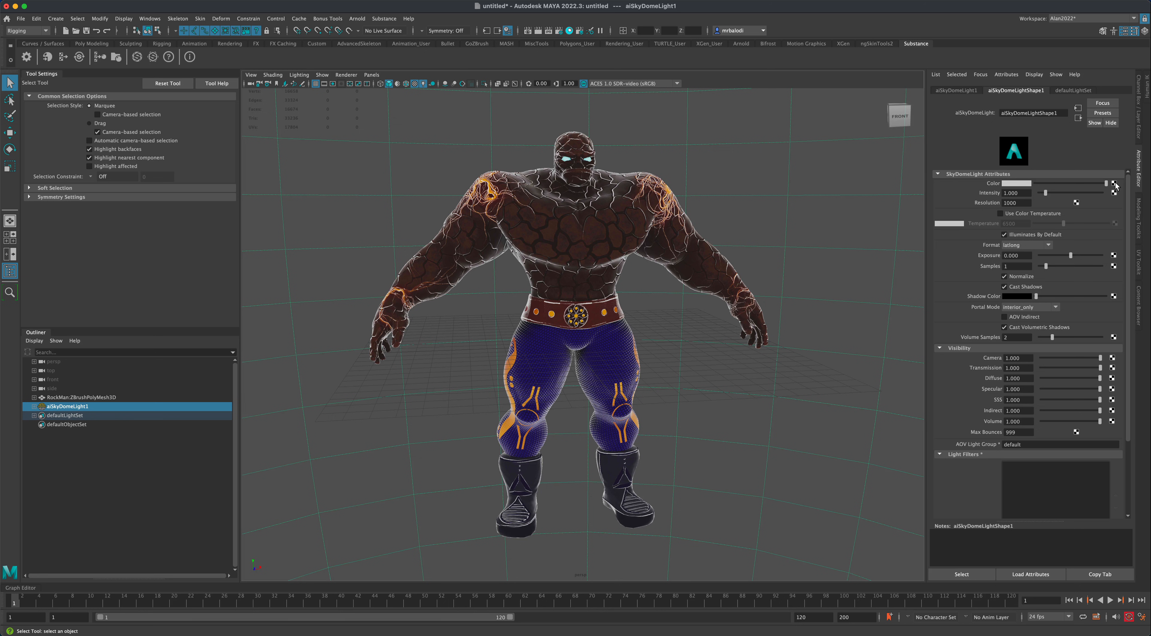
mouse_move(851, 237)
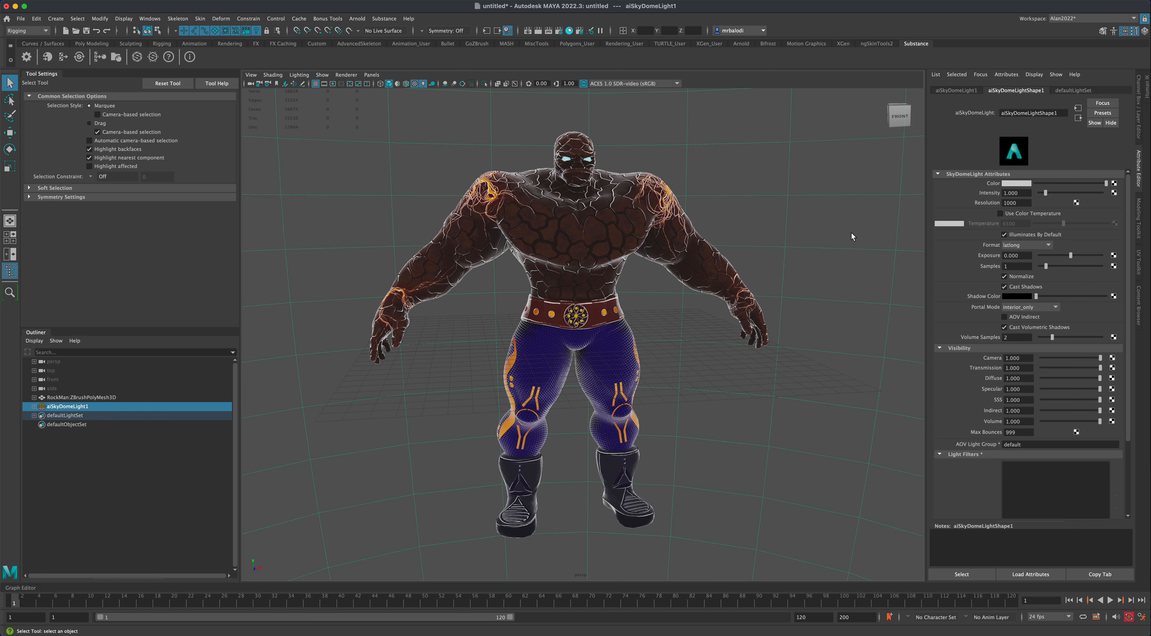
mouse_move(849, 238)
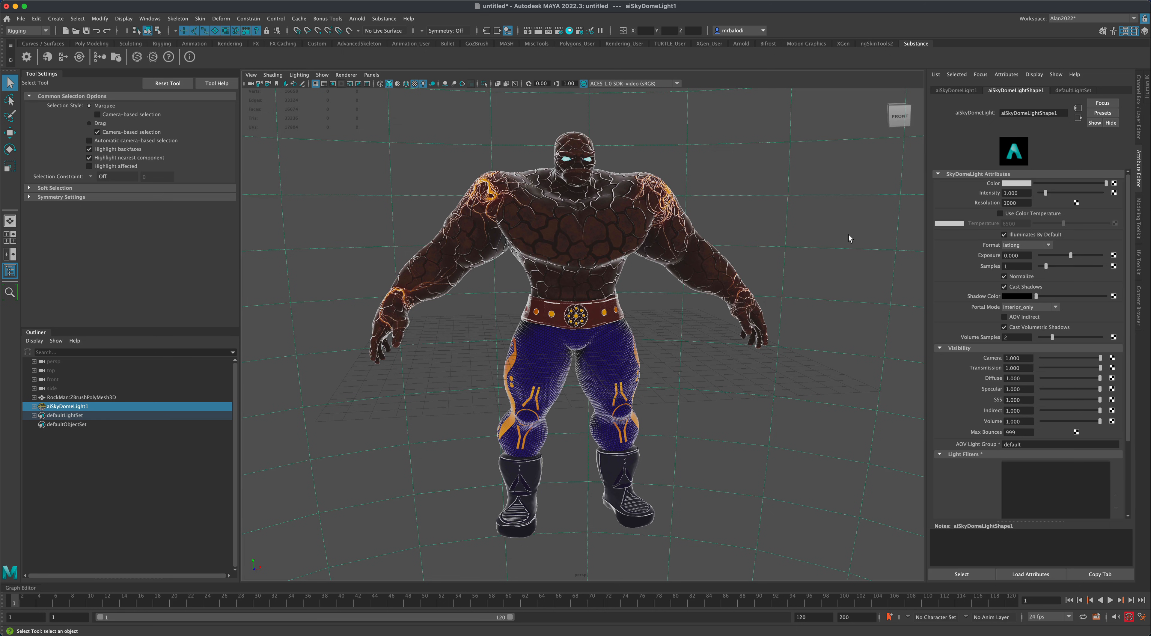
mouse_move(260, 444)
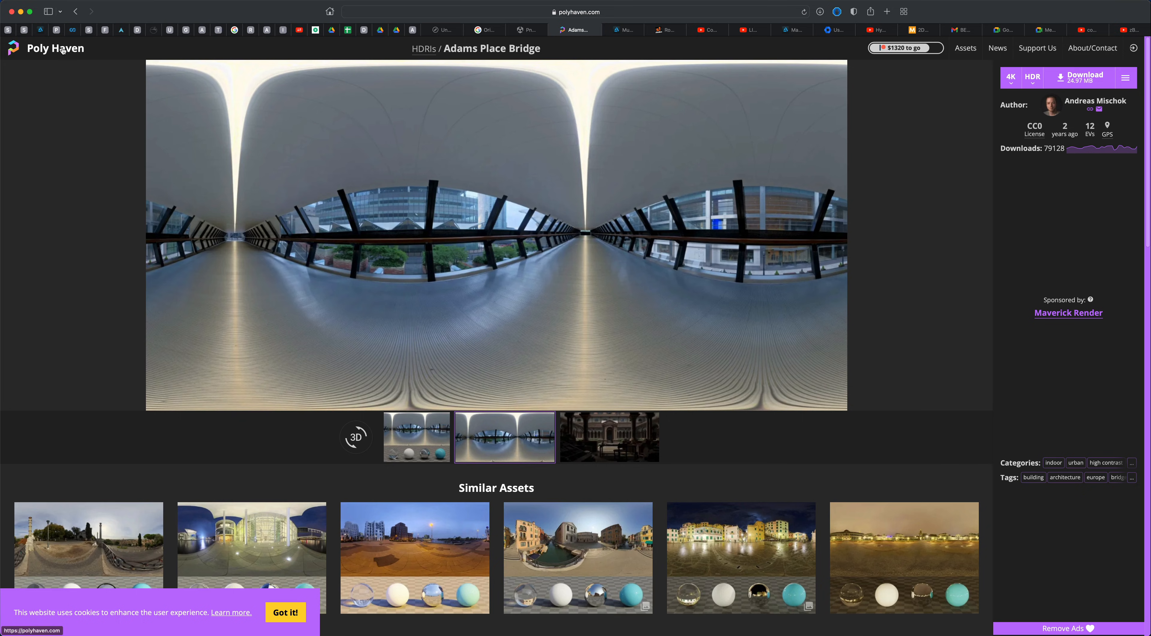
Find Studio Small 09 under Poly Haven's Studio HDRIs and choose HDR as the download format
left_click(55, 48)
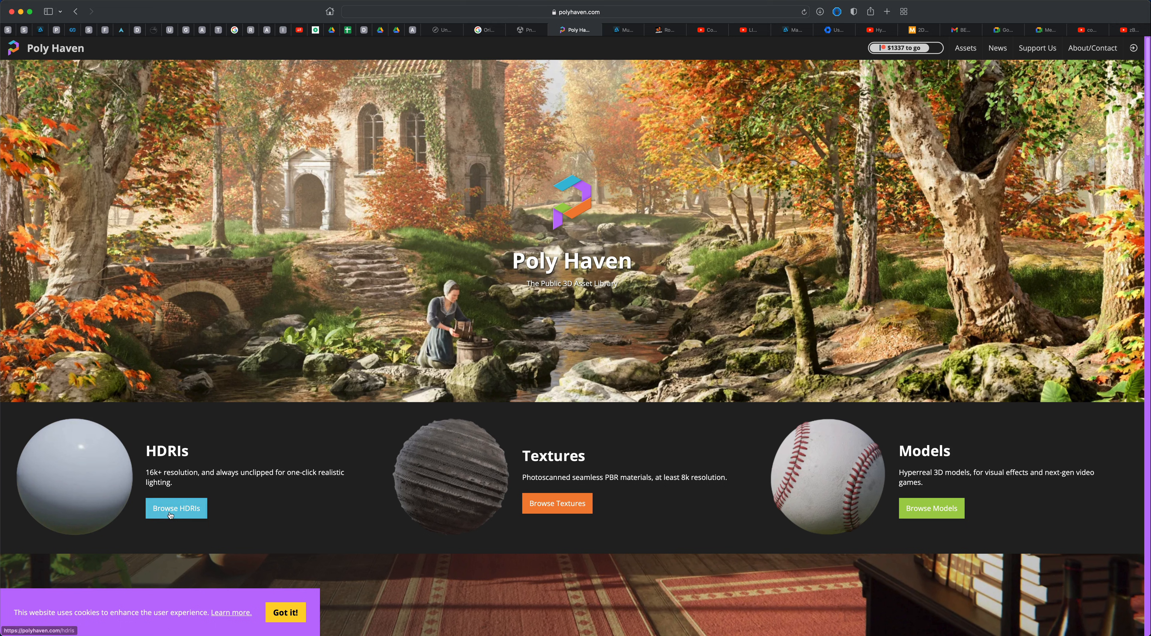
left_click(175, 507)
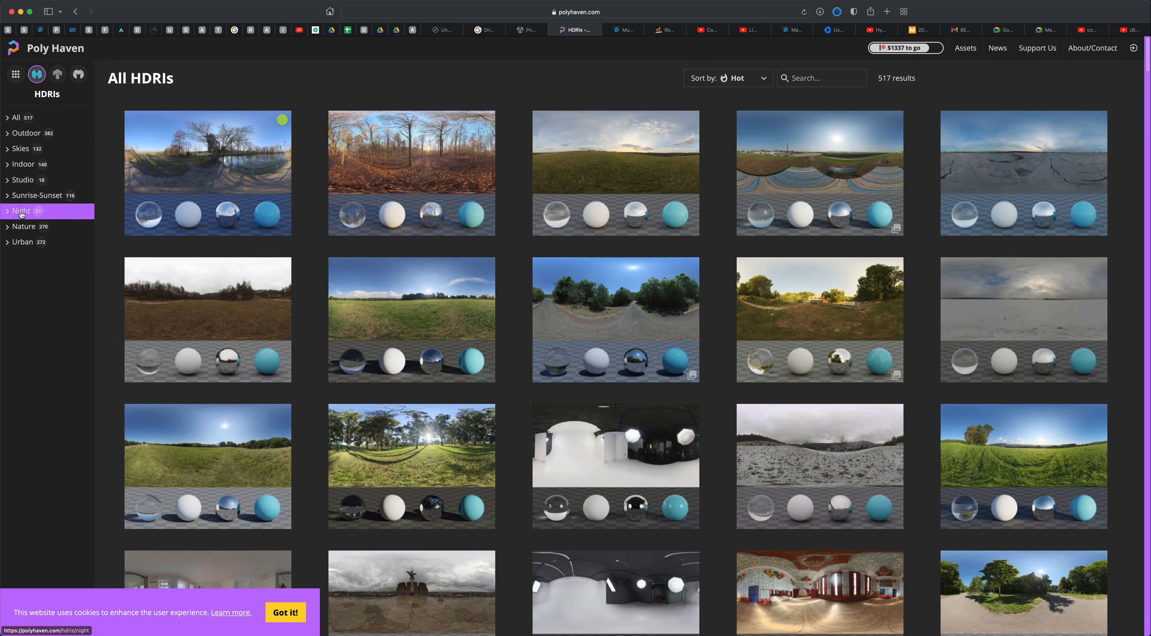
left_click(23, 179)
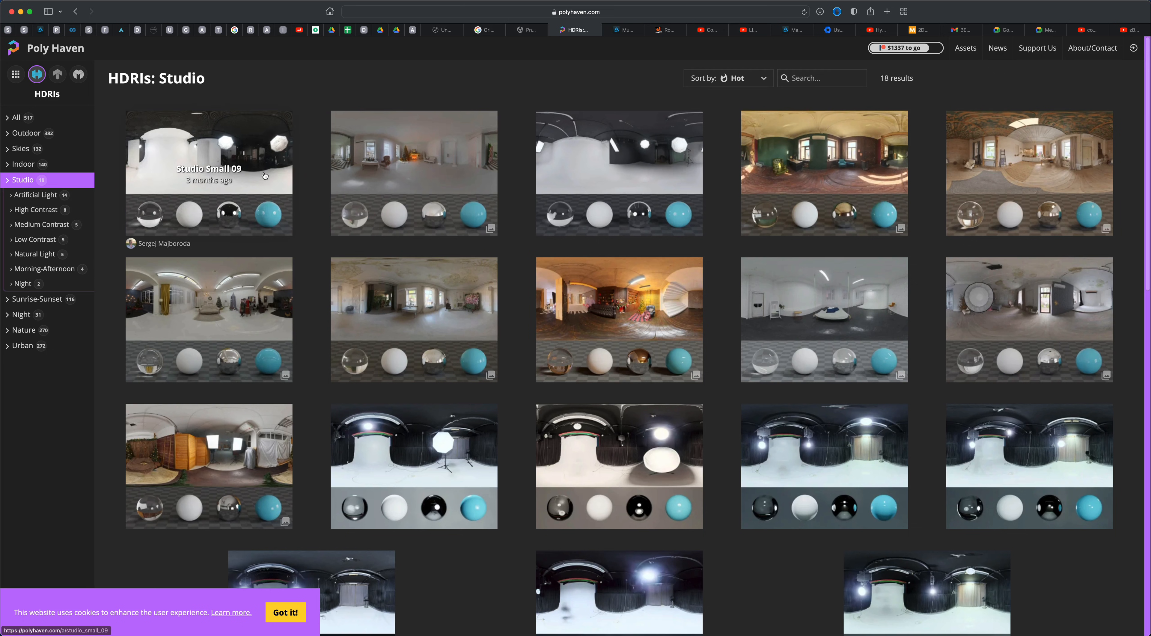
left_click(208, 151)
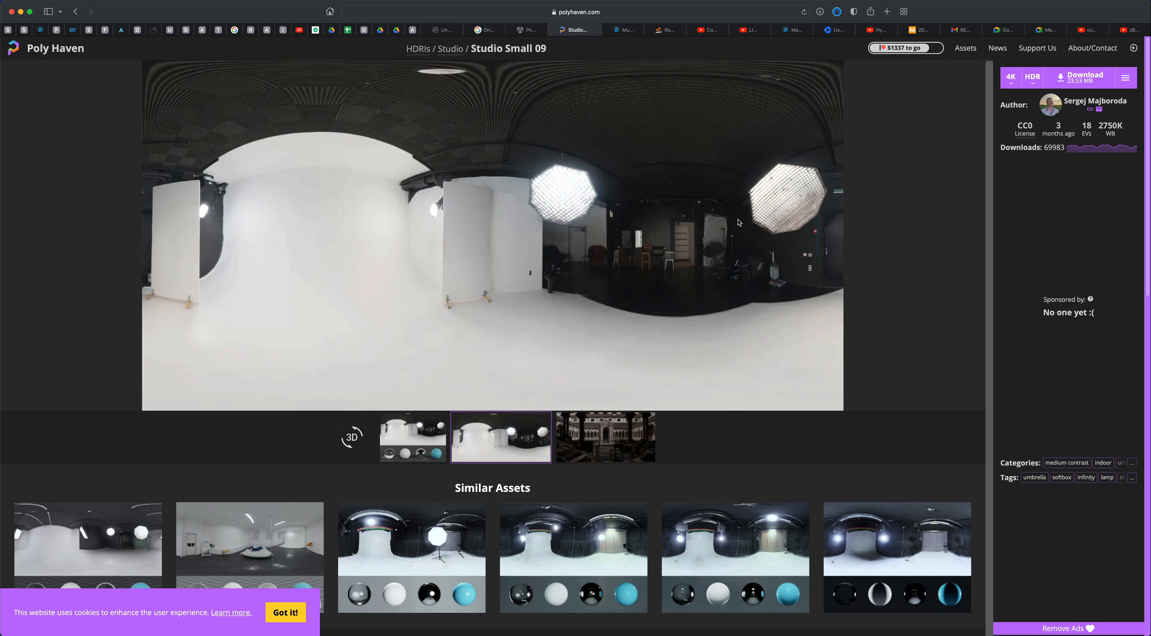
left_click(1032, 76)
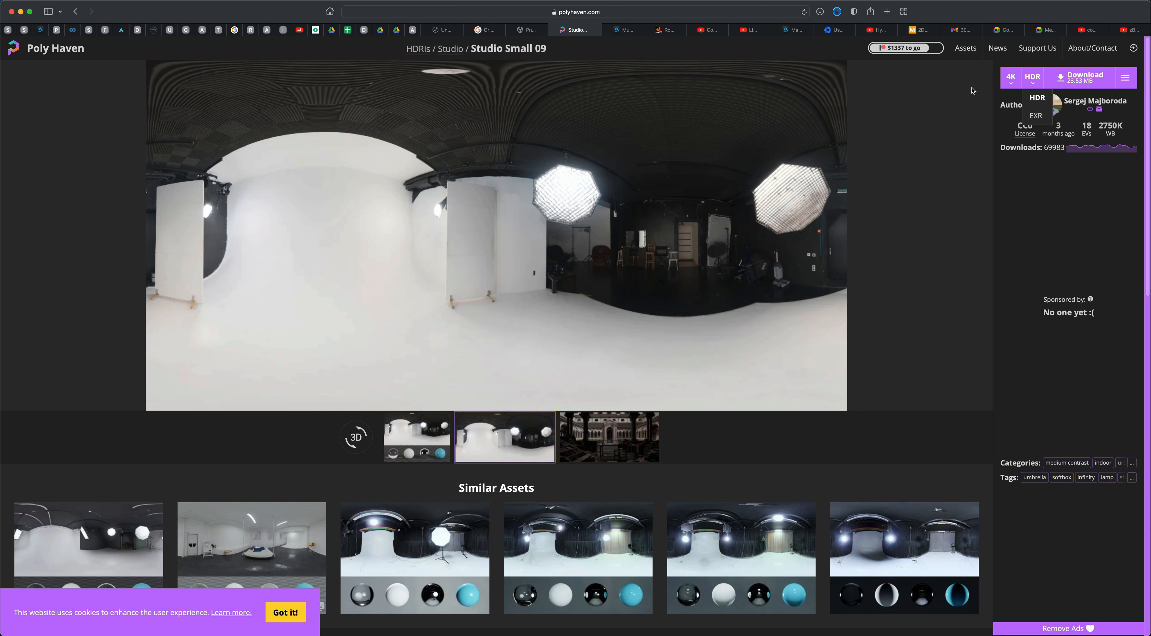
left_click(1010, 78)
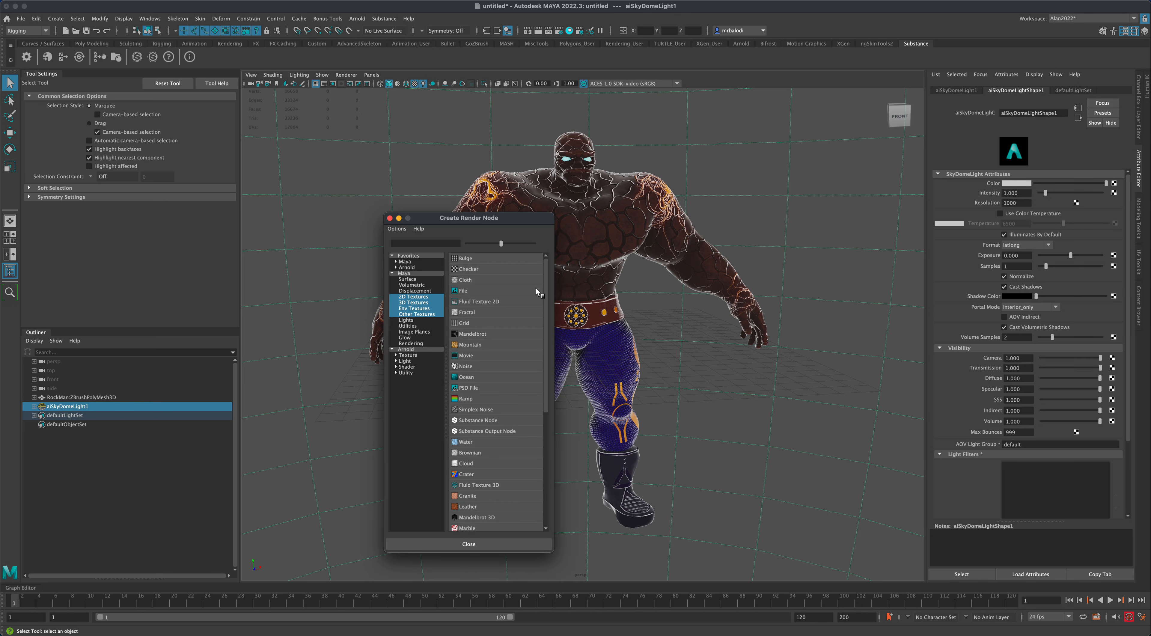
Give the sky dome a File texture loaded with adams_place_bridge_4k.hdr and inspect the environment
left_click(464, 290)
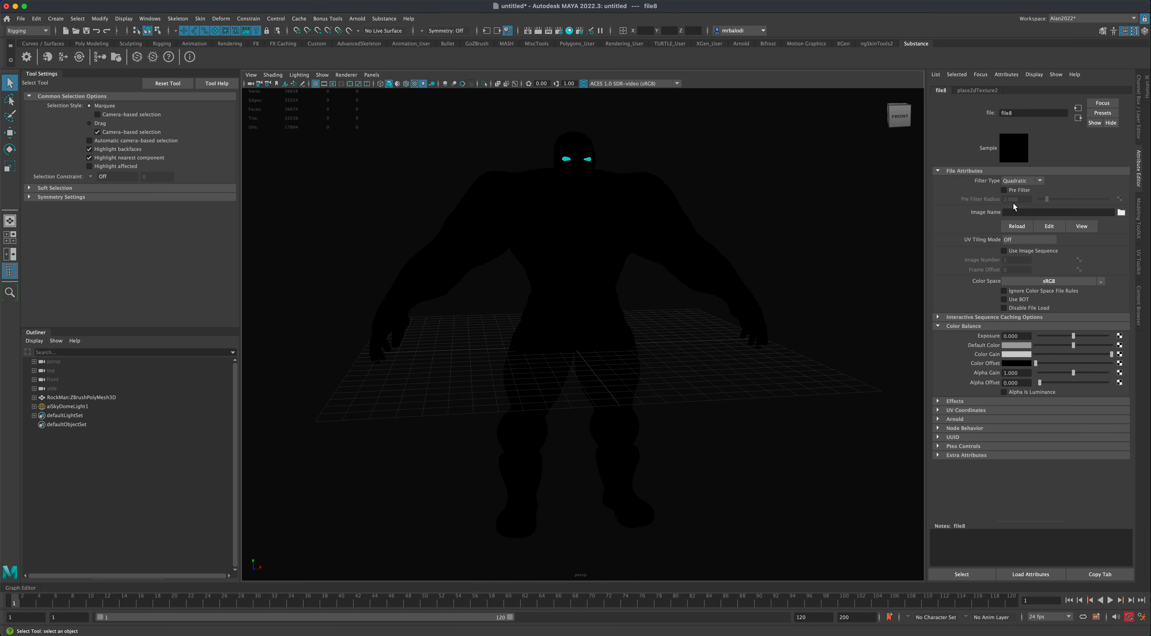
left_click(1116, 212)
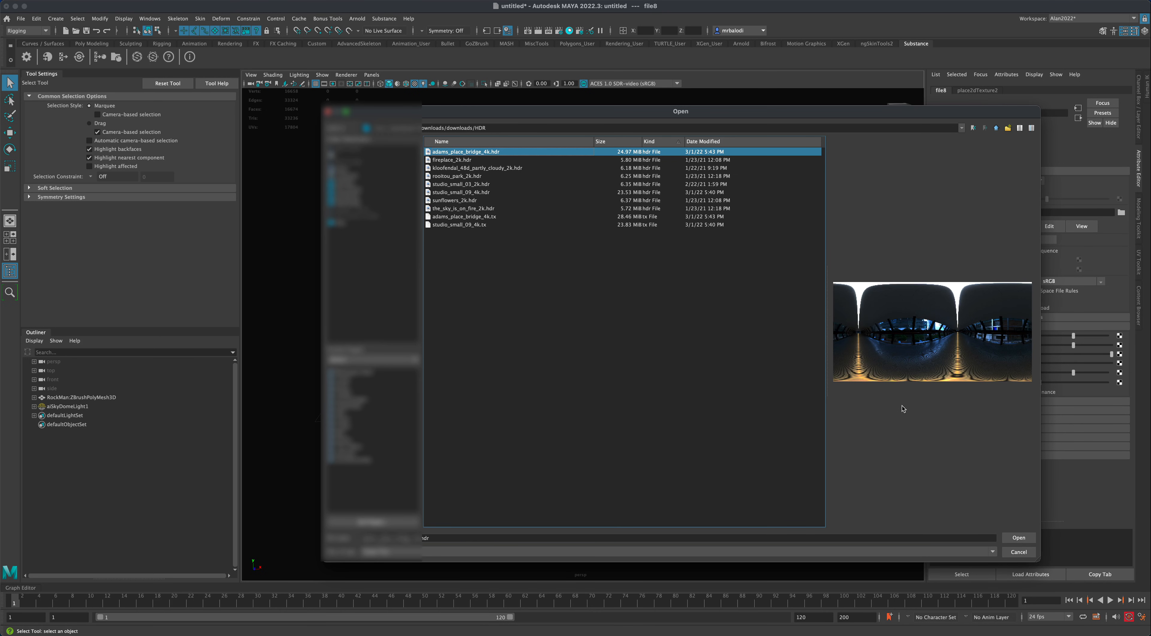
left_click(1017, 537)
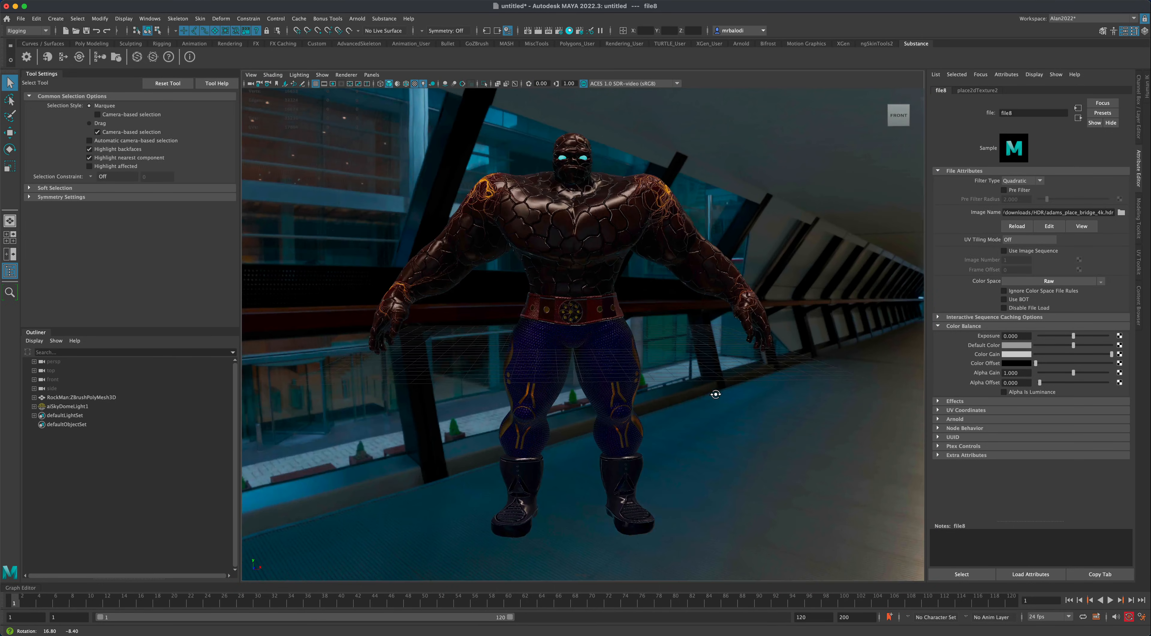
left_click_drag(715, 394, 811, 338)
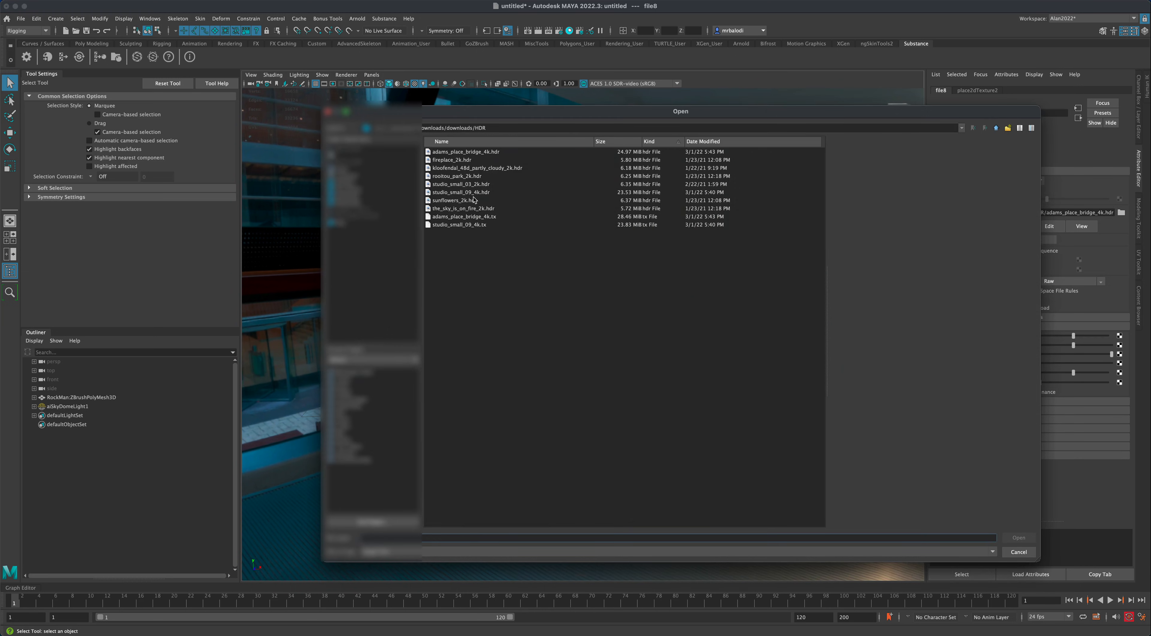
Replace the environment image with studio_small_03_2k.hdr
left_click(460, 183)
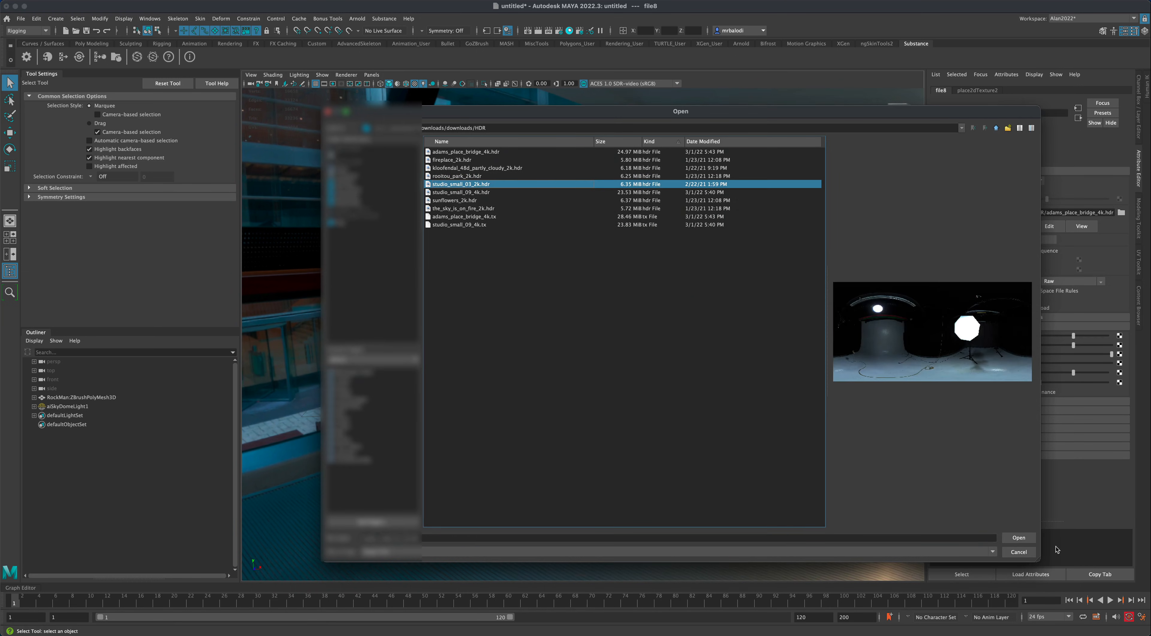
left_click(1017, 537)
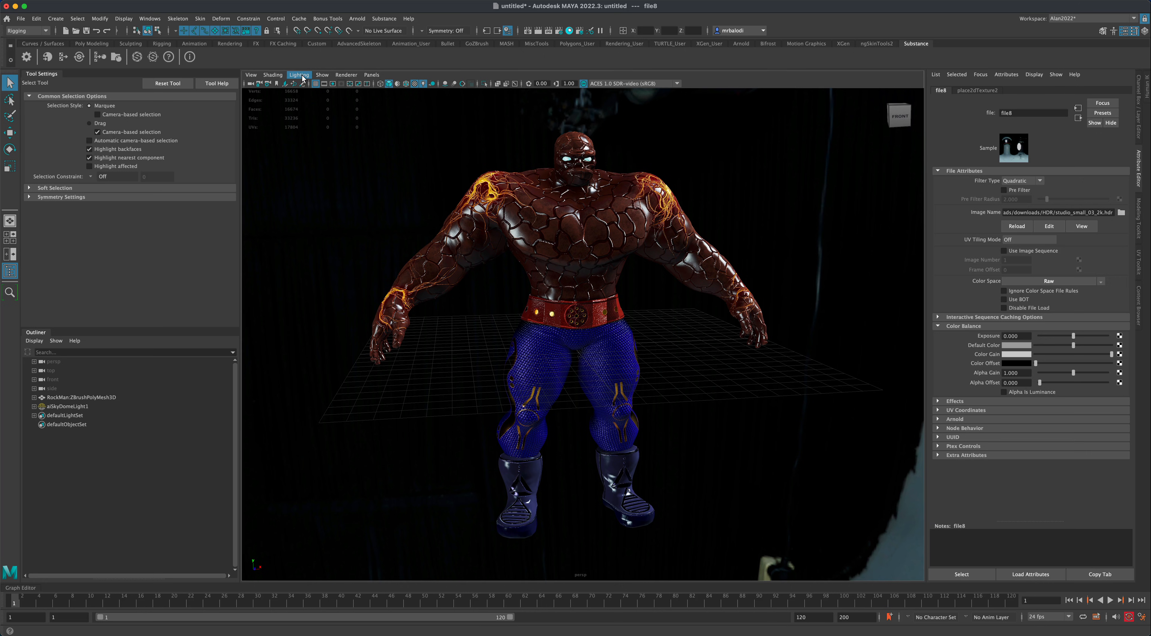
left_click(298, 74)
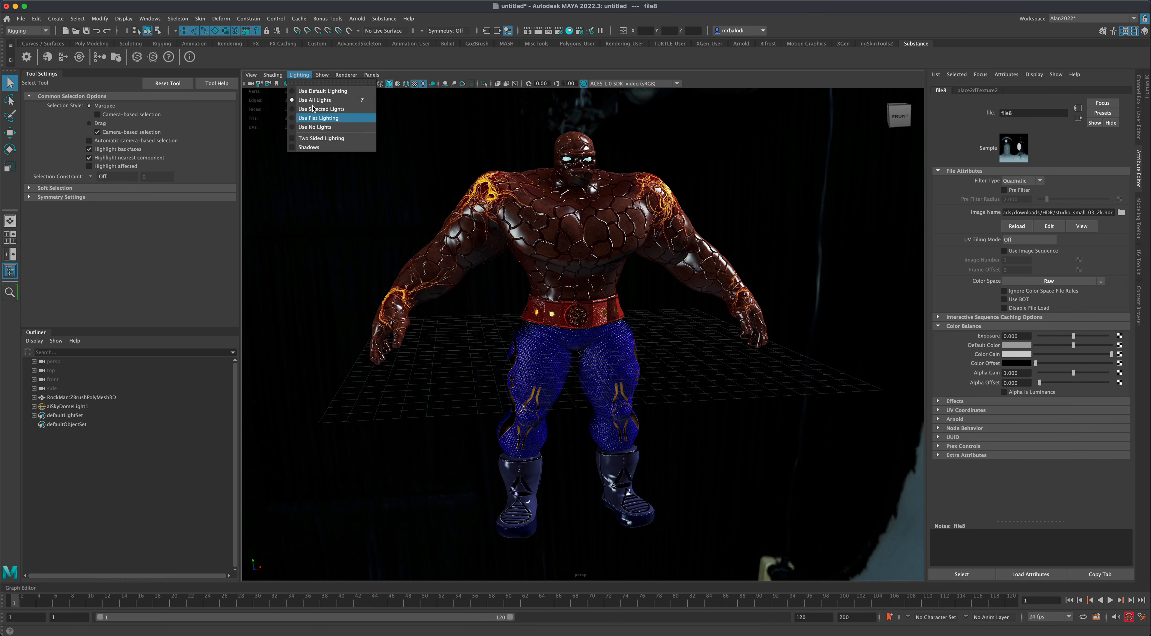
left_click(321, 75)
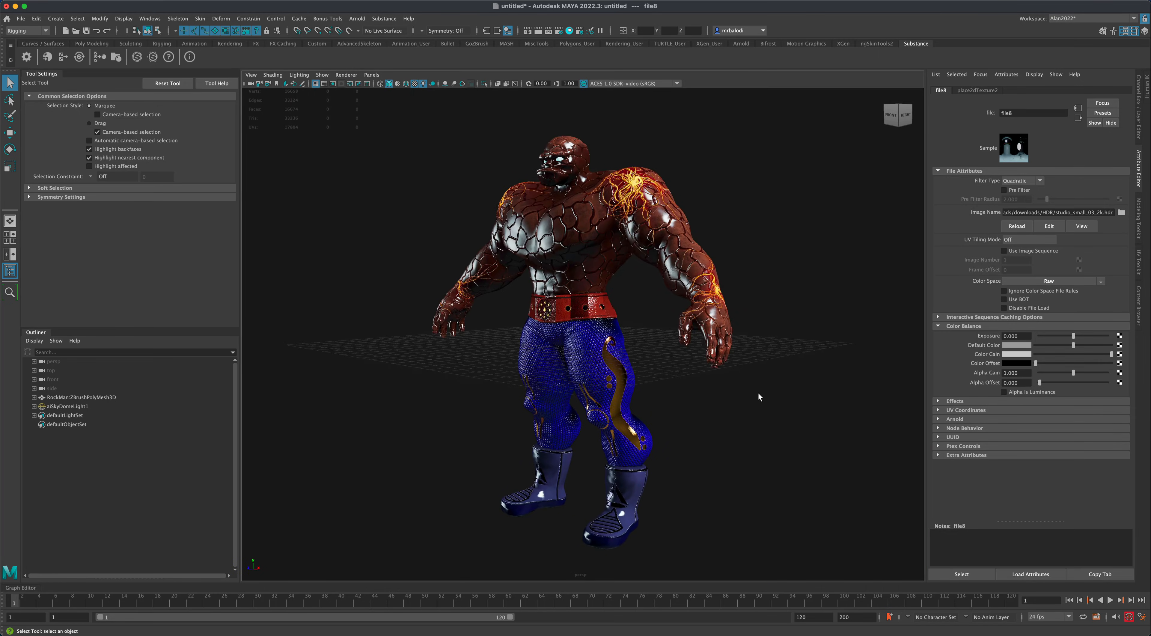
left_click(80, 397)
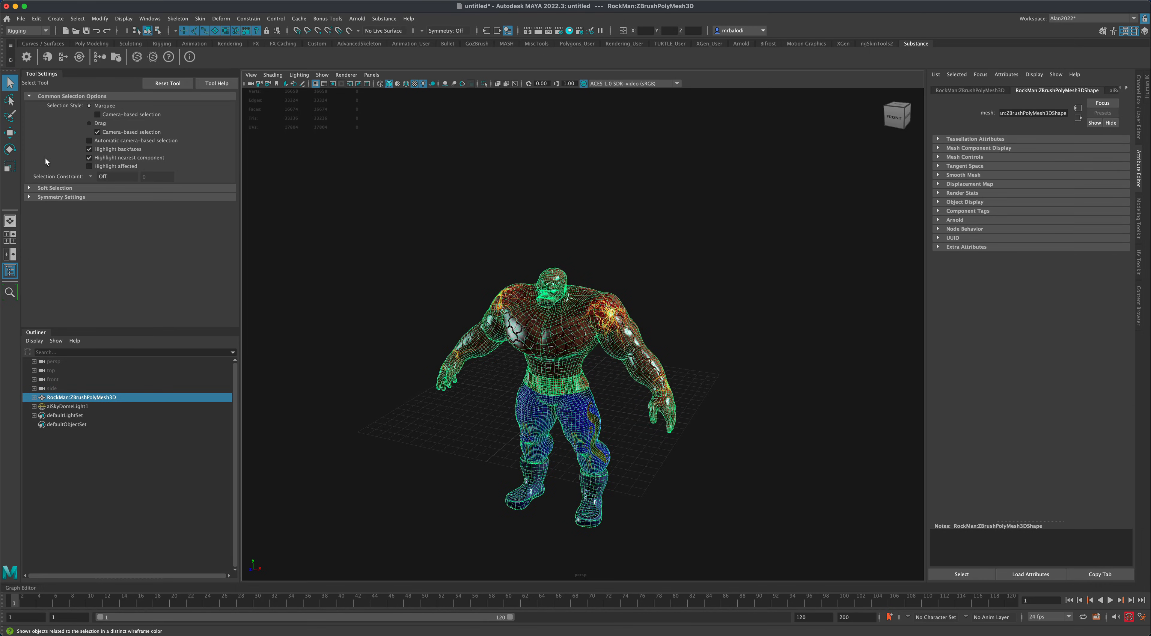
left_click(10, 133)
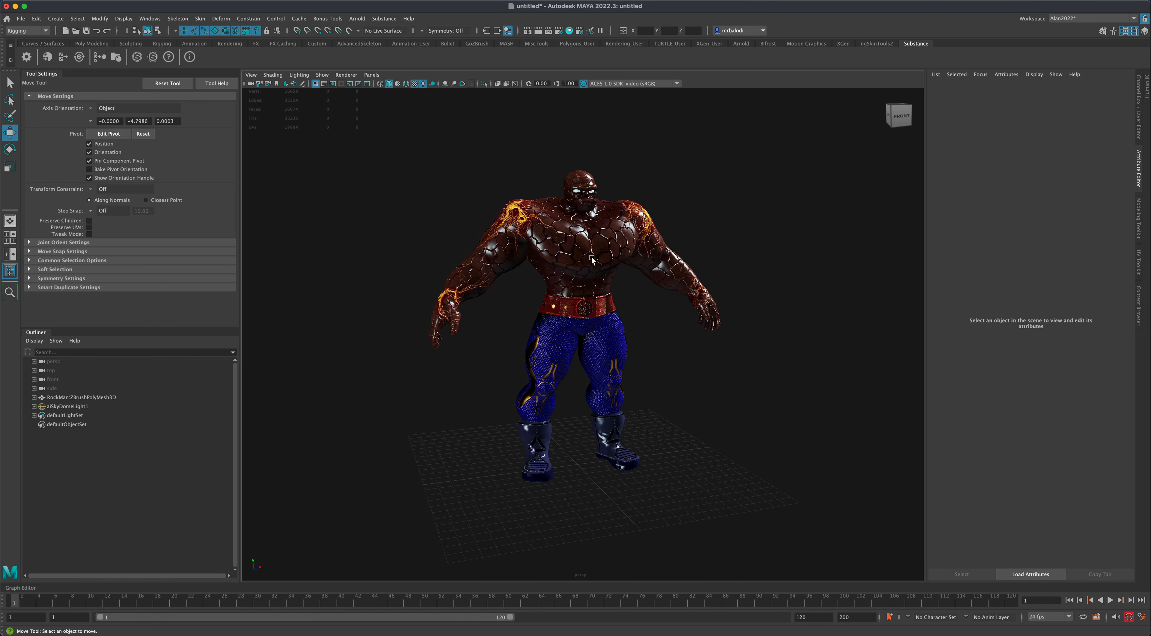
Lower the aiRockMan shader's Specular Weight to 0.101 for duller rock skin
right_click(591, 257)
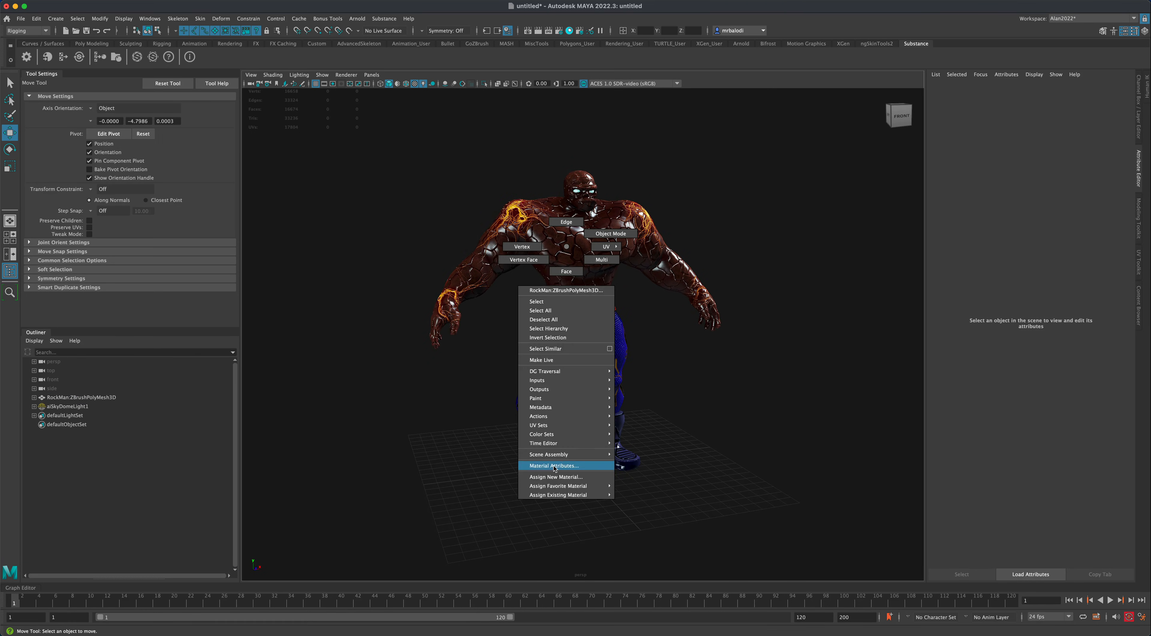
left_click(553, 466)
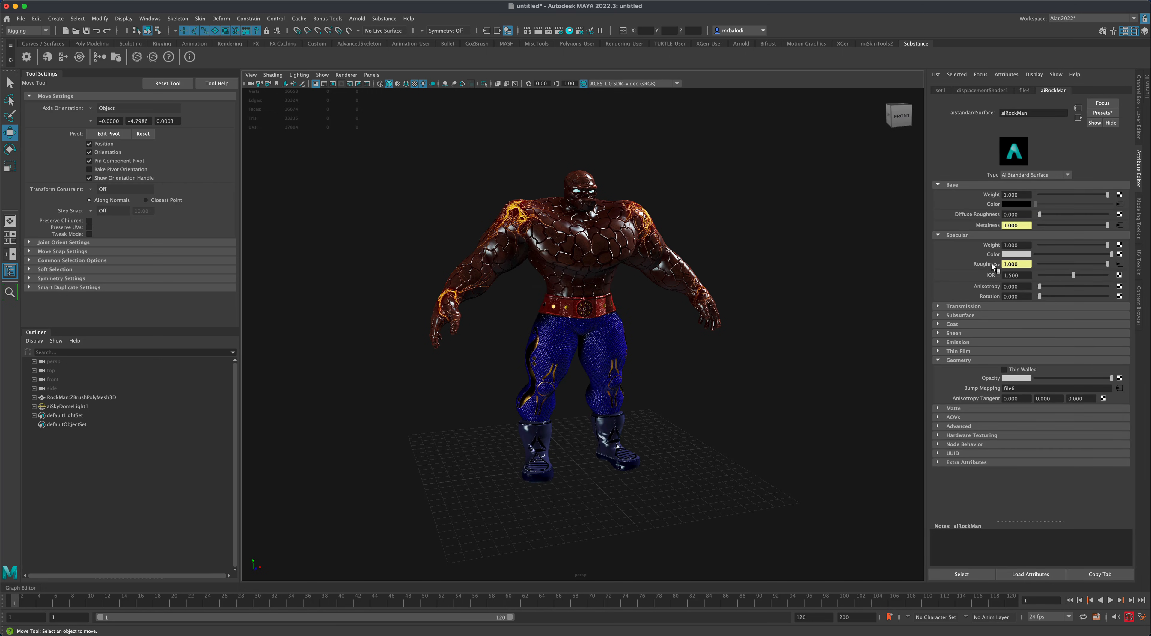
mouse_move(1093, 249)
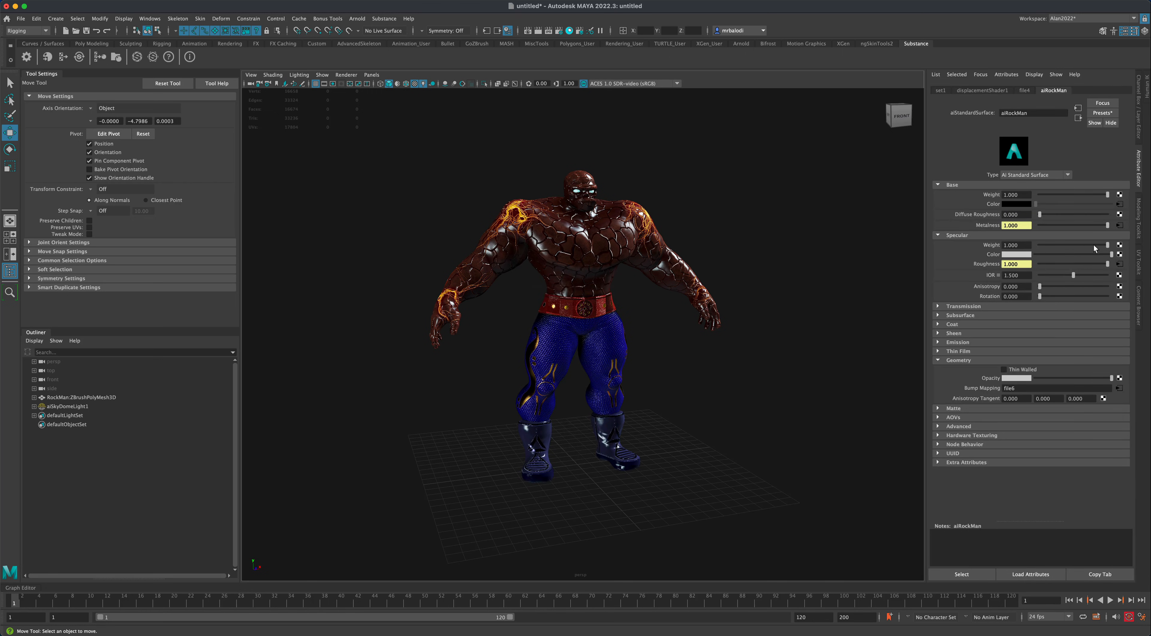
mouse_move(1107, 254)
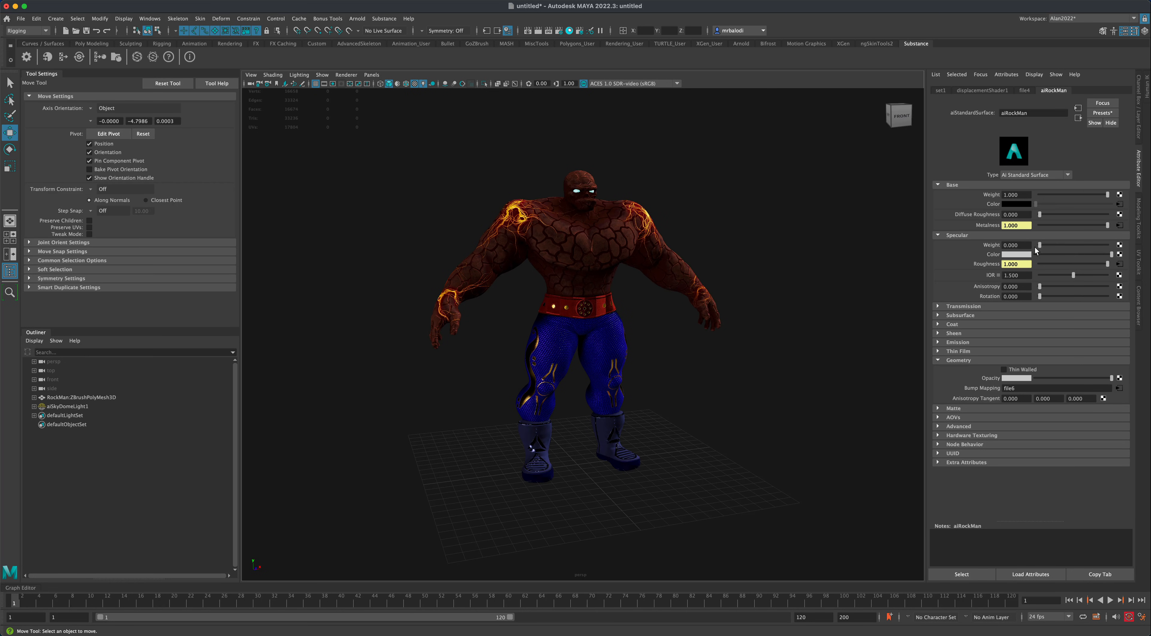
left_click_drag(1039, 244, 1046, 245)
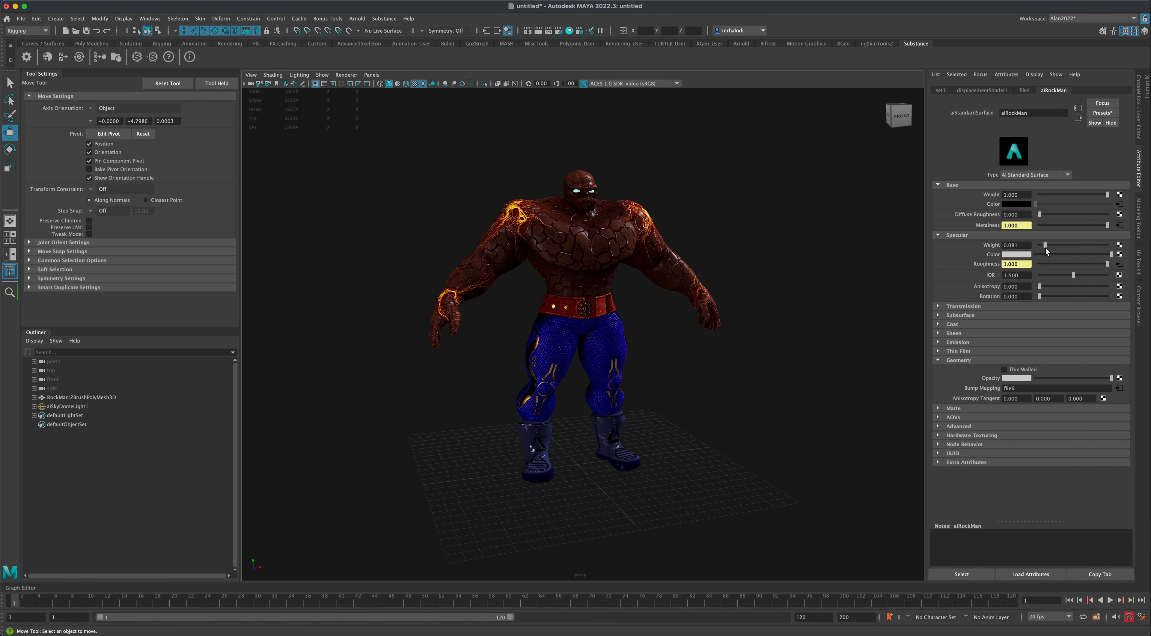
left_click_drag(580, 294, 689, 397)
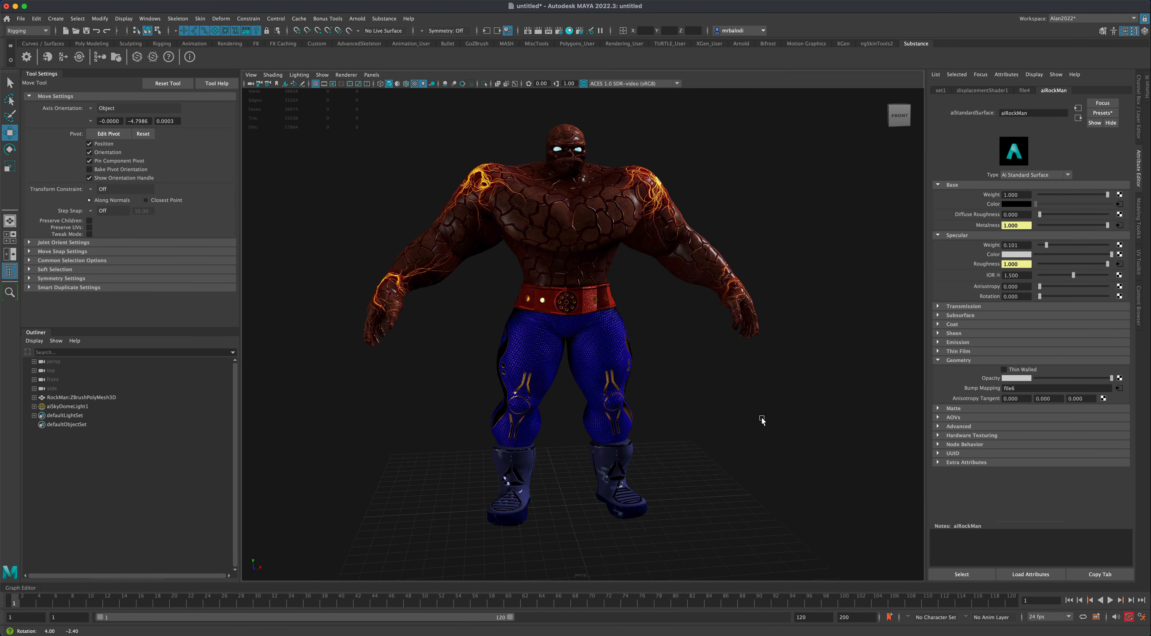
left_click(955, 343)
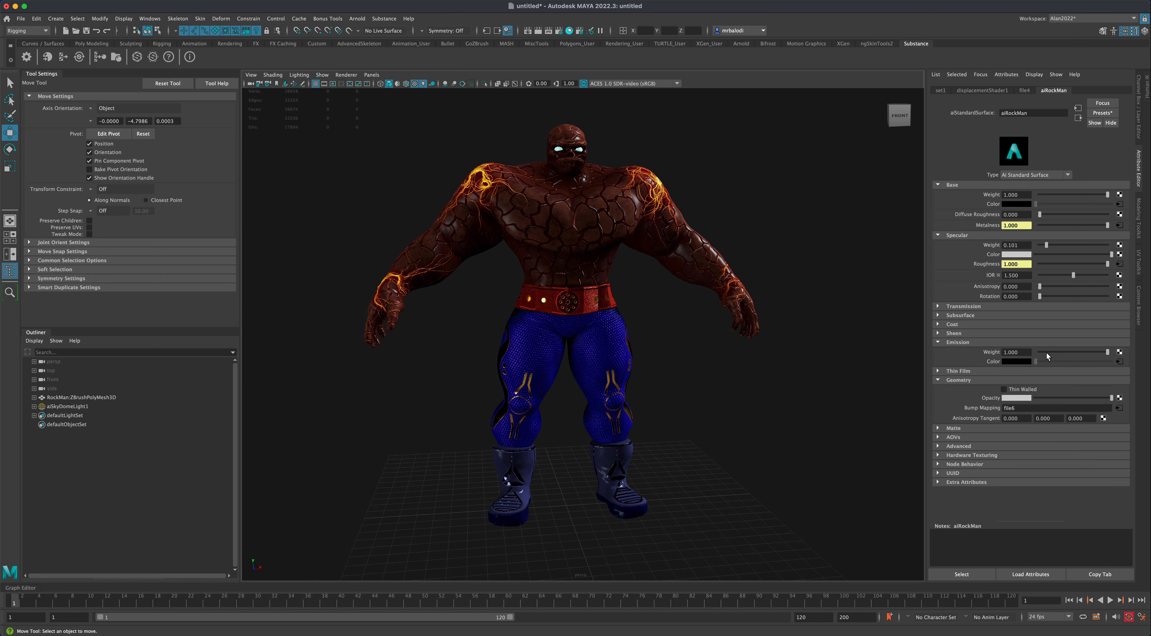
mouse_move(1001, 362)
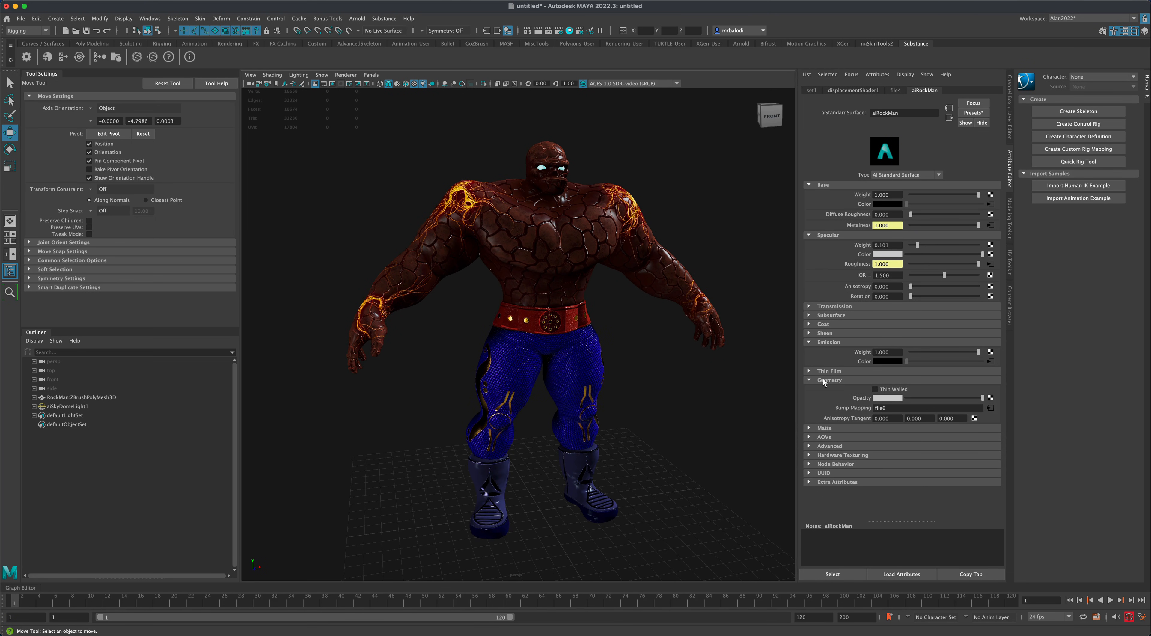
mouse_move(860, 410)
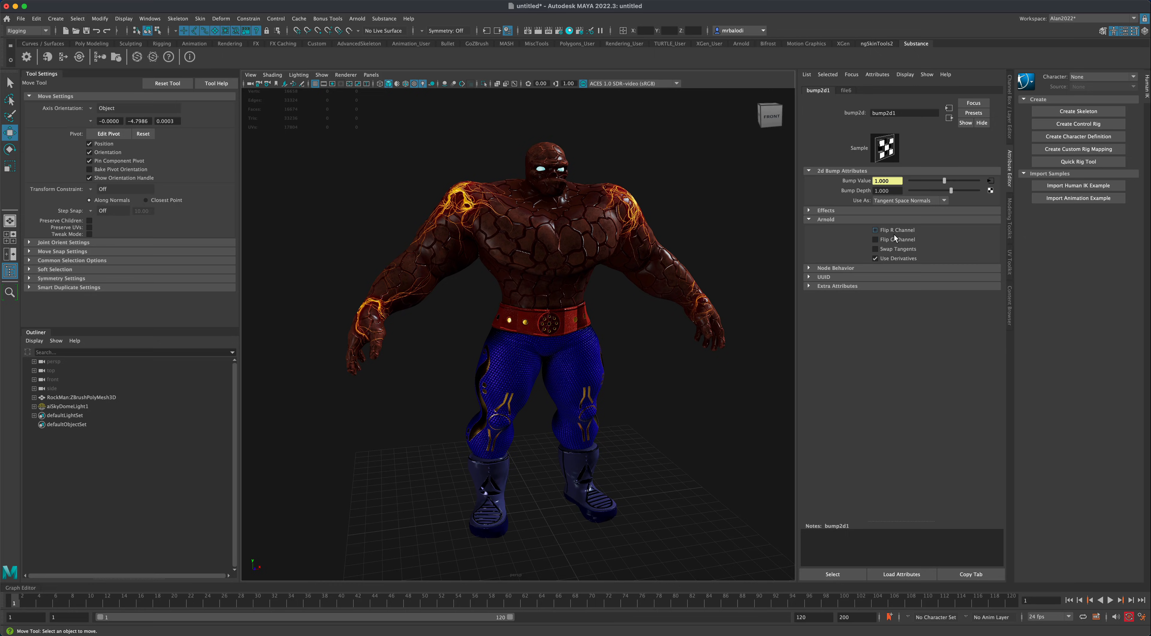
Orbit the model to check the character's back, then return to the front
left_click_drag(547, 293, 679, 252)
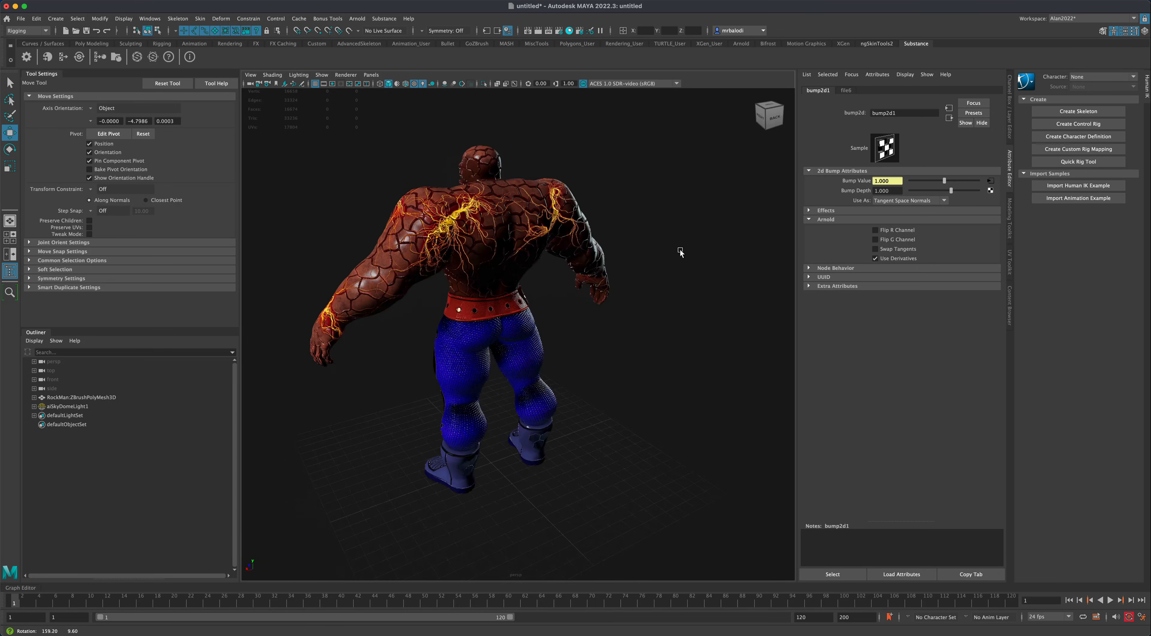
left_click_drag(514, 294, 683, 320)
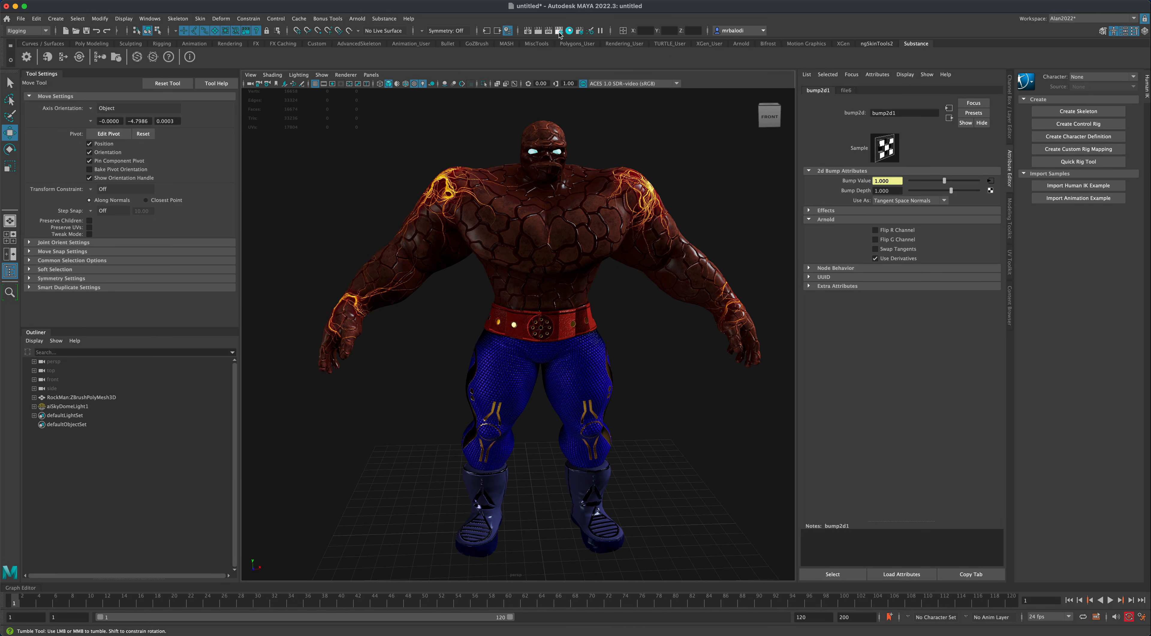
Set the Render Settings image size preset to 1k_Square (1024 × 1024) and review Arnold sampling
left_click(559, 30)
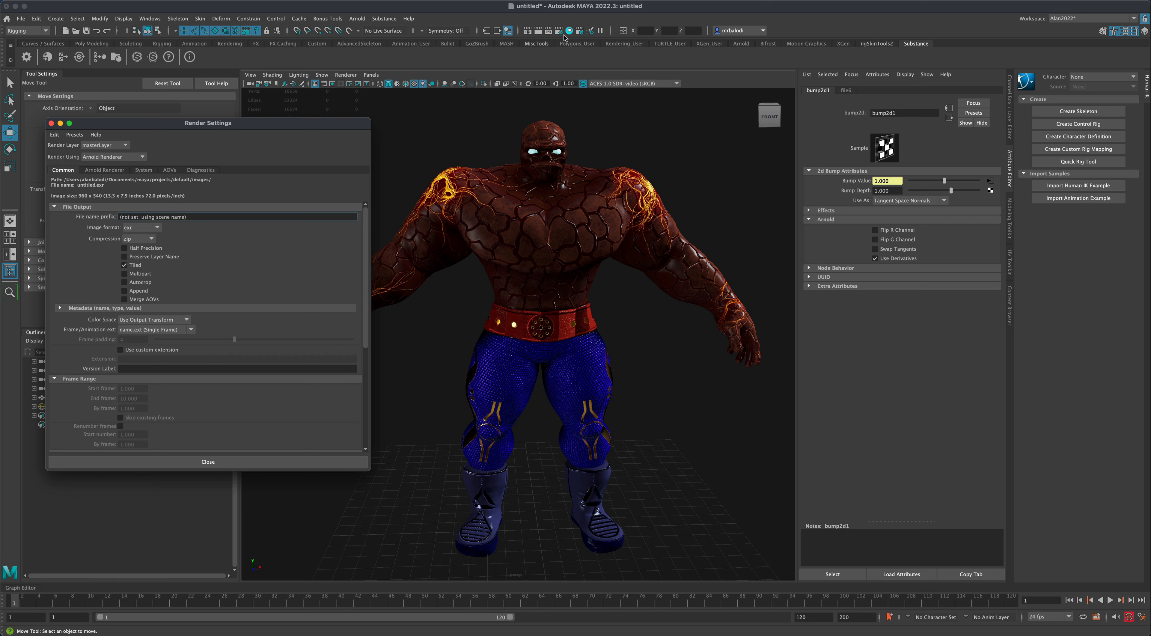
left_click_drag(208, 123, 282, 129)
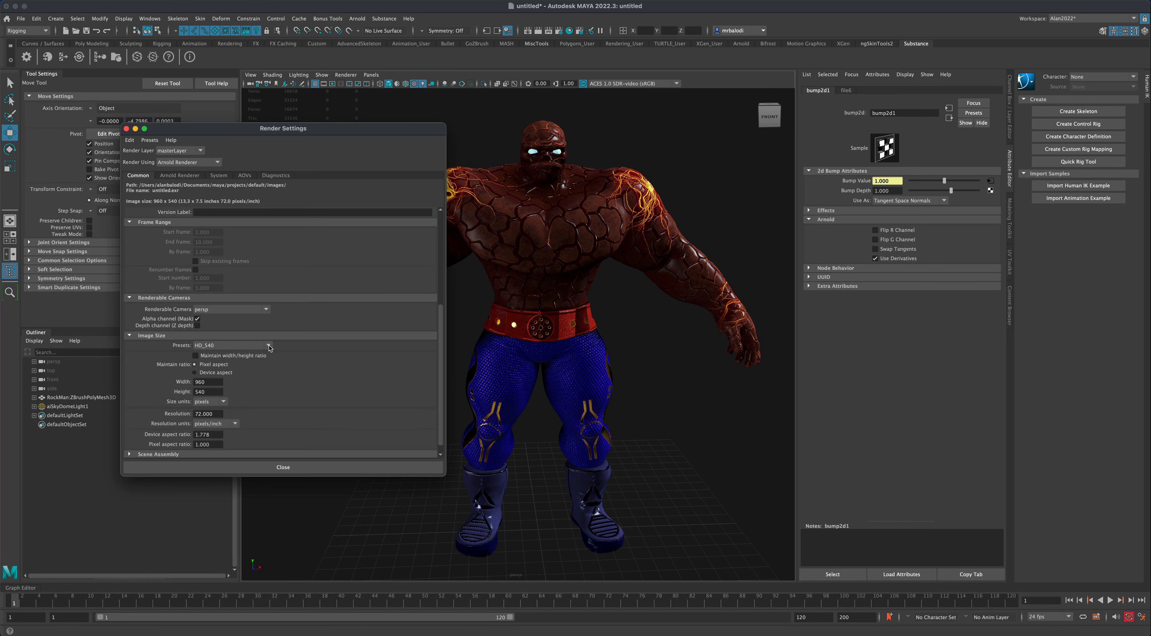
left_click(265, 345)
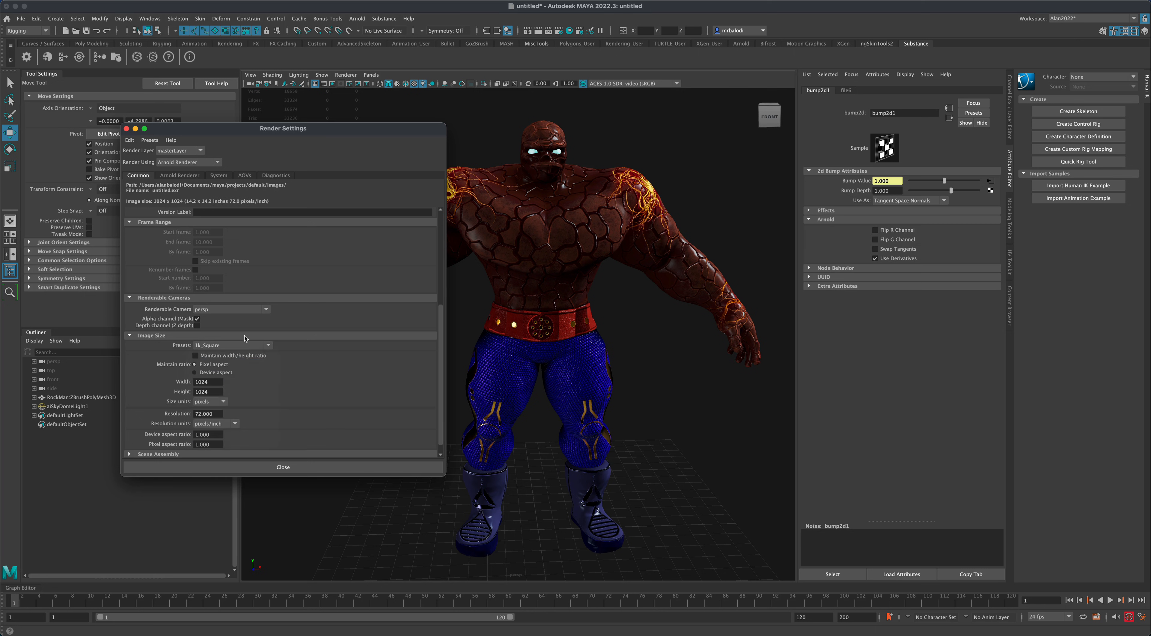
left_click(179, 175)
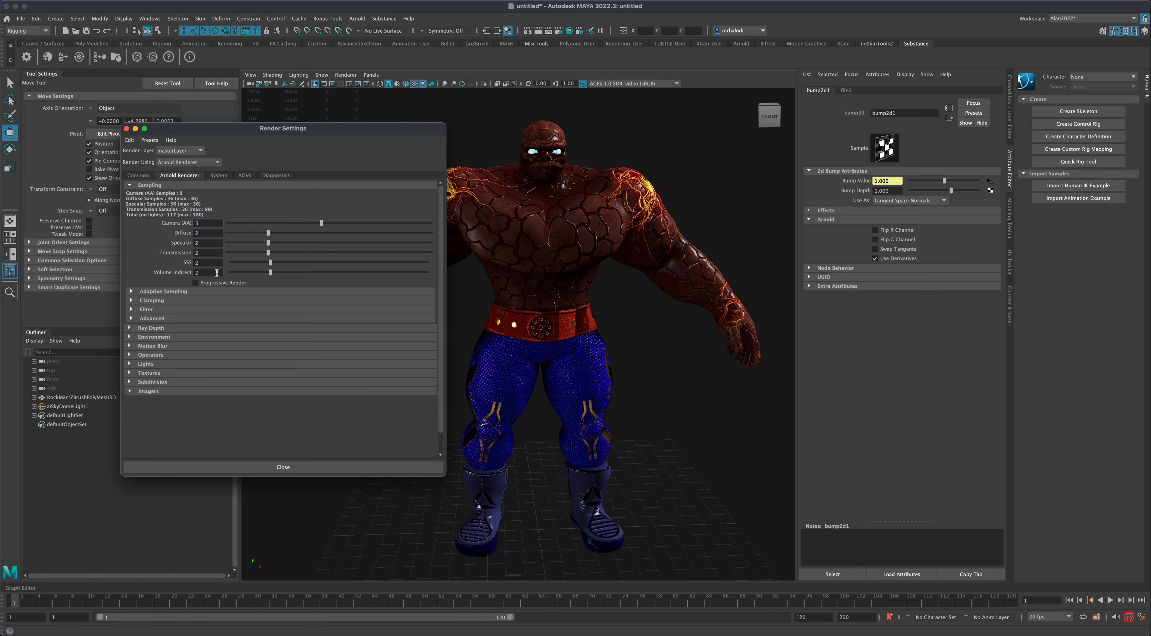
left_click_drag(282, 128, 318, 153)
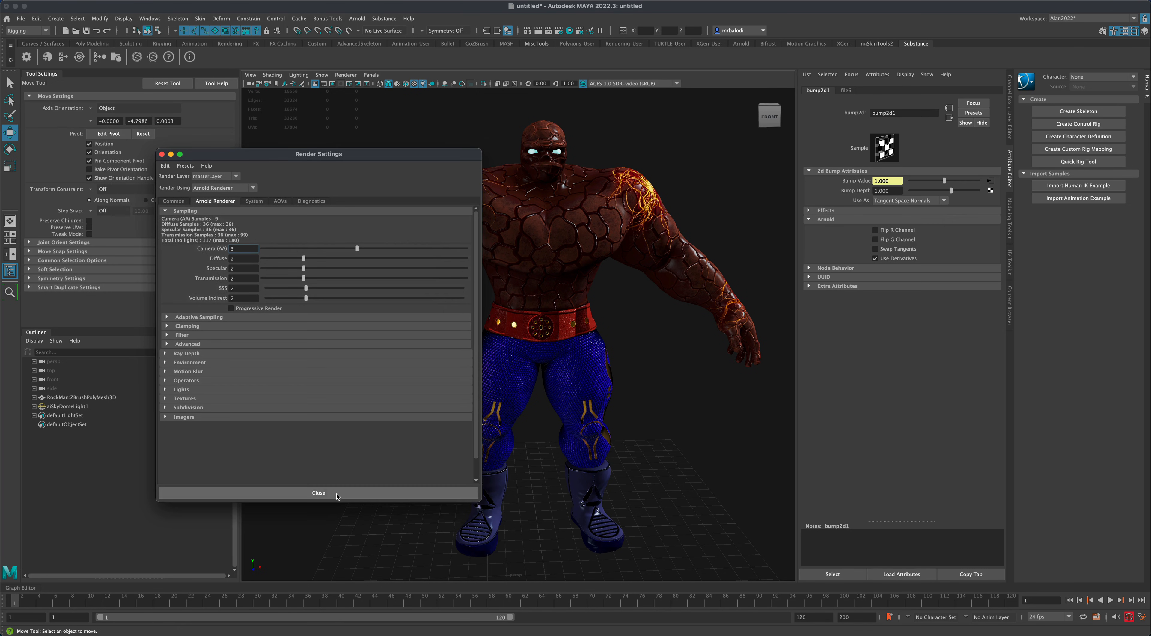
left_click(356, 19)
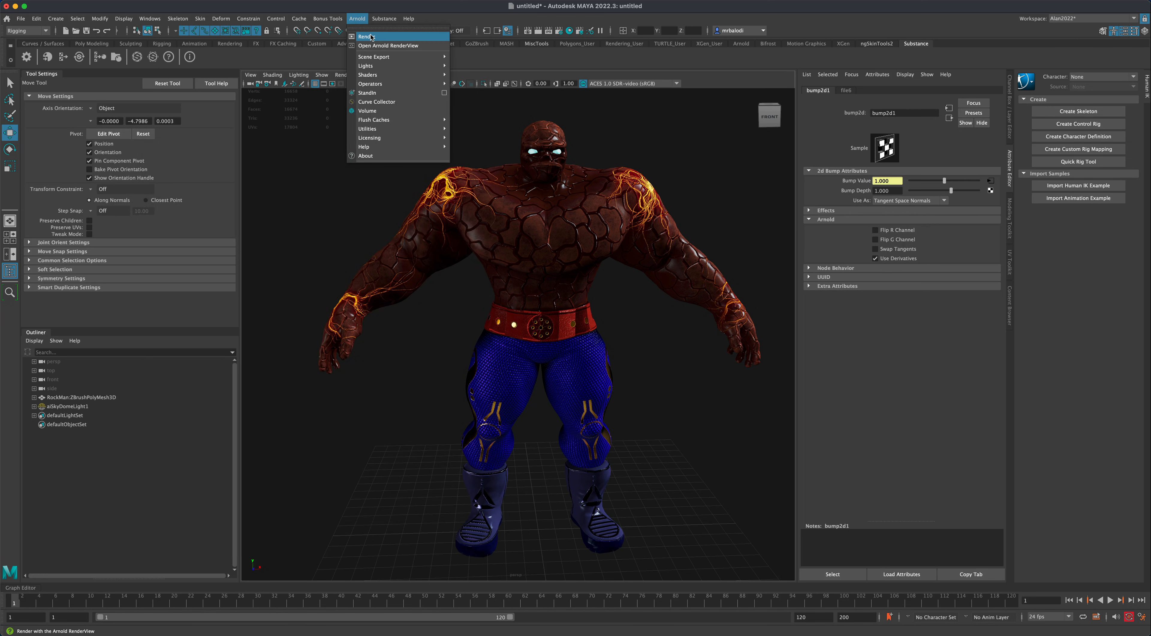
Start an Arnold RenderView render and dolly the camera in on RockMan's chest
left_click(365, 36)
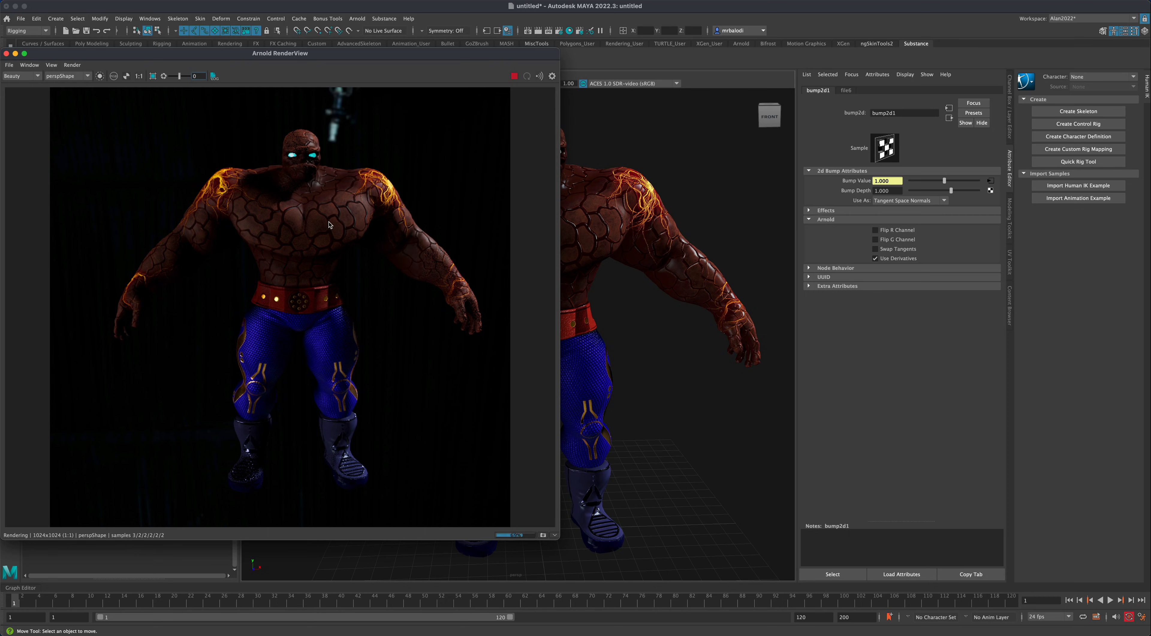
left_click_drag(329, 224, 683, 330)
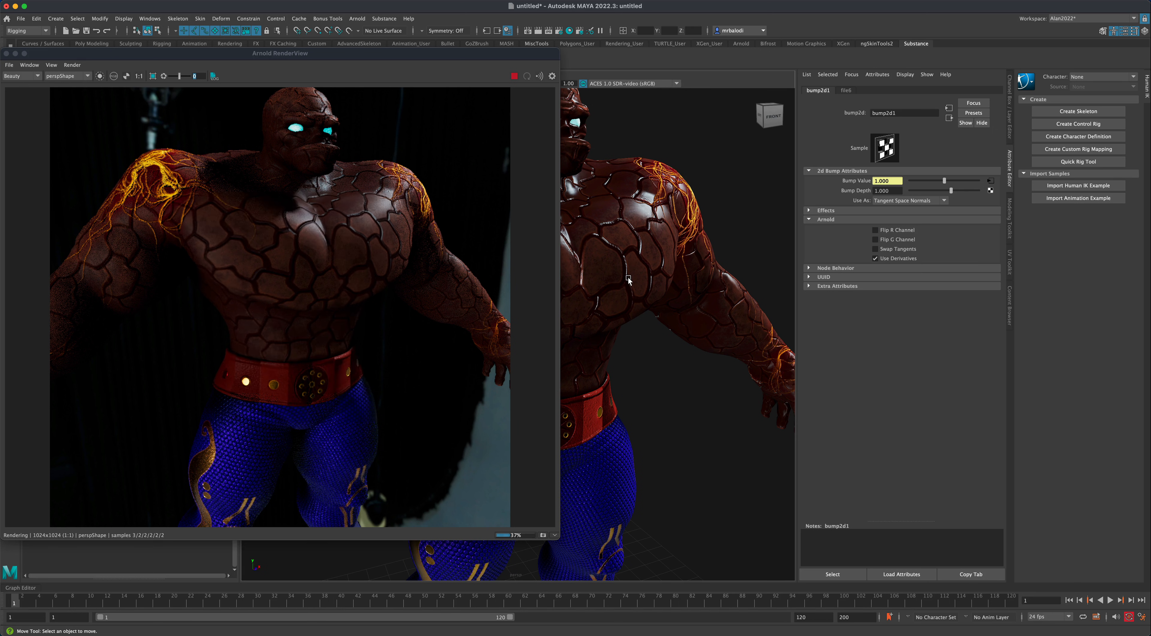
mouse_move(669, 354)
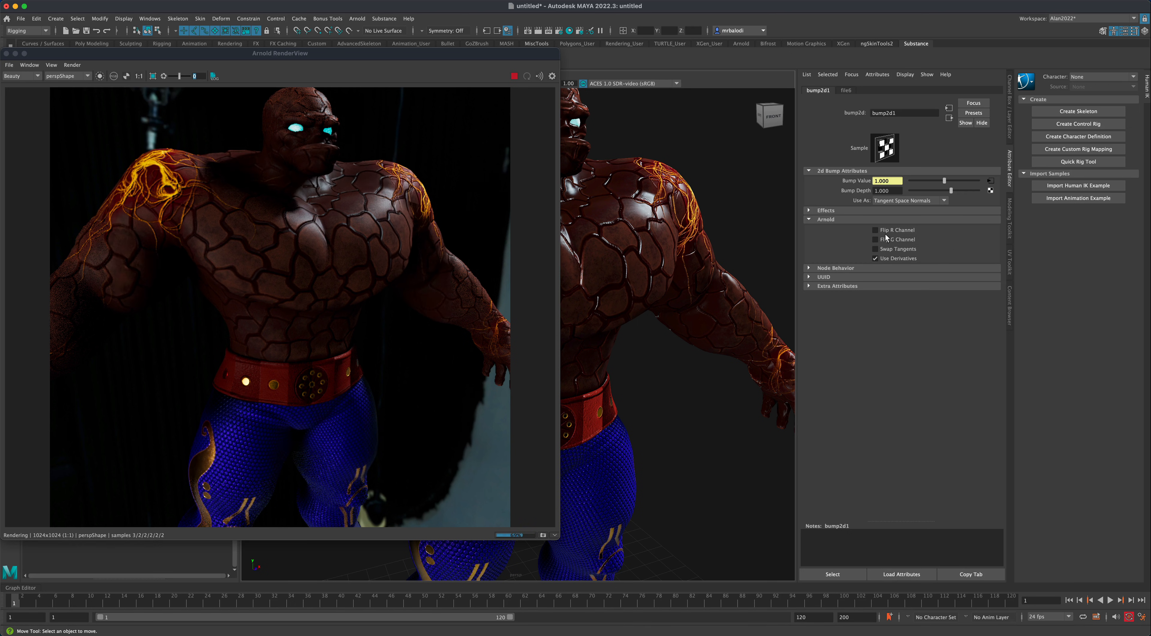
Leave bump2d1's Flip R Channel off and enable Flip G Channel
left_click(874, 229)
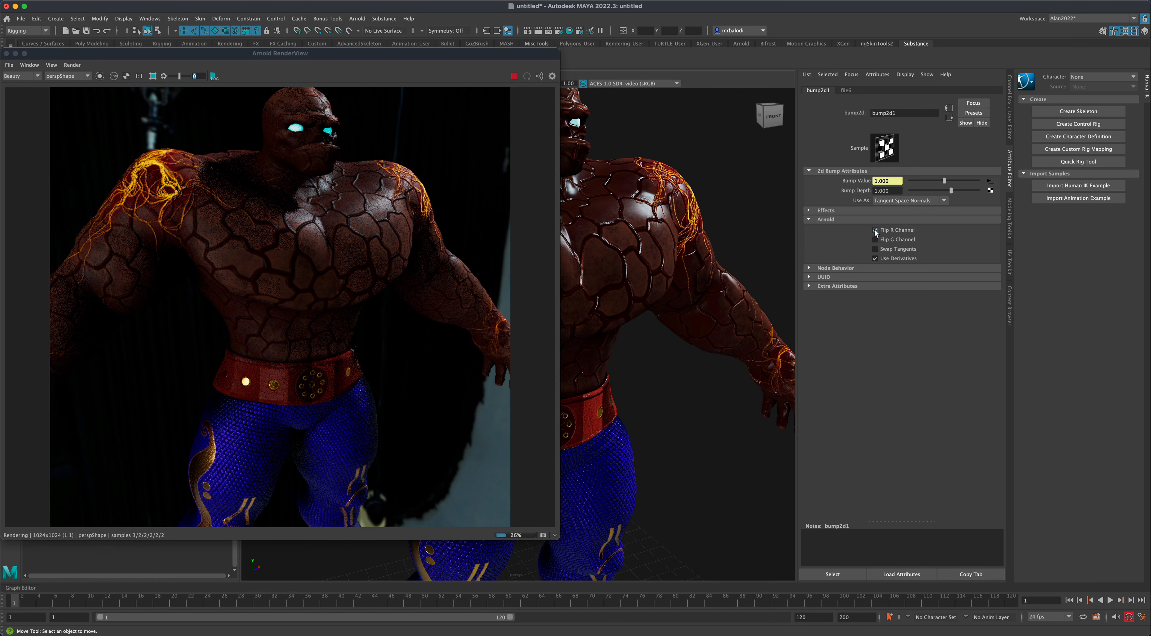
left_click(874, 230)
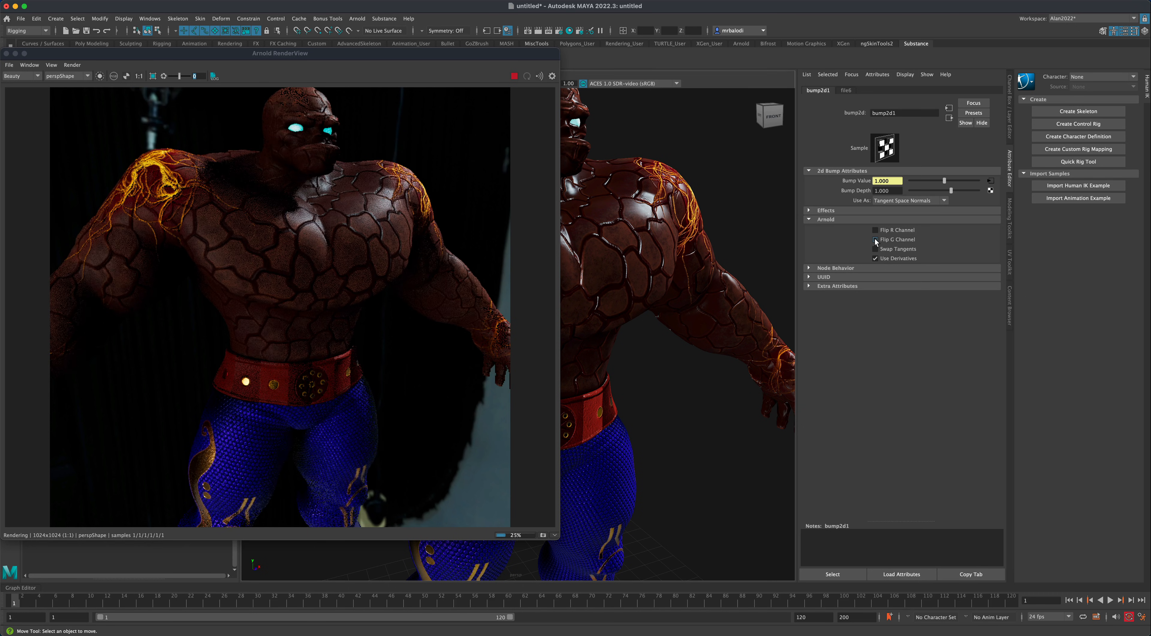
left_click(874, 239)
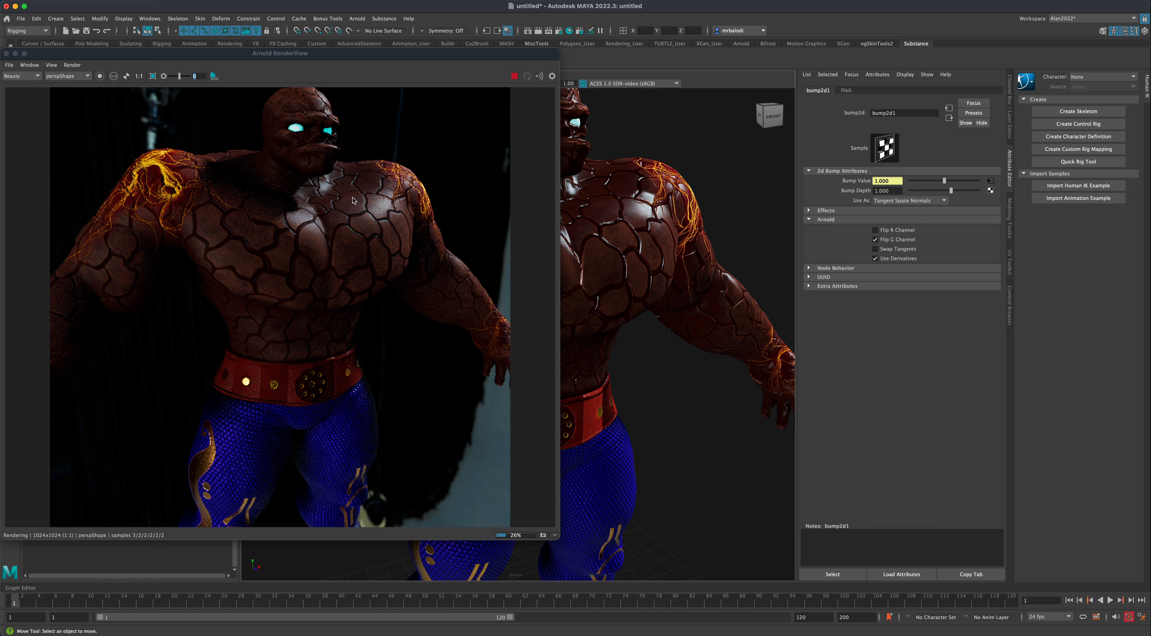
mouse_move(291, 411)
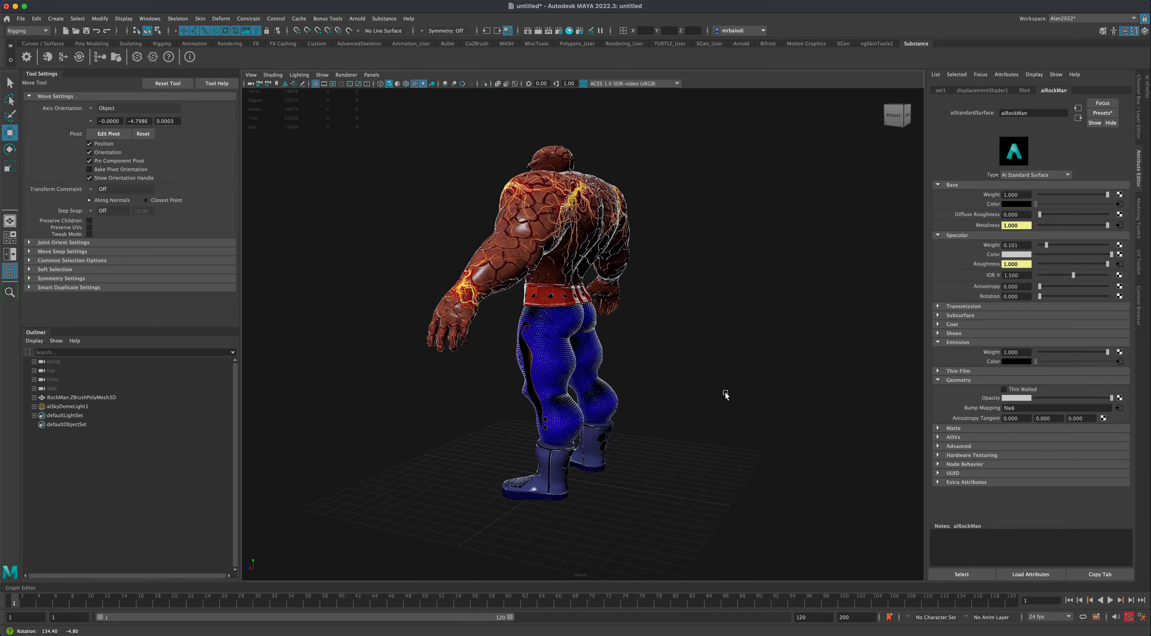
left_click_drag(725, 395, 800, 395)
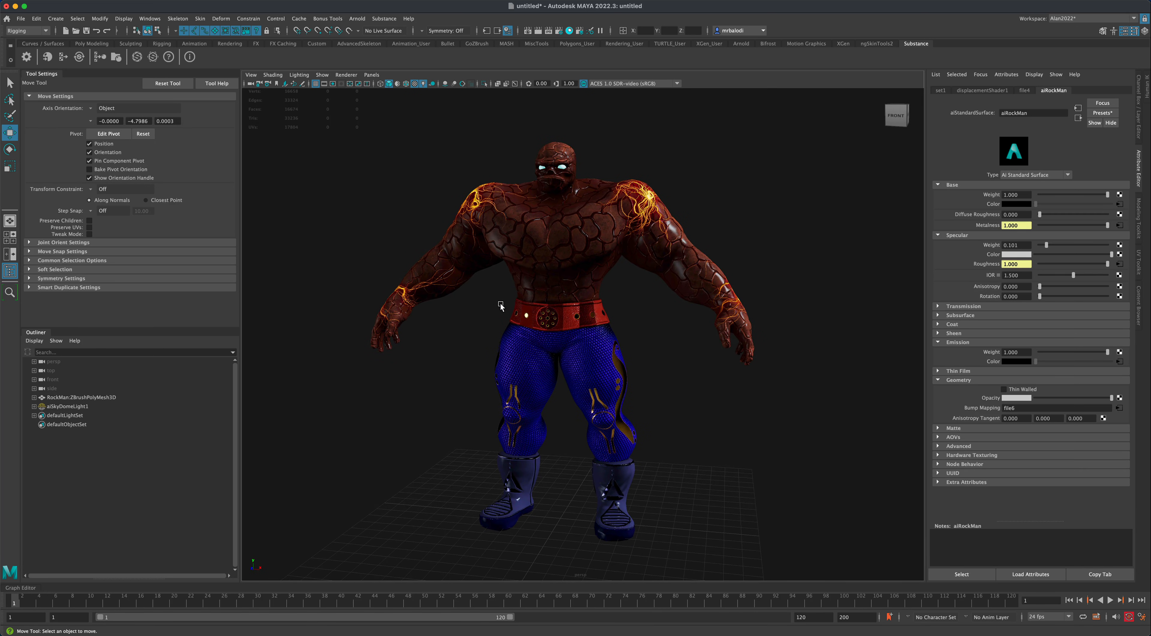
mouse_move(493, 304)
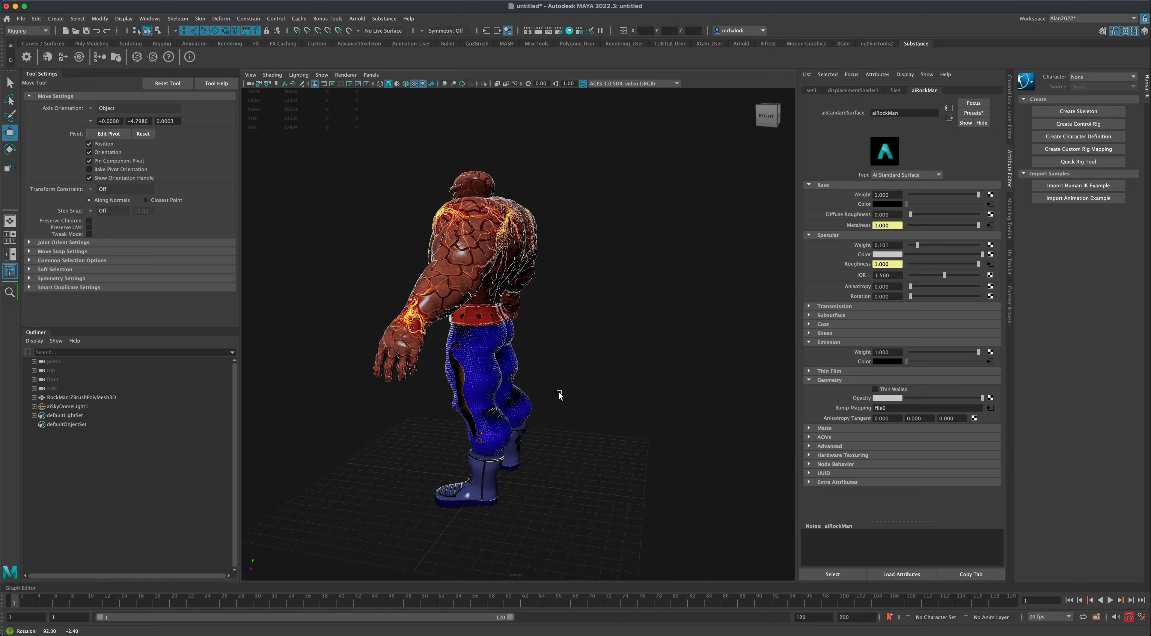
left_click_drag(558, 395, 658, 415)
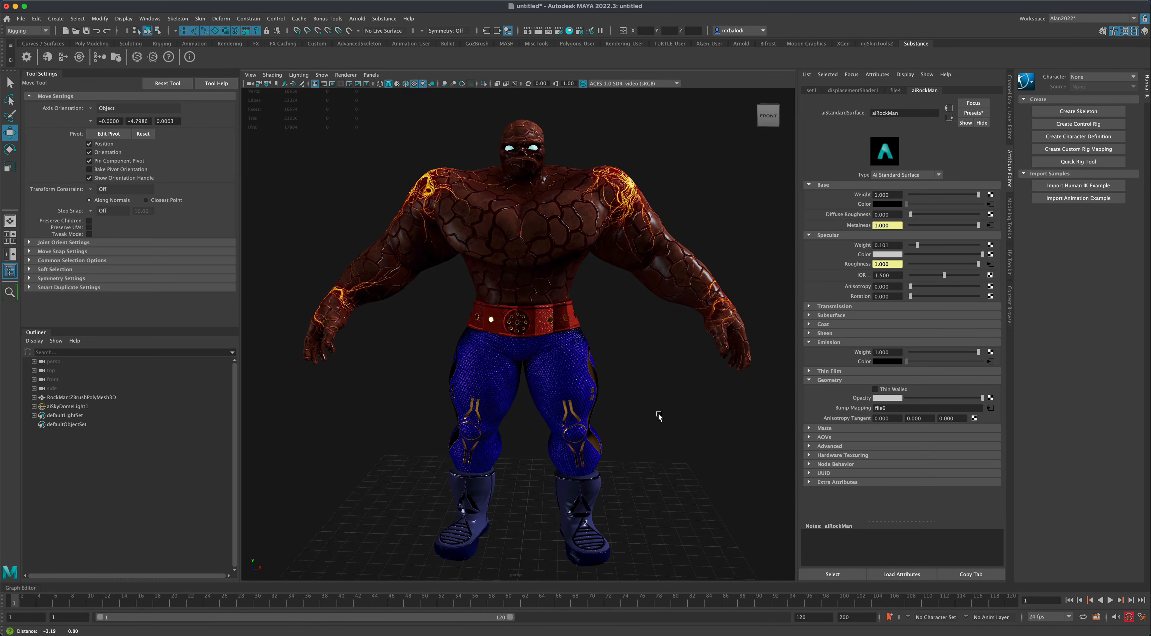
left_click_drag(659, 415, 640, 402)
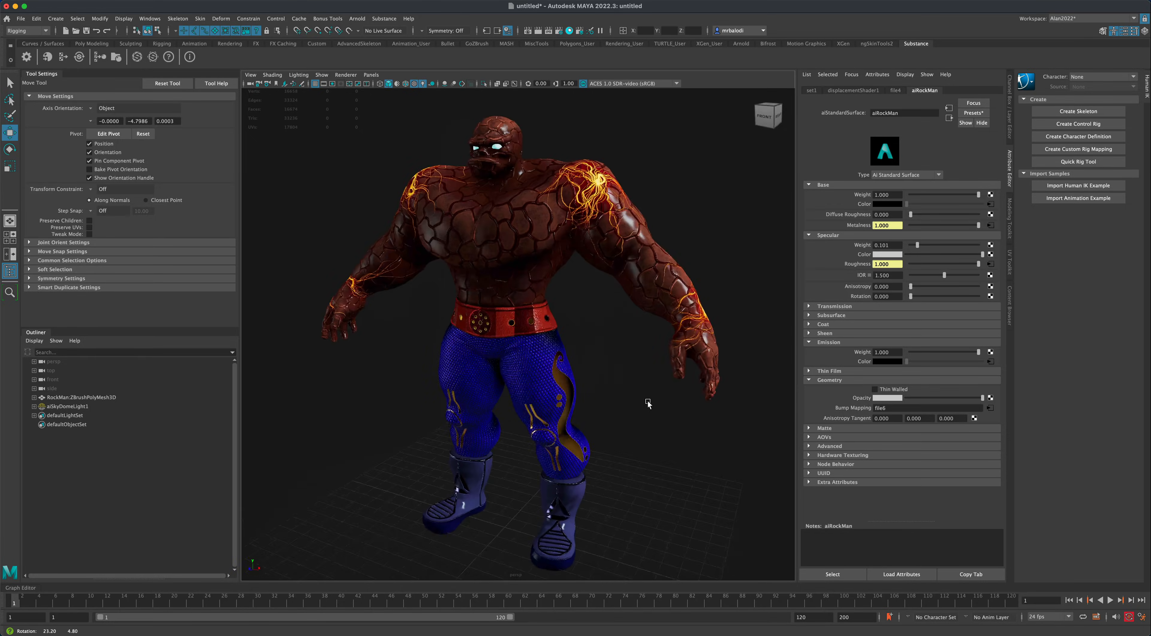
left_click_drag(648, 403, 692, 398)
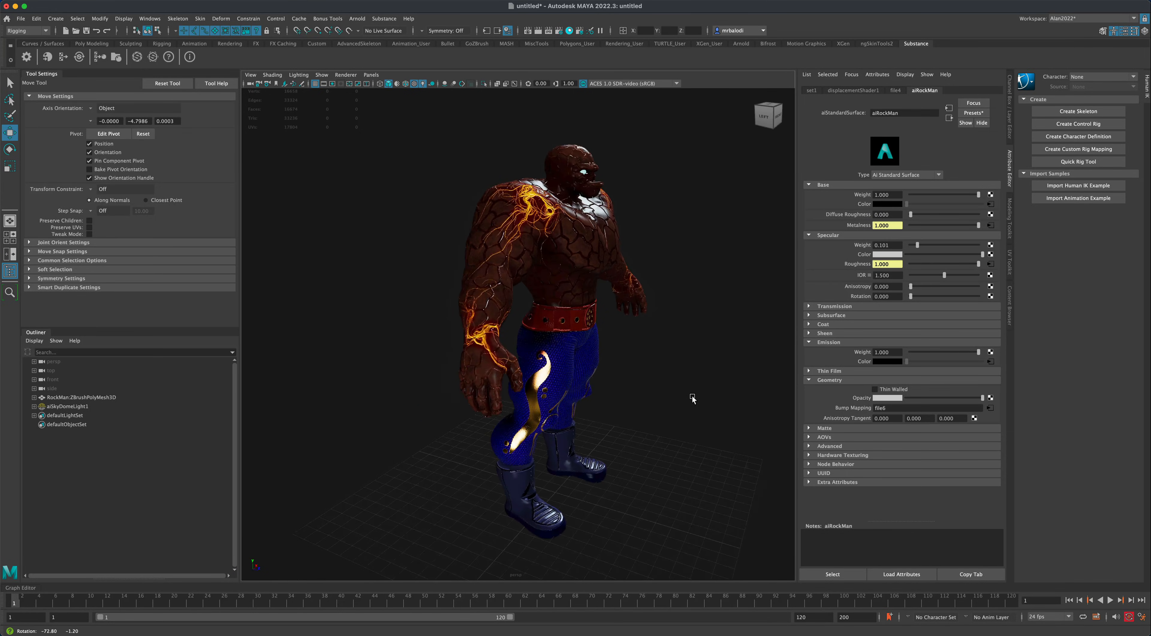